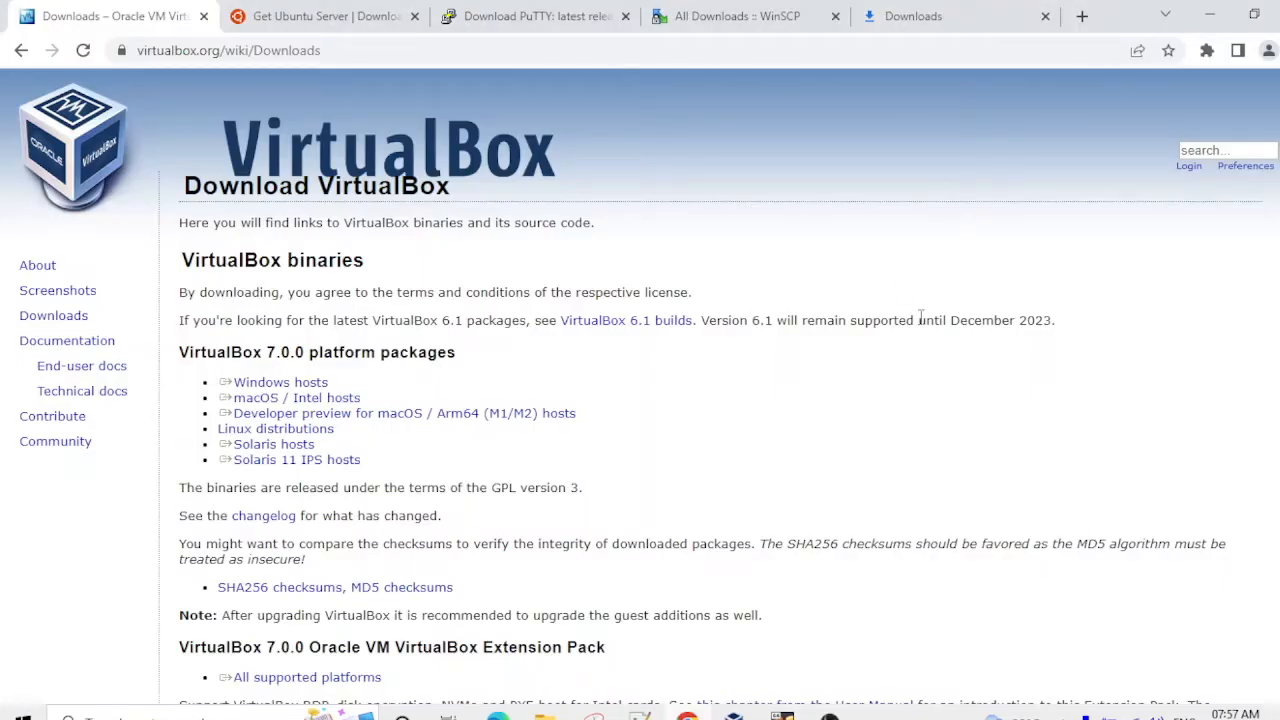
mouse_move(838, 324)
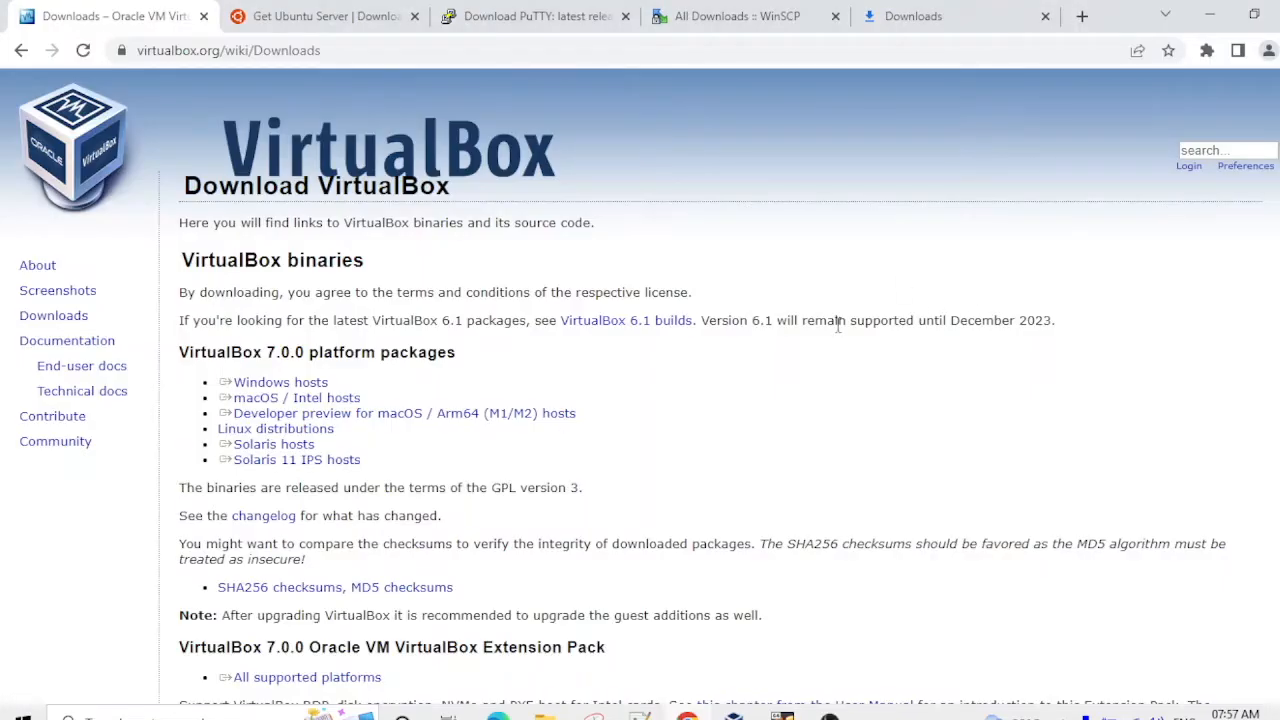
mouse_move(624, 410)
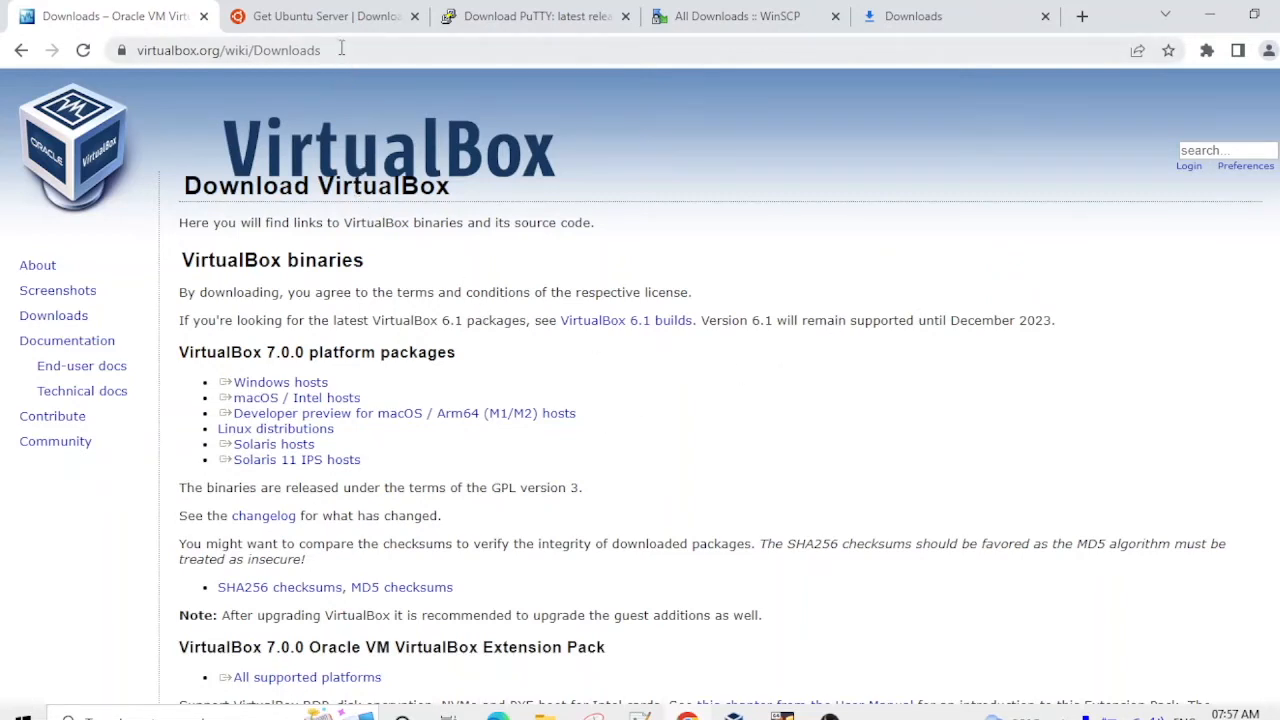
mouse_move(136, 342)
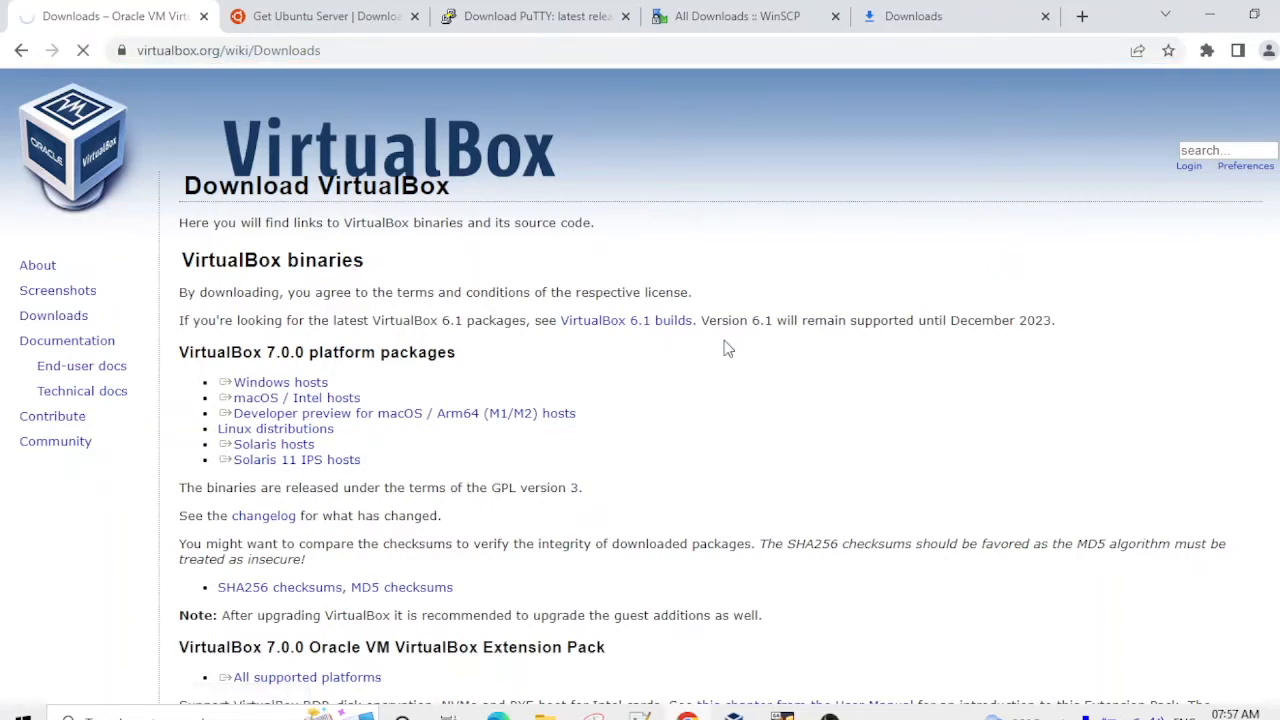
Download the VirtualBox 7.0.0 Windows hosts installer and check it in Chrome's downloads list.
left_click(280, 382)
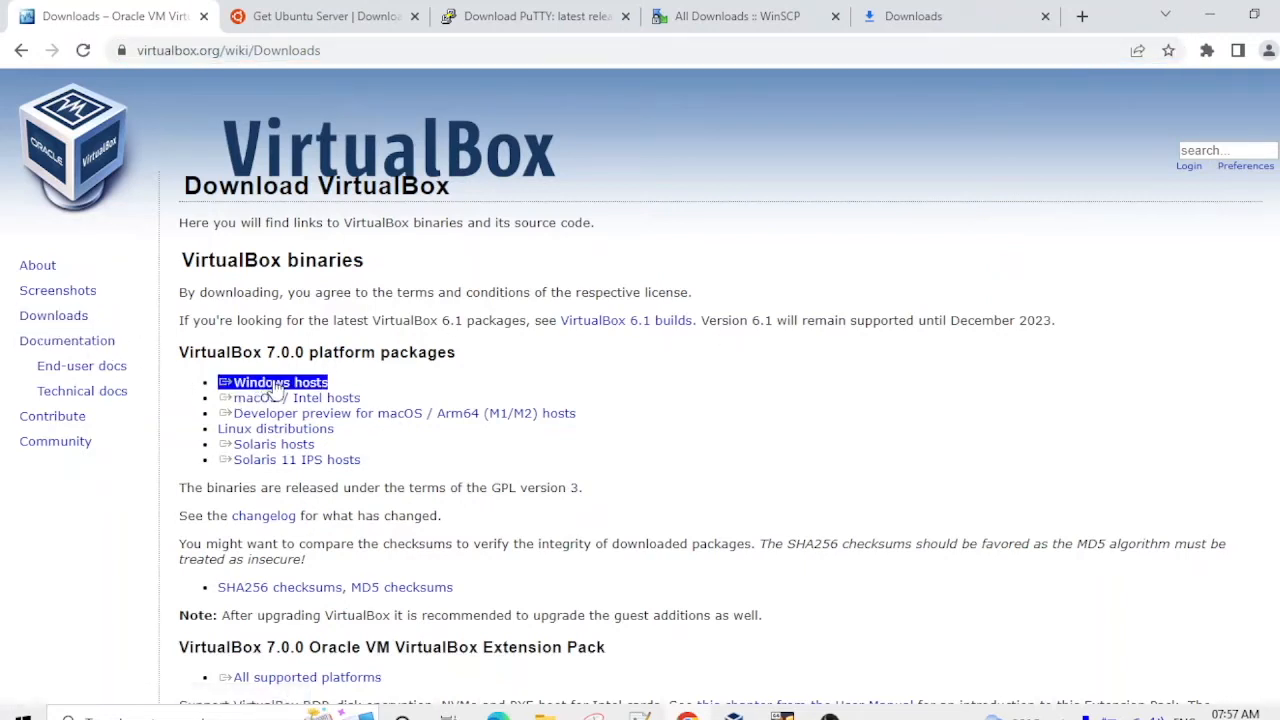
left_click(280, 382)
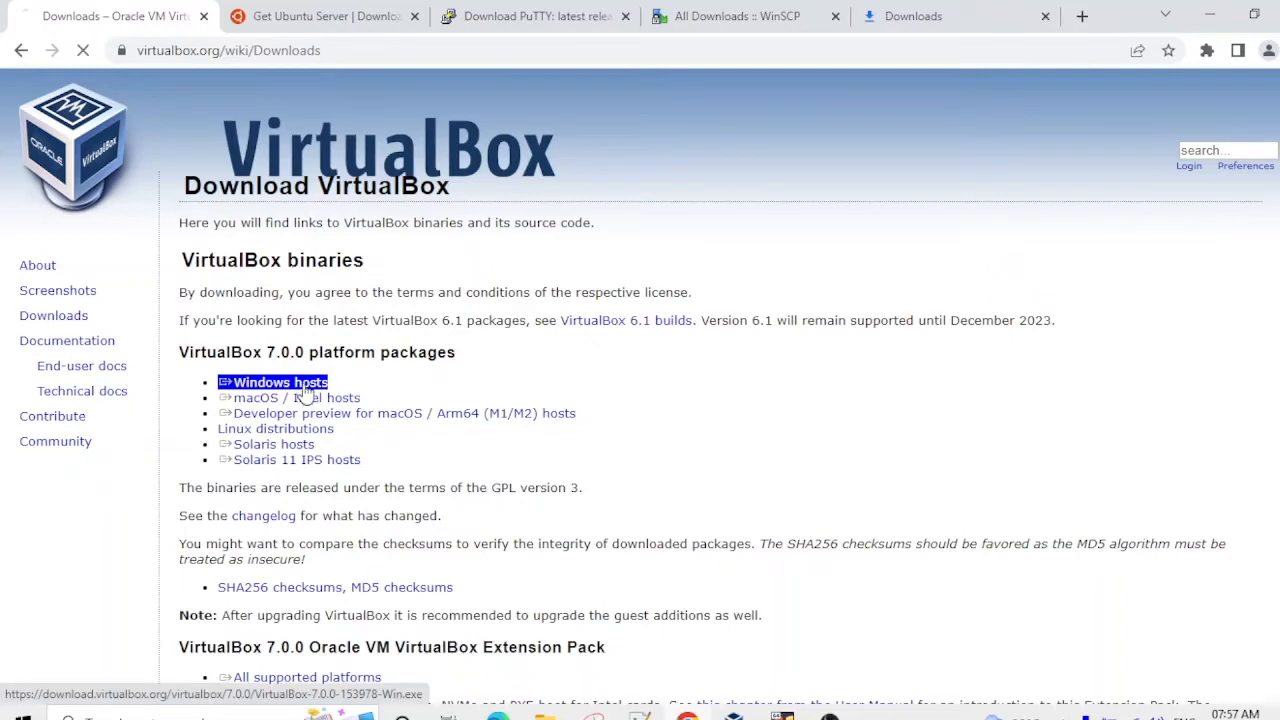
scroll("down", 3)
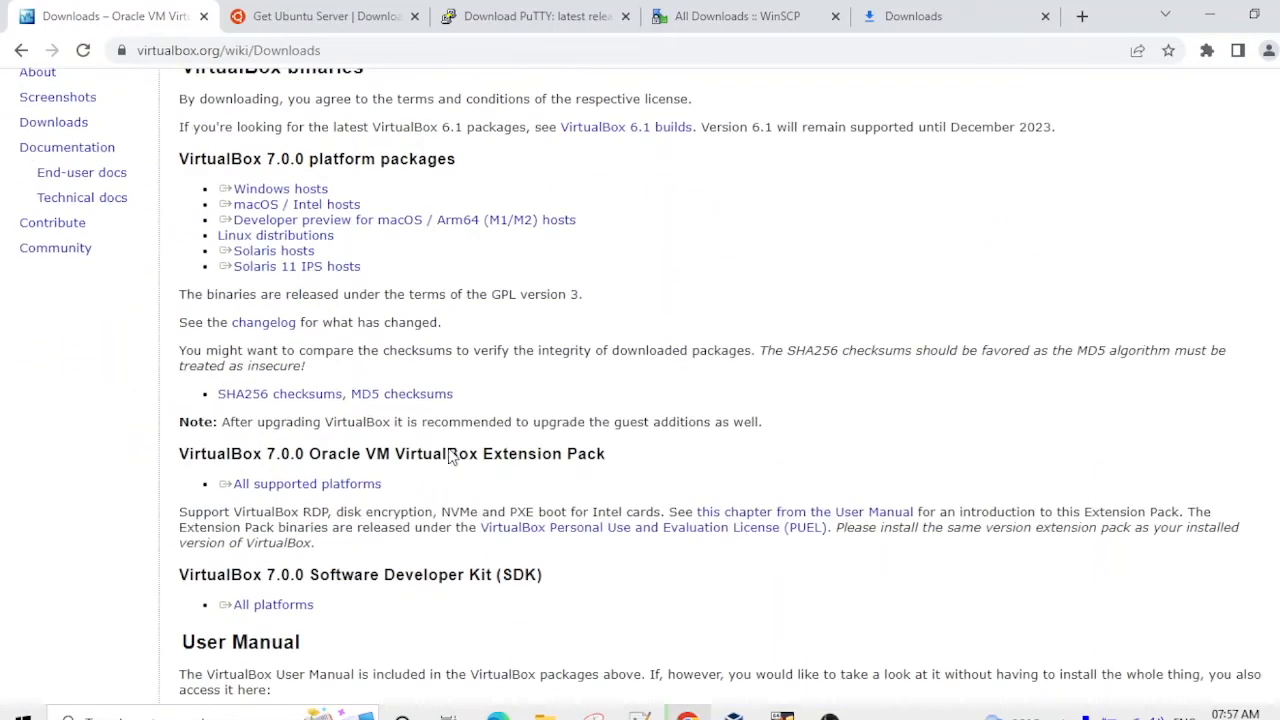
left_click(912, 16)
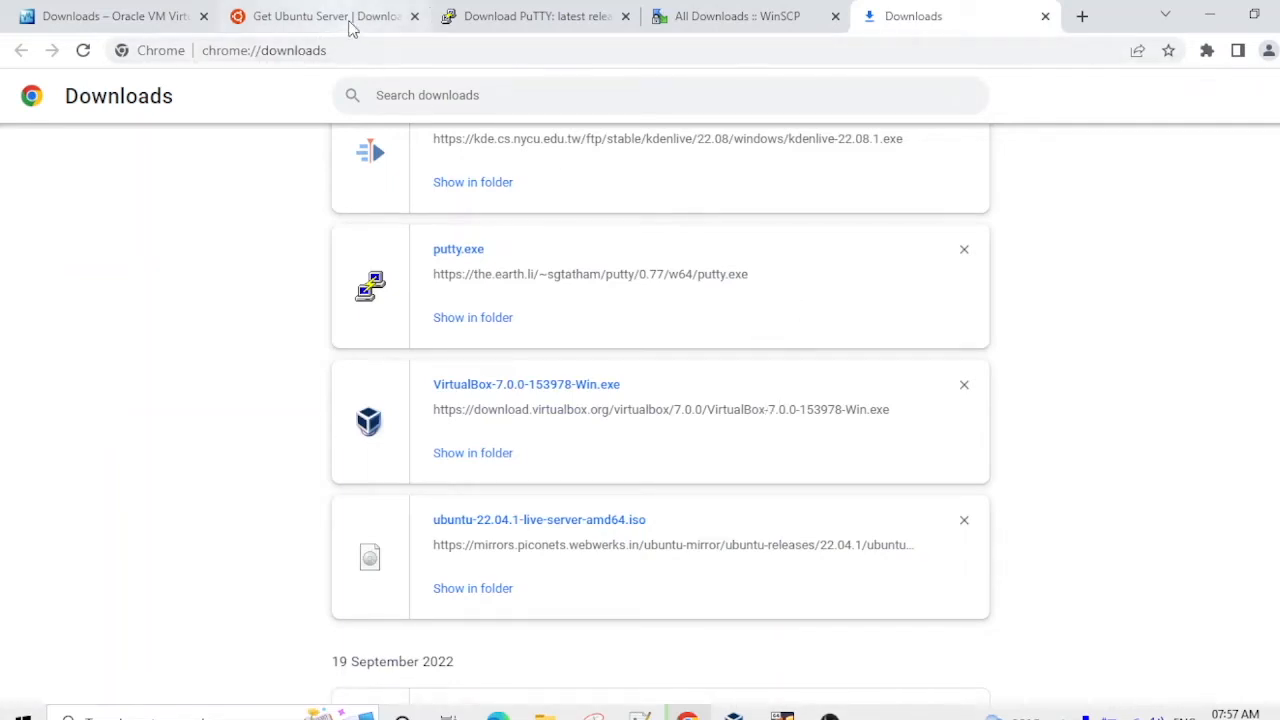
Look over the Ubuntu Server 22.04.1 LTS download page.
left_click(320, 16)
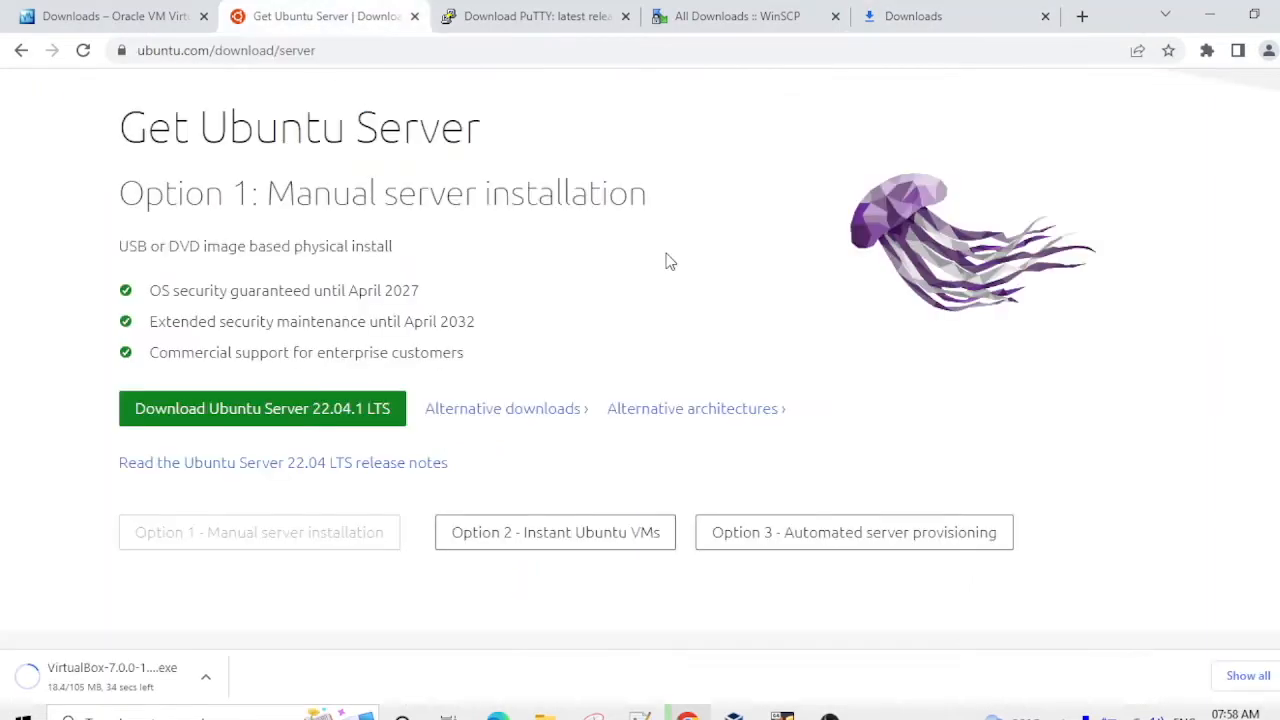
mouse_move(548, 164)
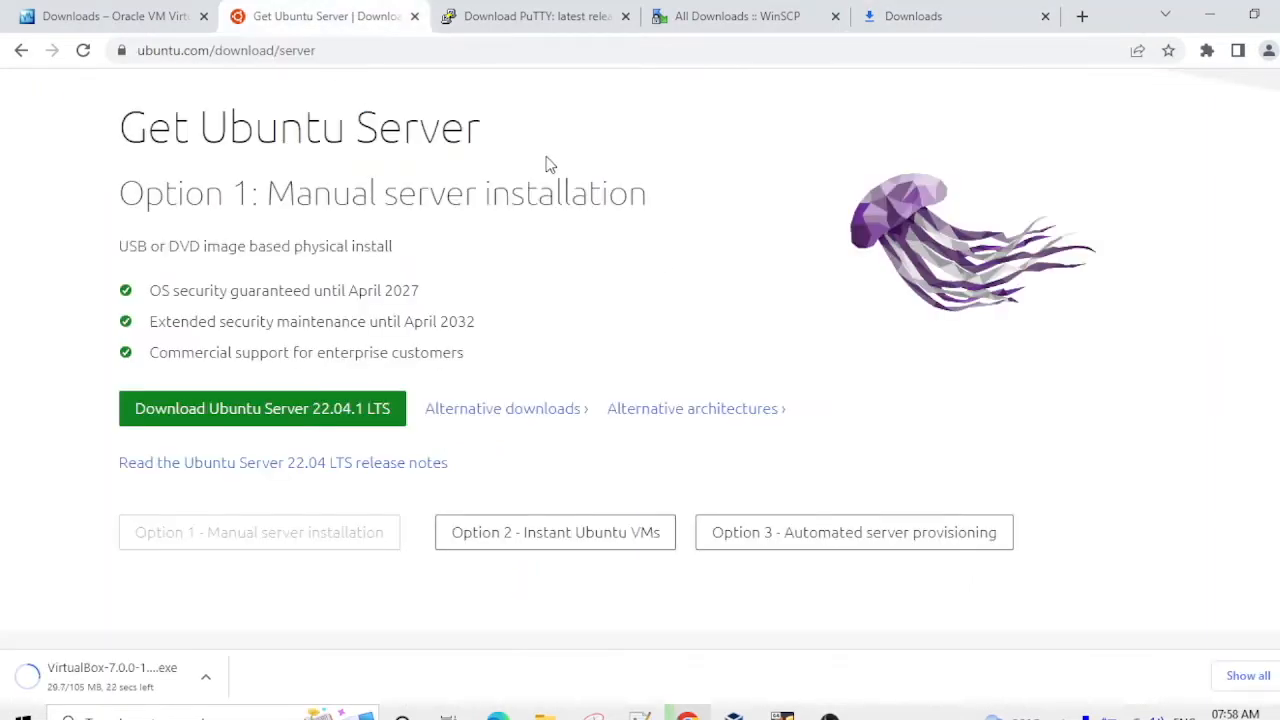
scroll("up", 3)
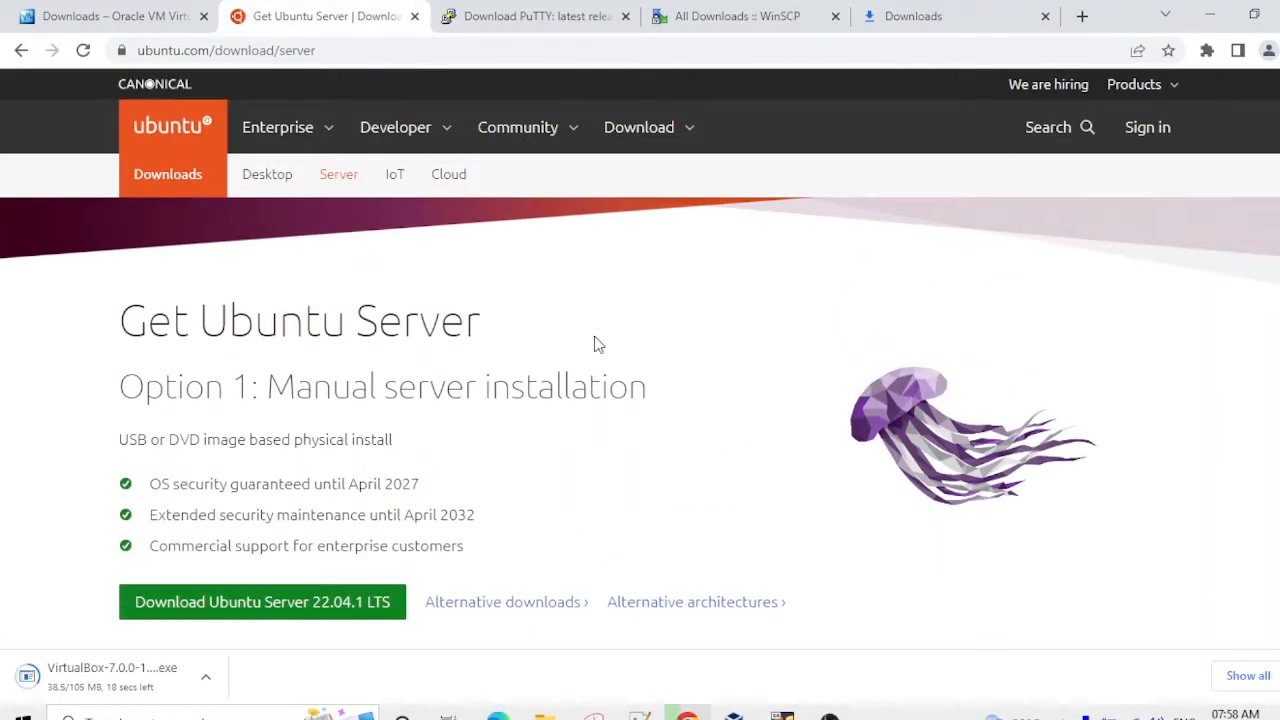
scroll("down", 3)
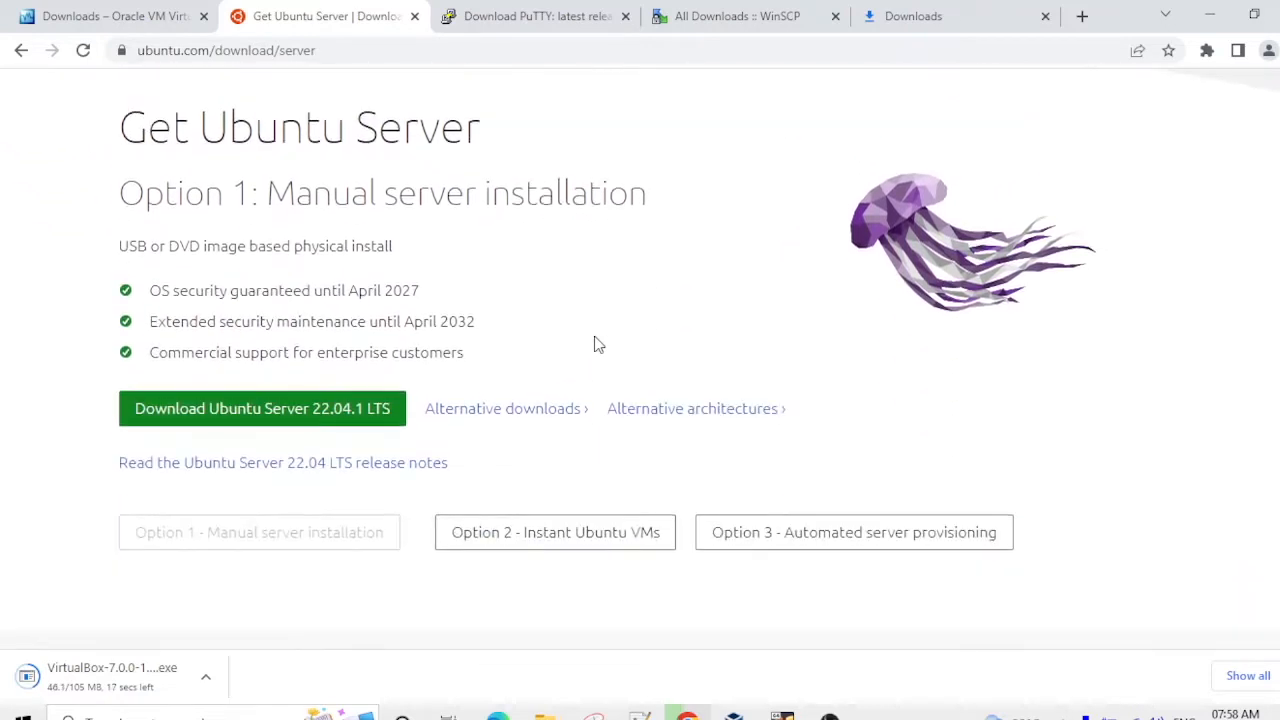
scroll("up", 3)
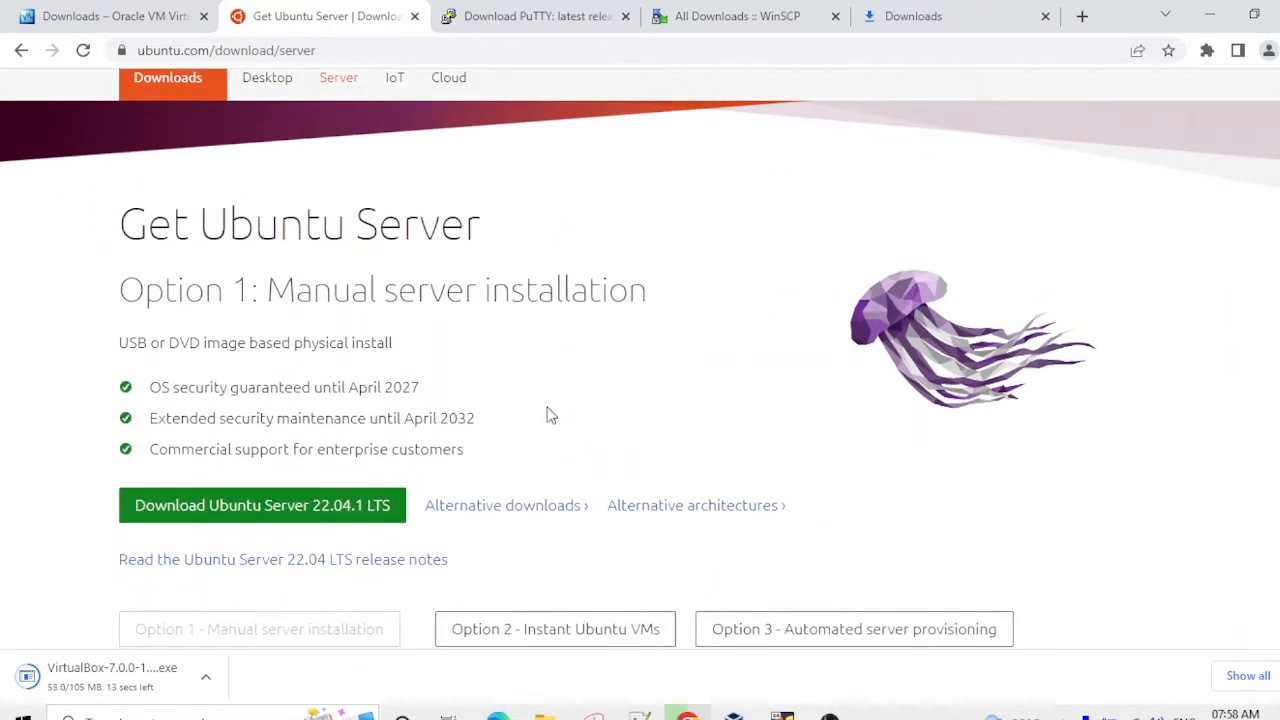
scroll("down", 3)
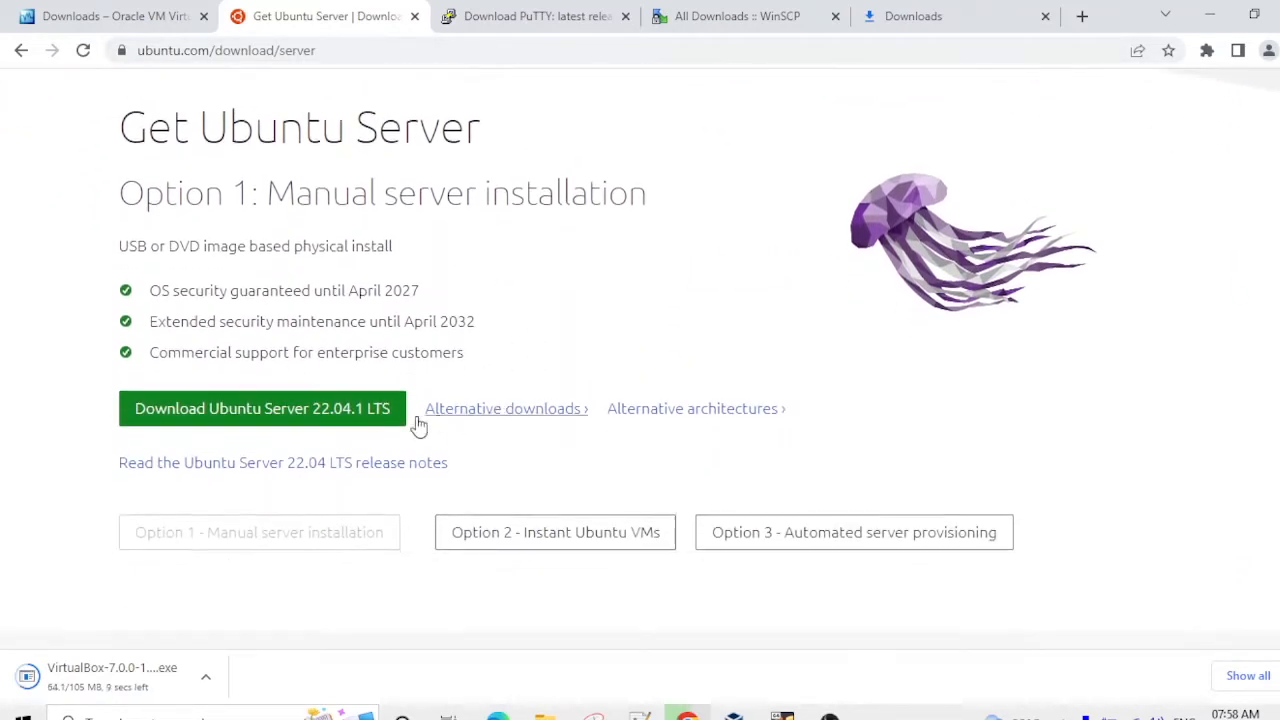
scroll("up", 3)
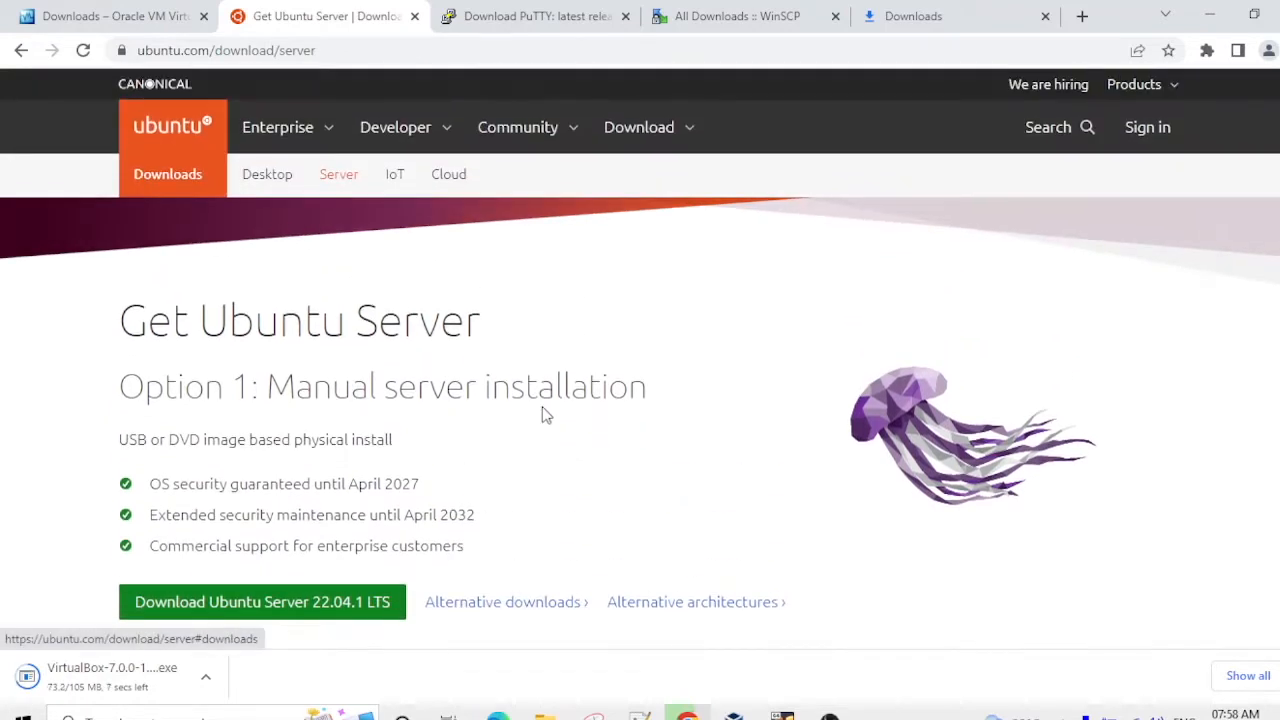
mouse_move(268, 172)
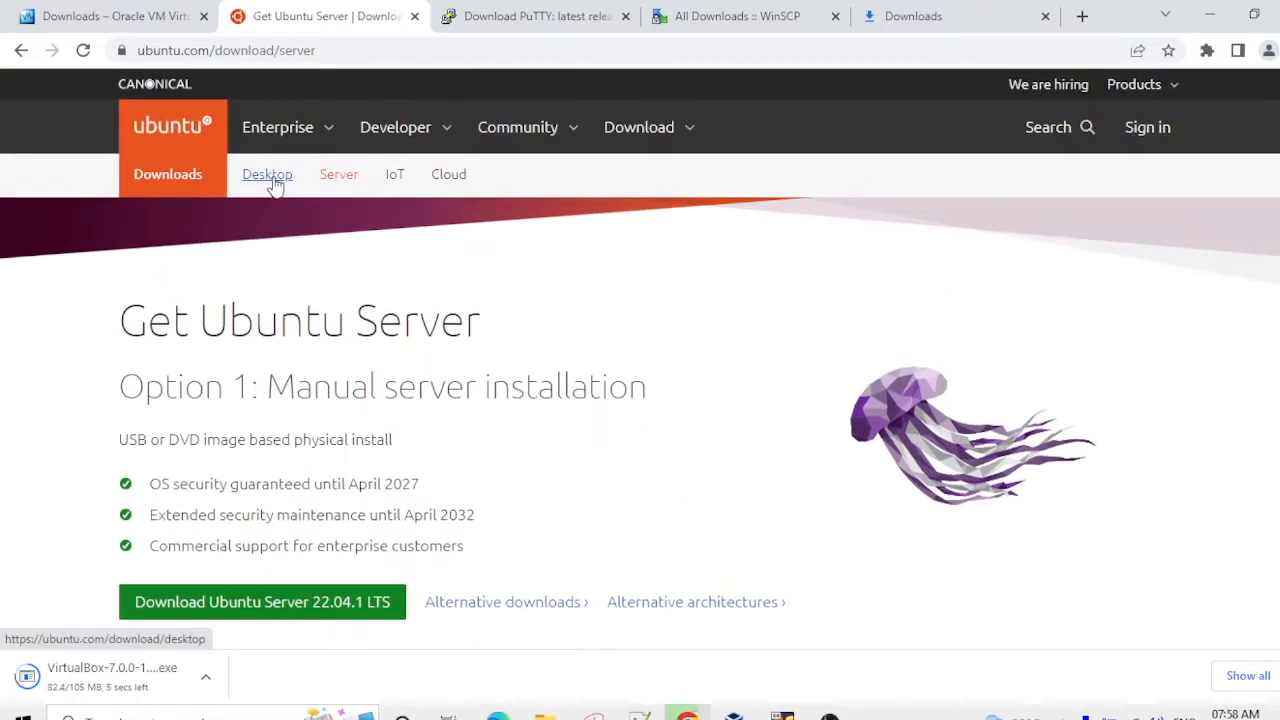
Go to the Ubuntu Desktop download page, then switch to the PuTTY download tab.
left_click(268, 172)
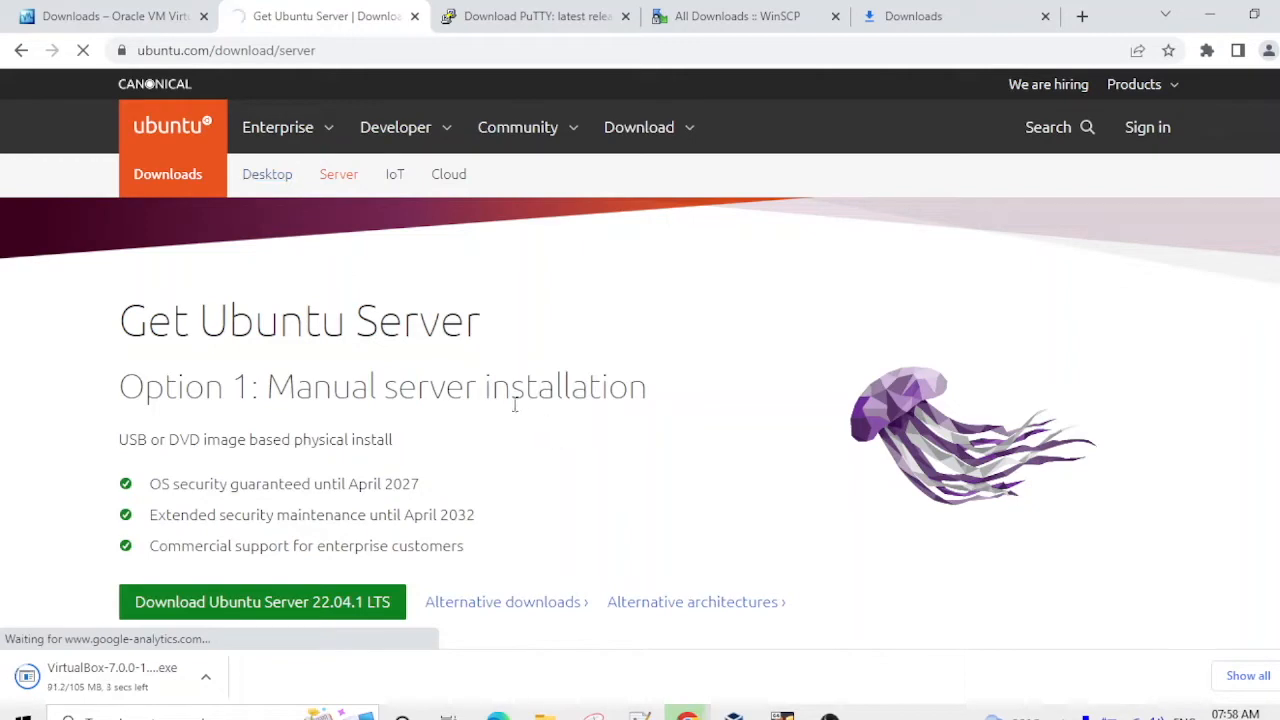
left_click(268, 172)
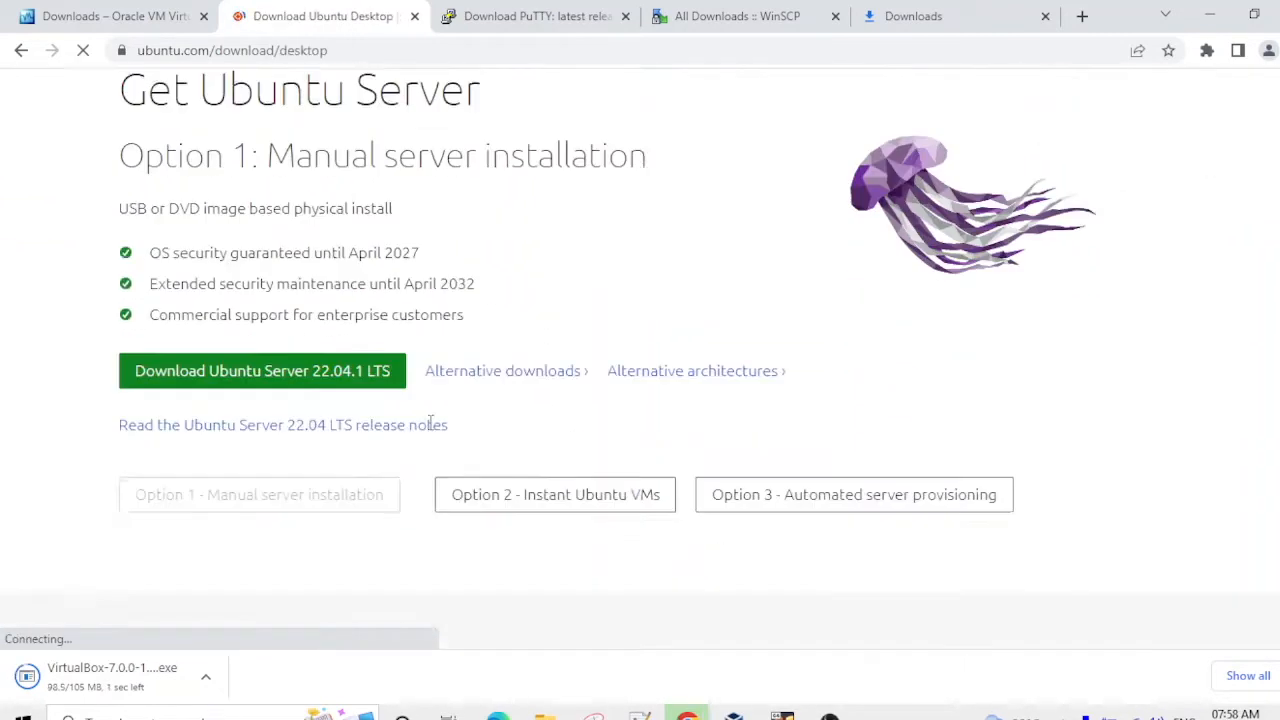
left_click(536, 16)
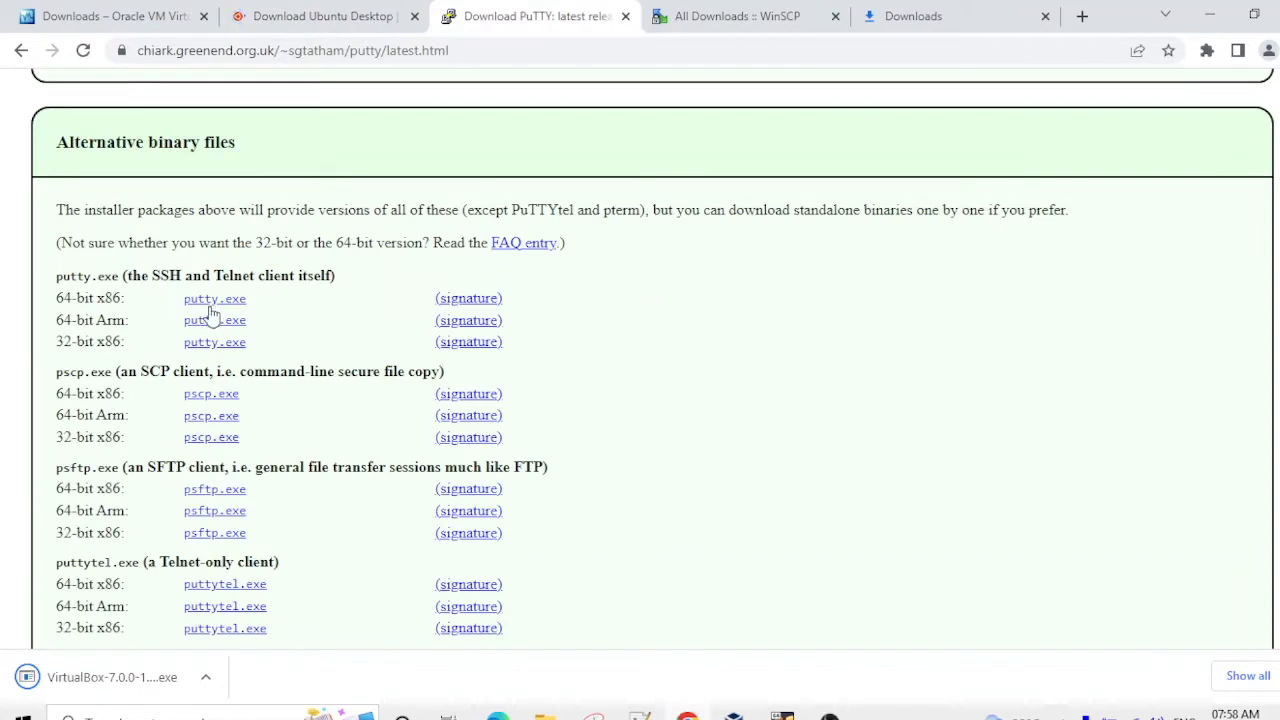
mouse_move(214, 298)
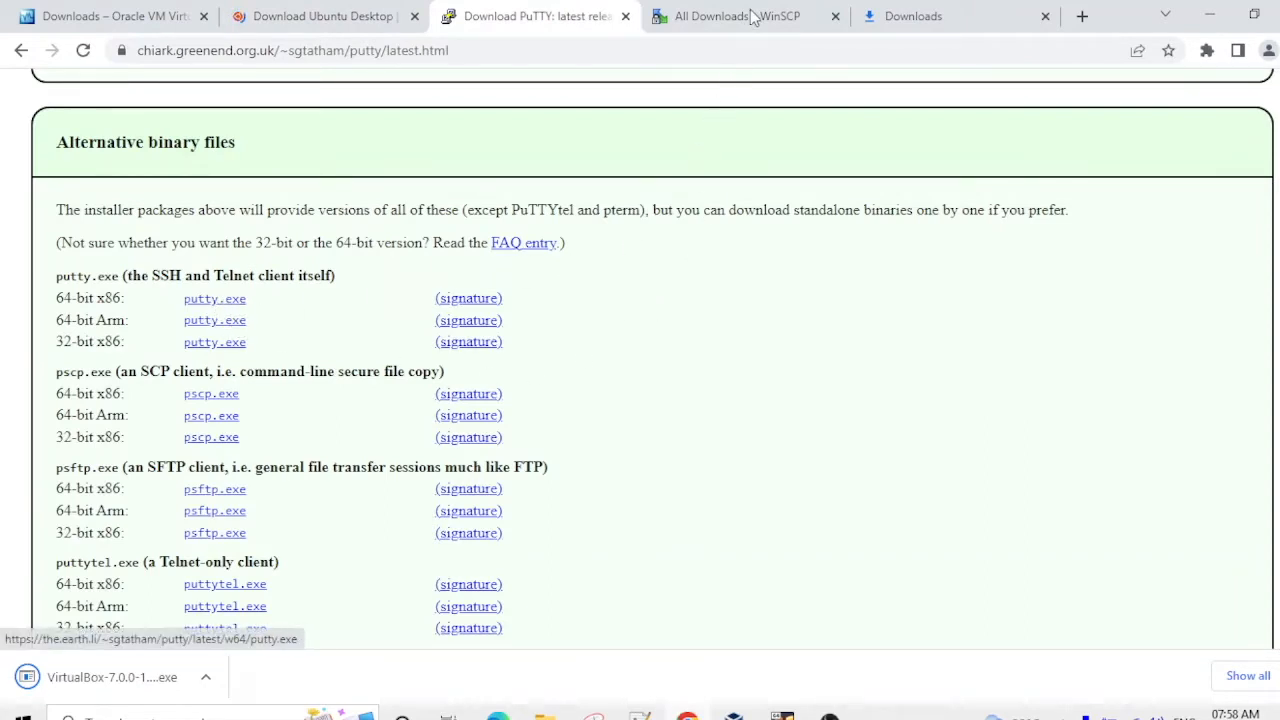
Switch to the WinSCP downloads page.
left_click(736, 16)
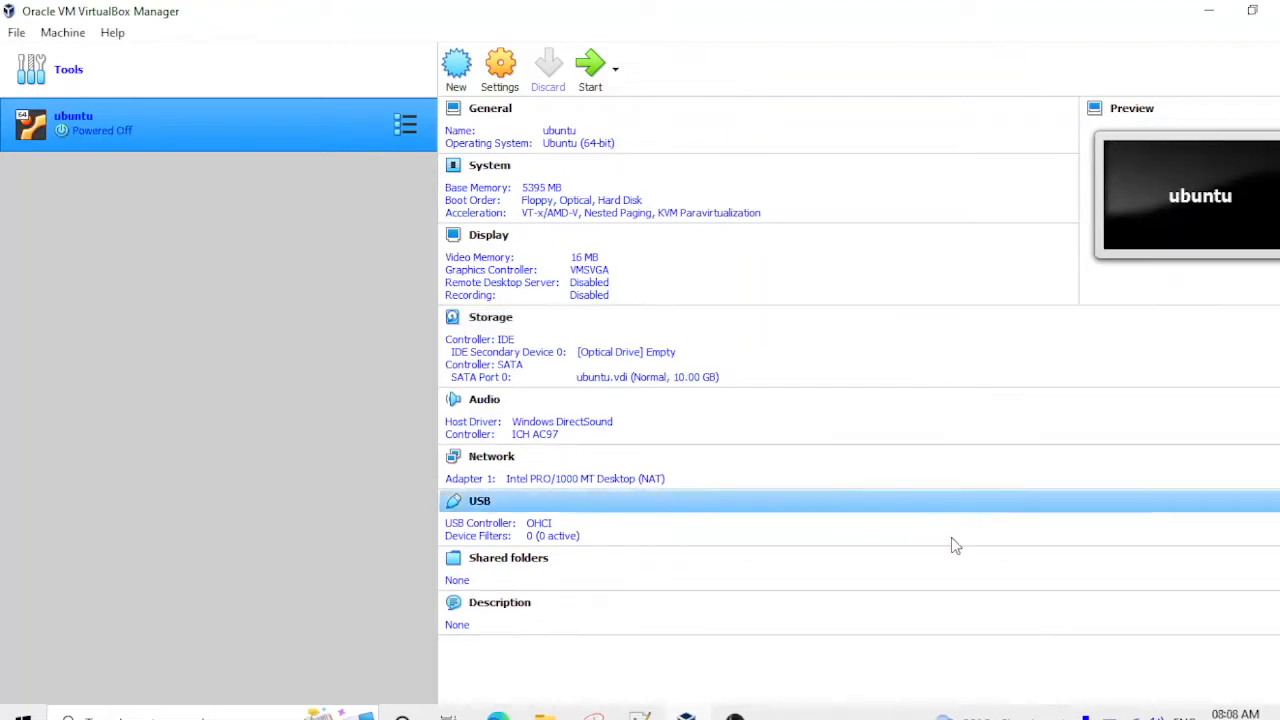
mouse_move(192, 270)
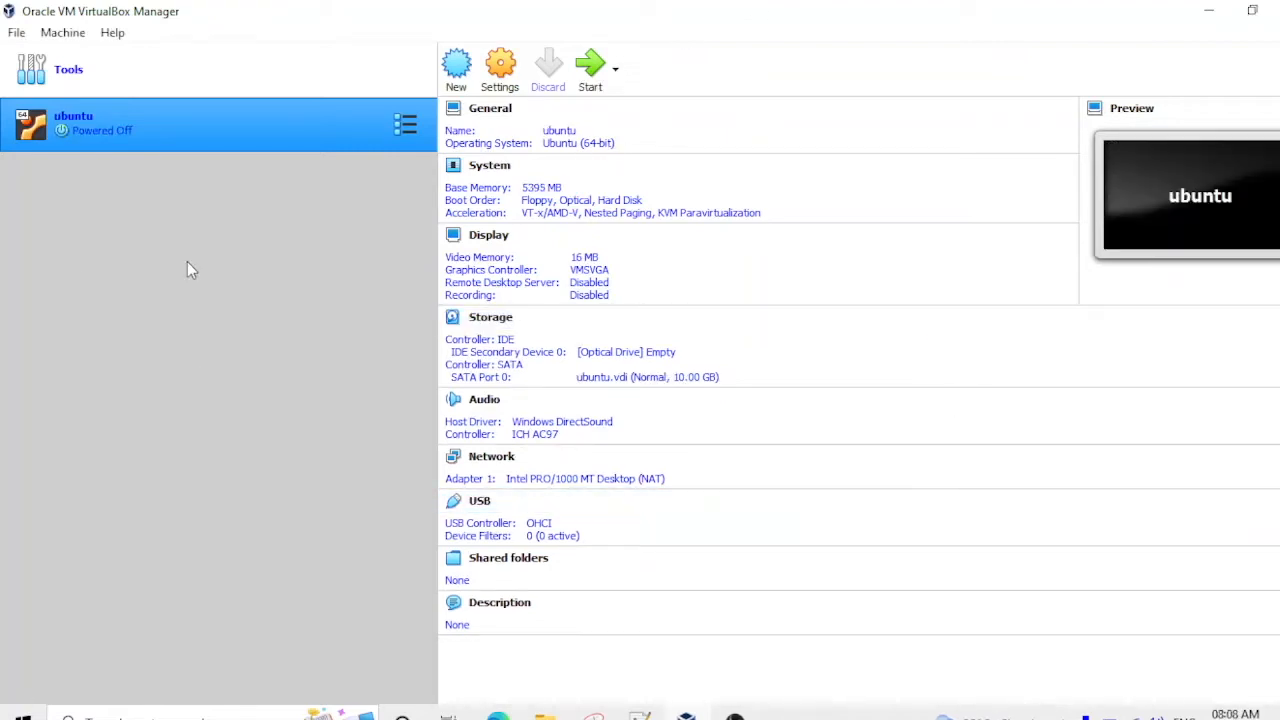
mouse_move(224, 342)
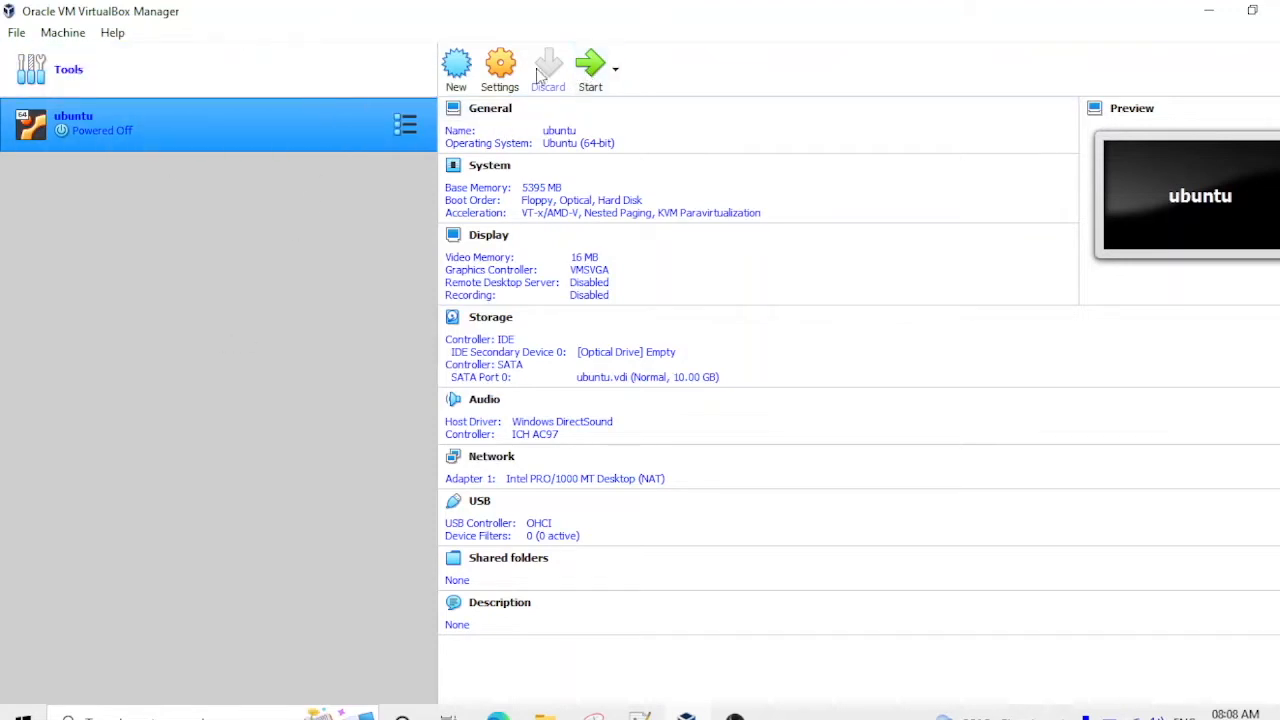
Start the Create Virtual Machine wizard from VirtualBox Manager.
left_click(456, 68)
type("Ubuntu")
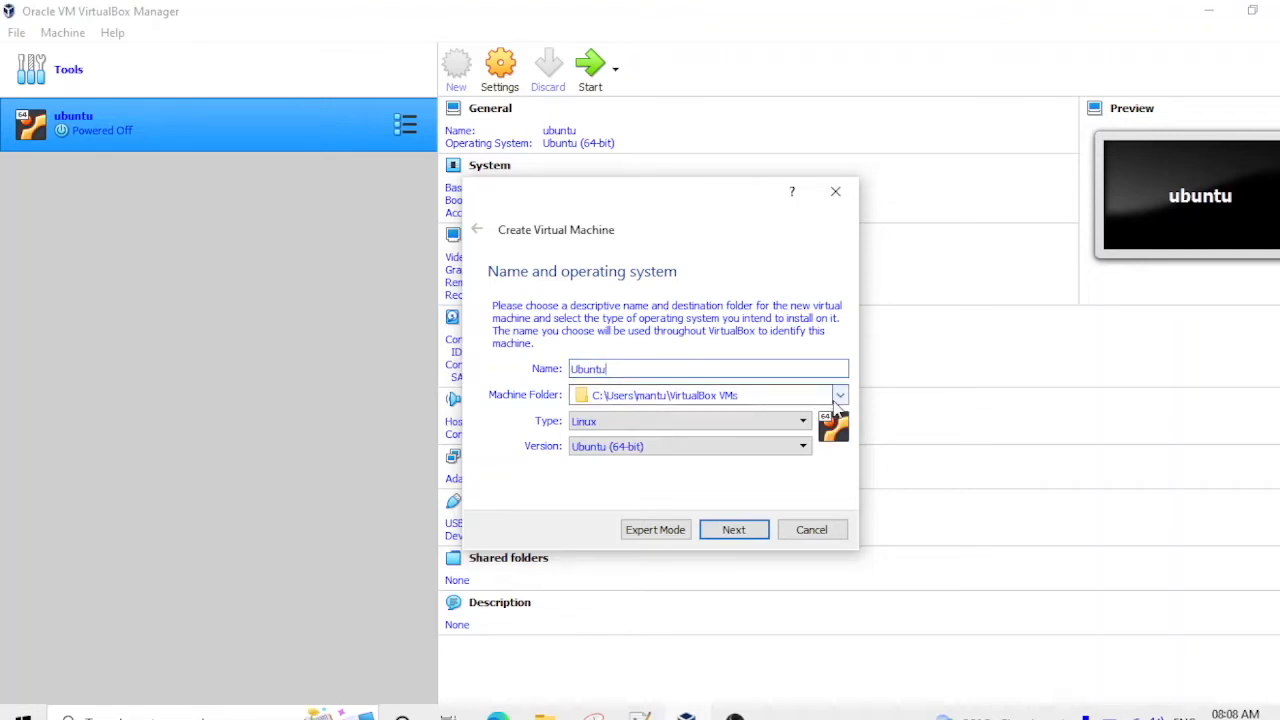
Choose 'Other...' for the new Ubuntu VM's machine folder.
left_click(840, 394)
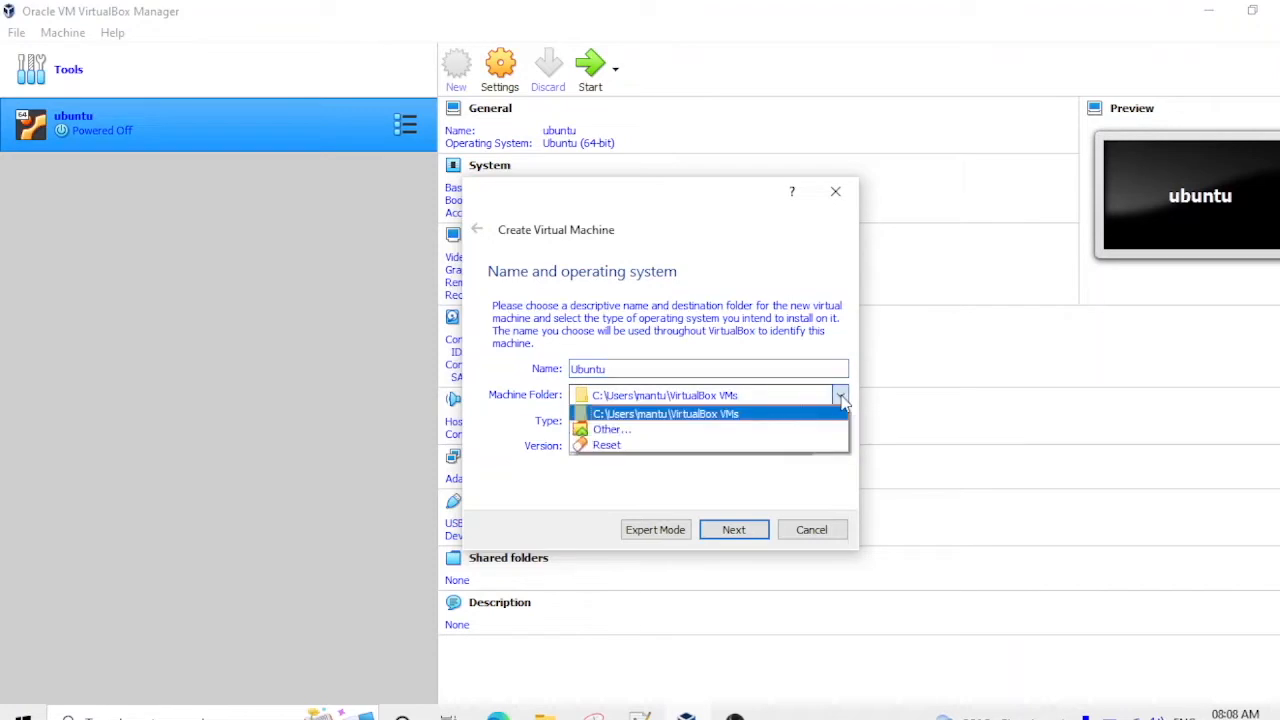
left_click(612, 428)
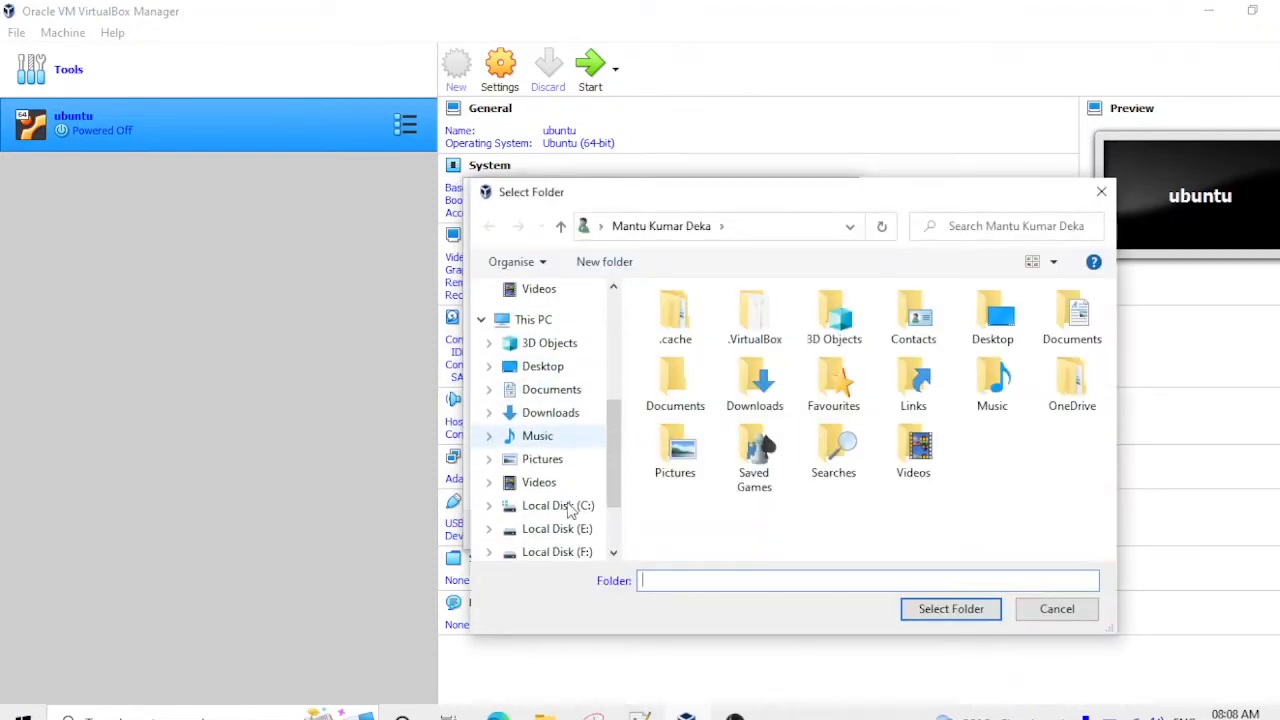
Select the M: drive under This PC as the machine folder.
scroll("up", 3)
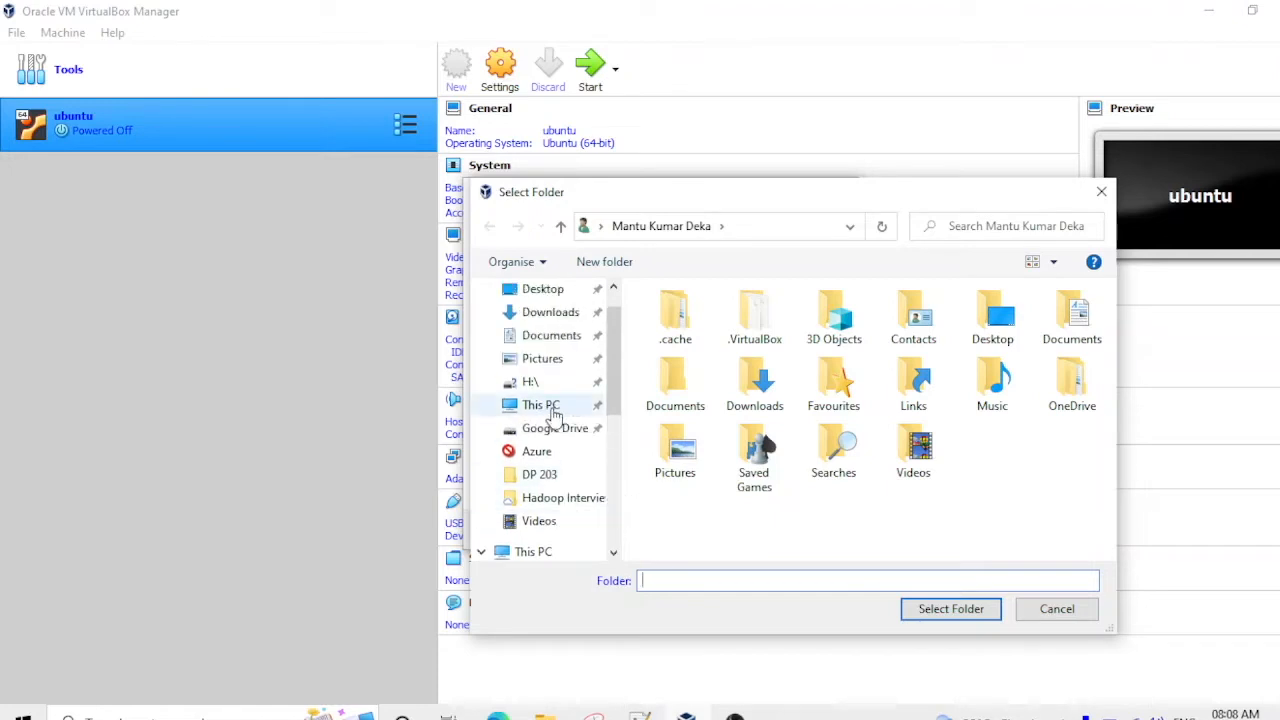
left_click(540, 404)
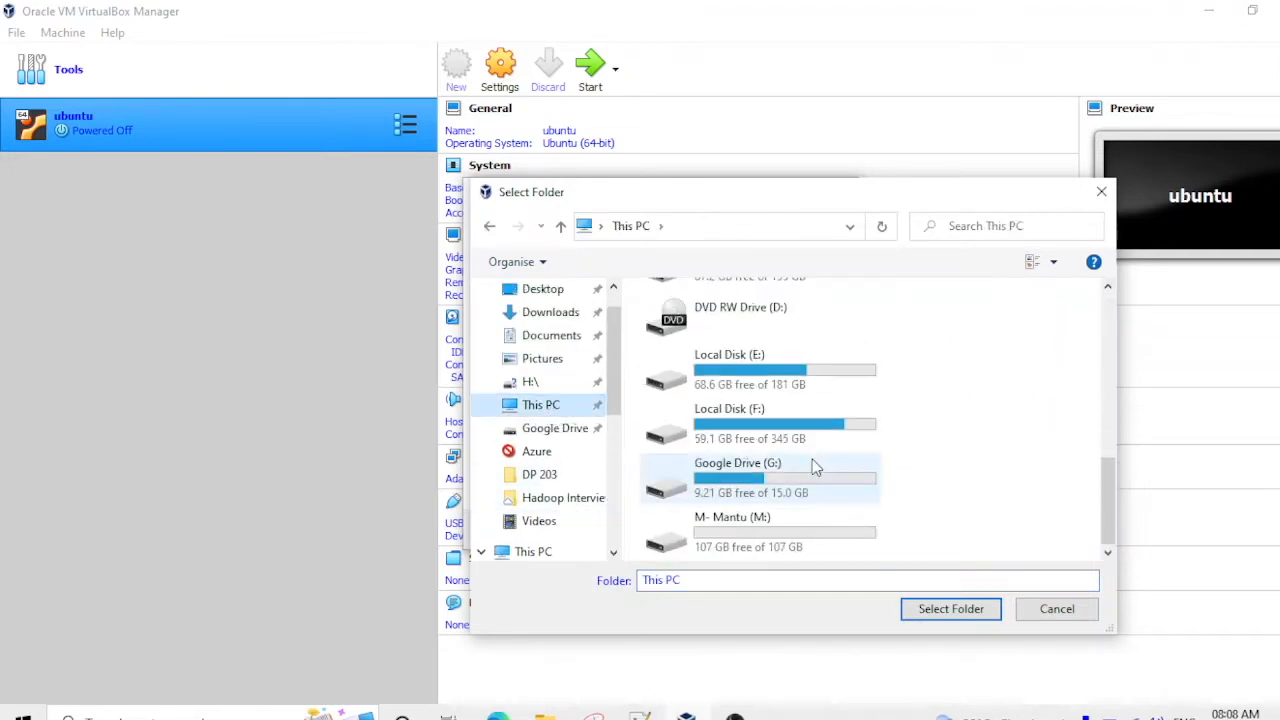
left_click(732, 530)
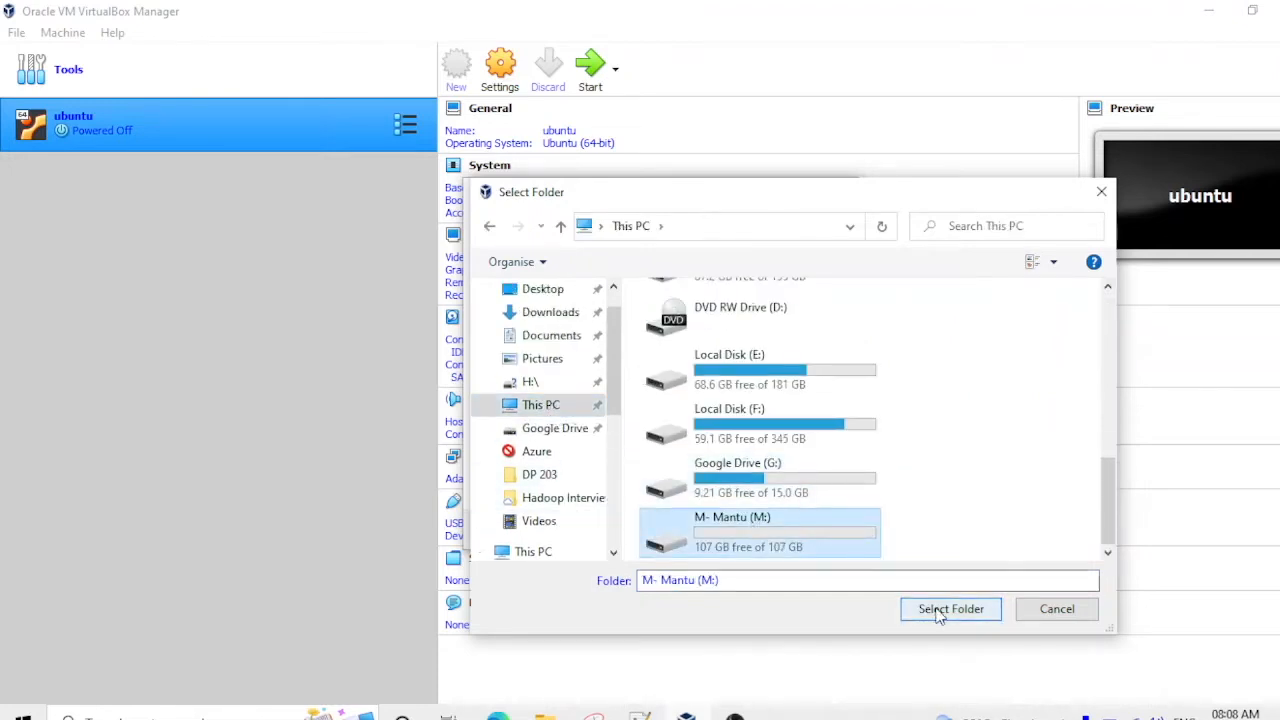
left_click(950, 608)
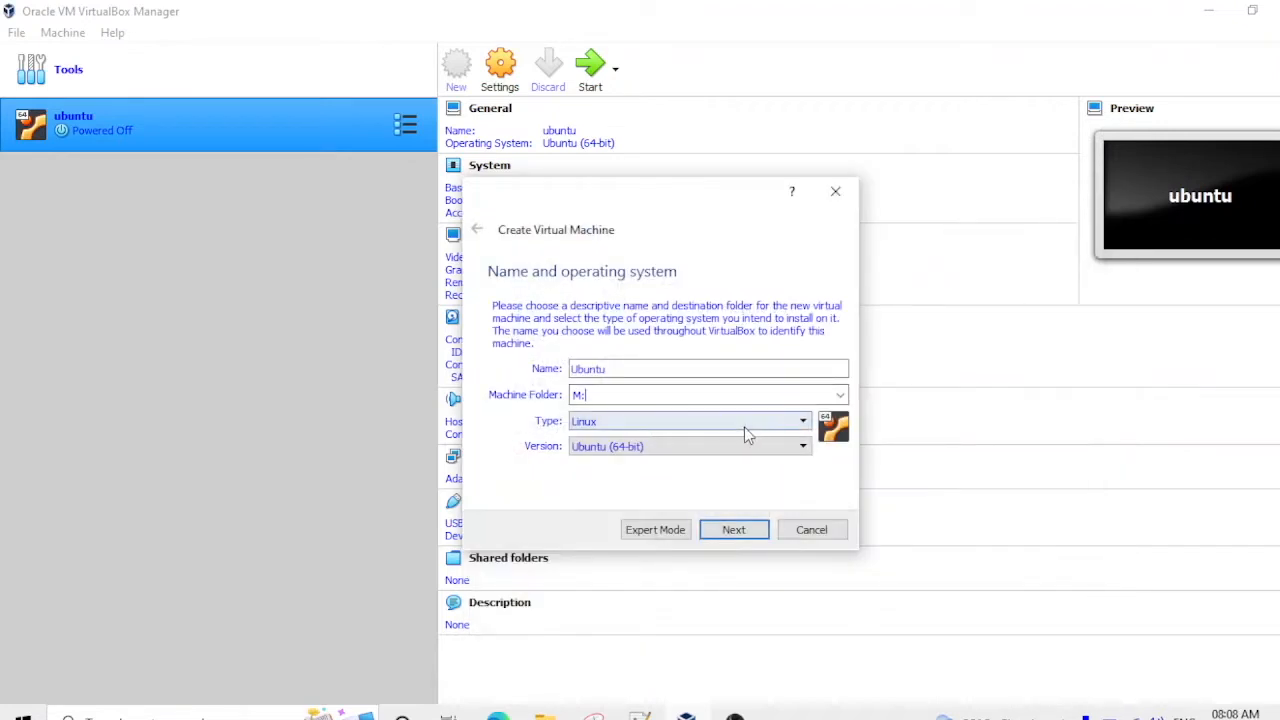
mouse_move(660, 424)
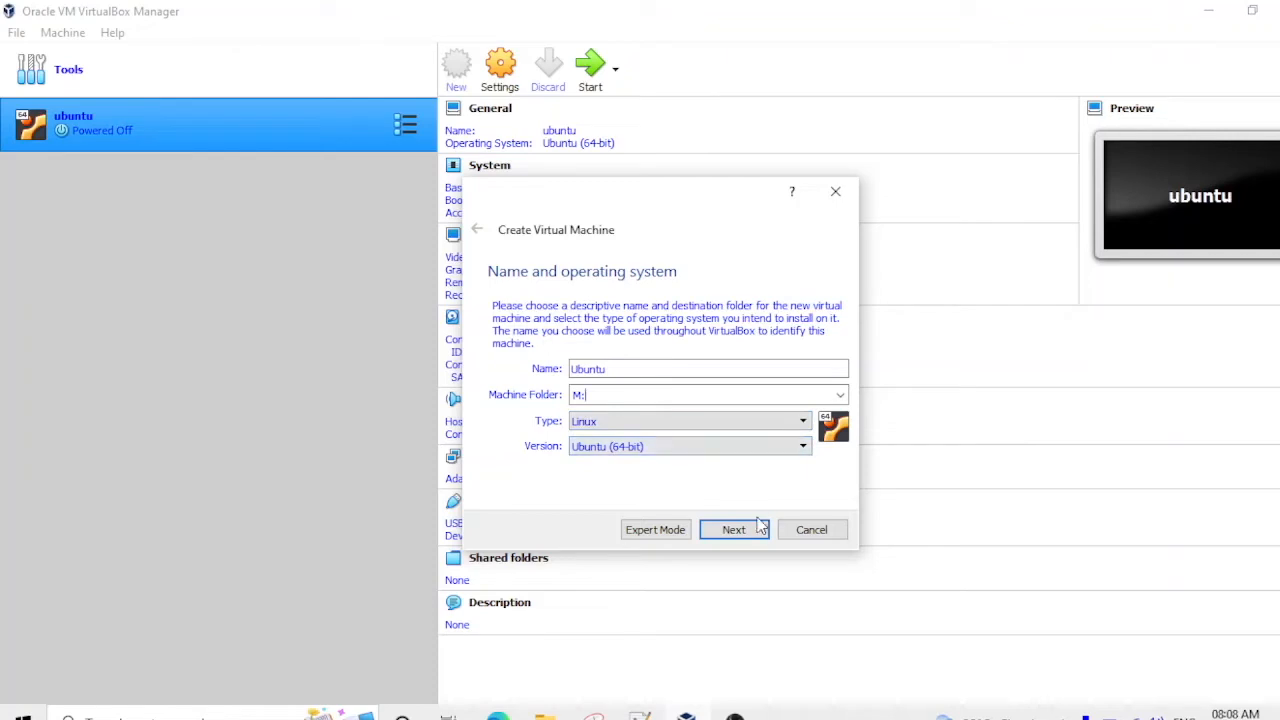
Dismiss the folder-already-exists errors and change the machine folder to M:\ubuntu.
left_click(734, 528)
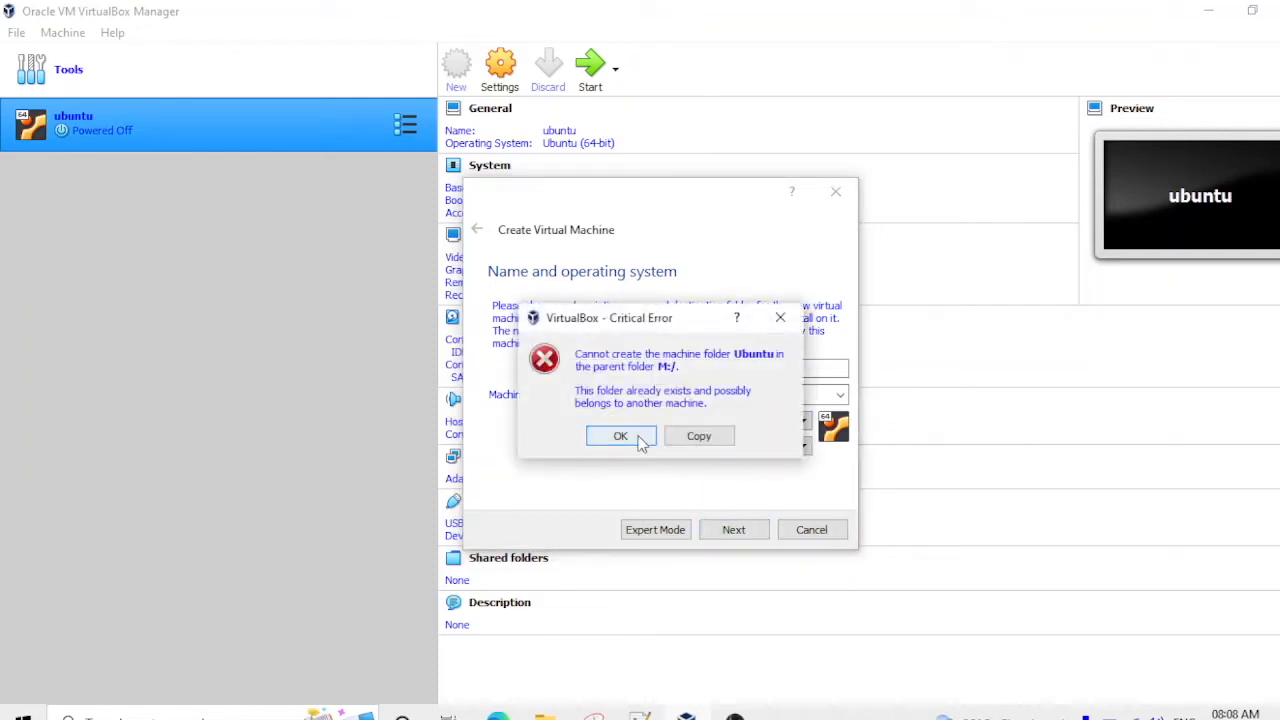
left_click(620, 436)
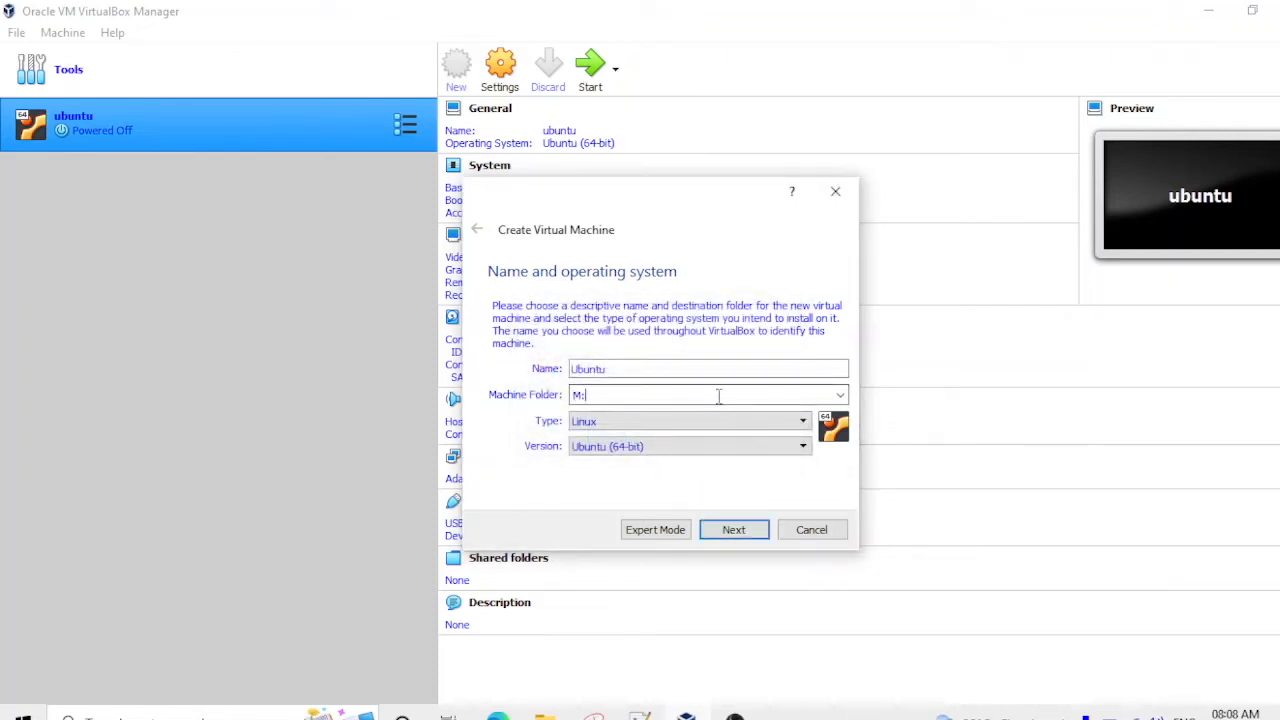
left_click(734, 528)
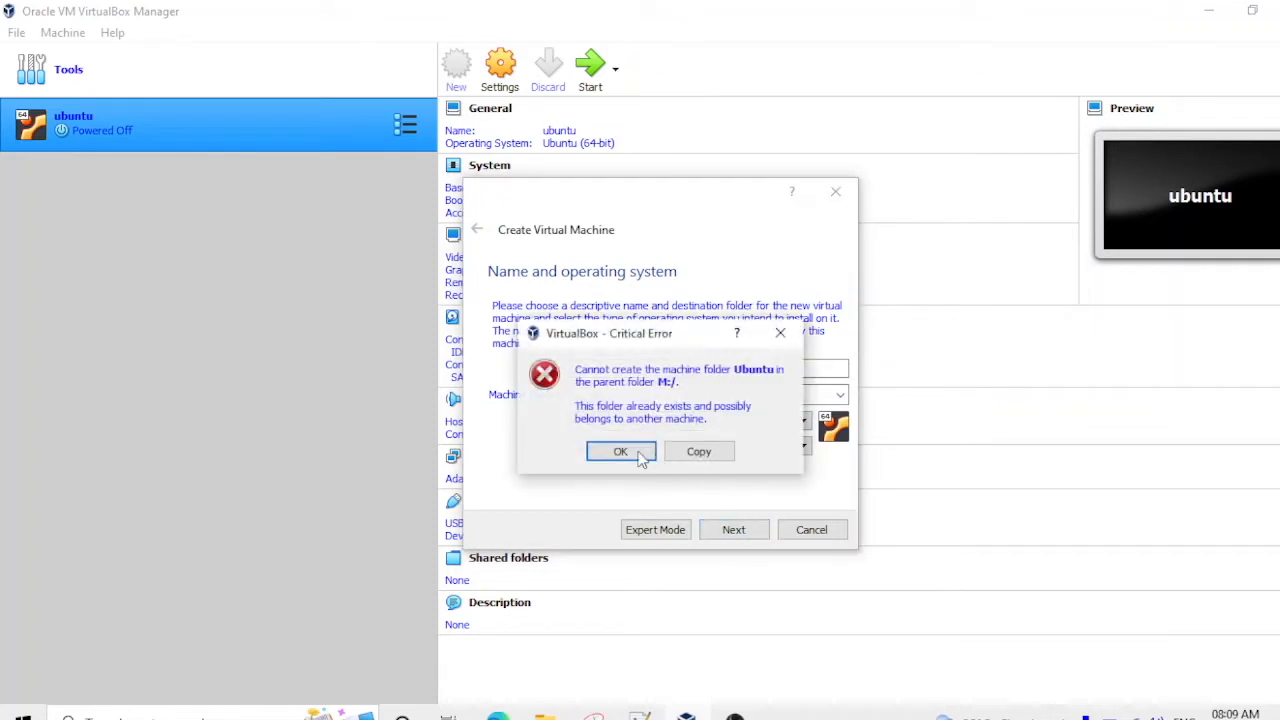
left_click(620, 452)
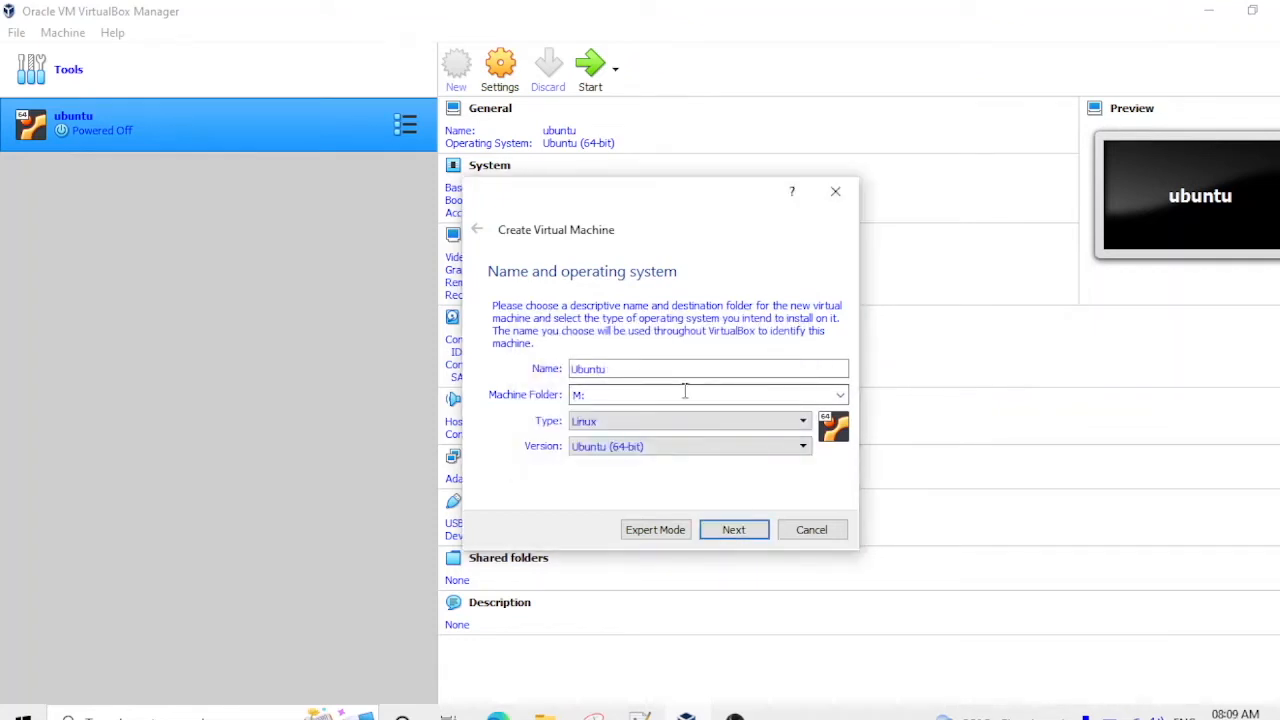
type("/")
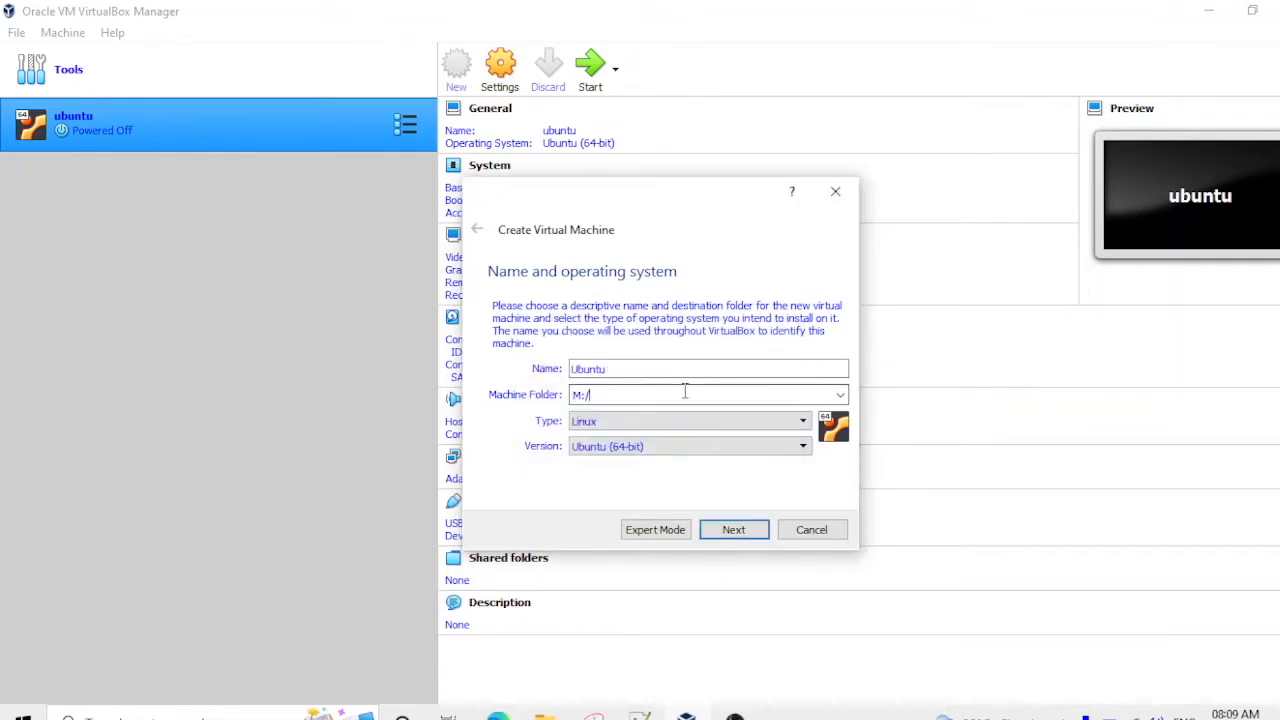
type("u")
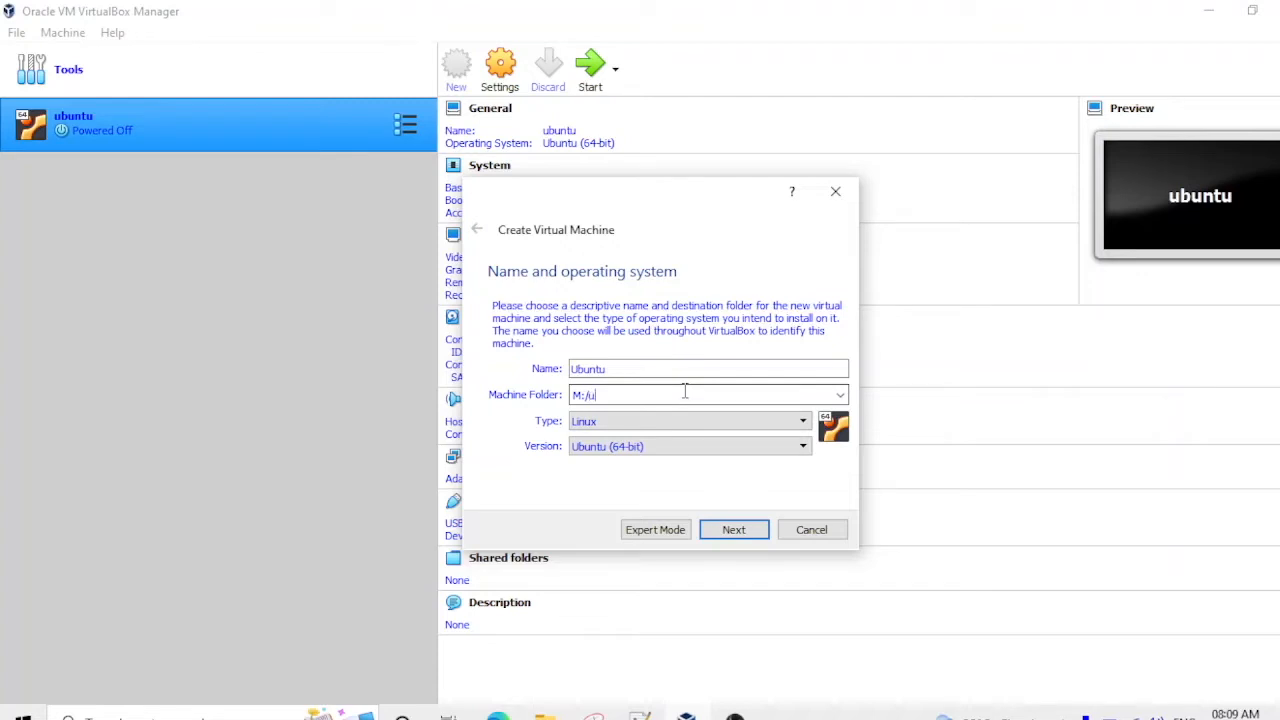
type("buntu")
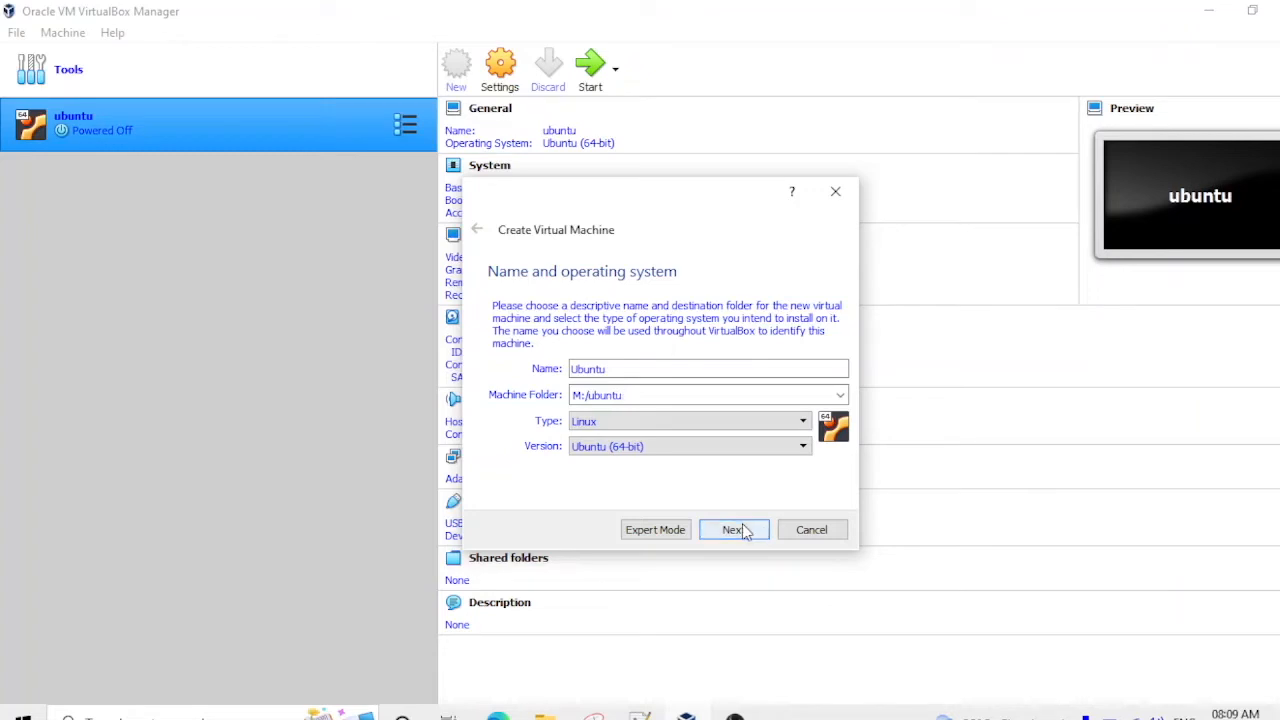
Set the VM's memory to about 5132 MB and continue to the hard disk step.
left_click(732, 528)
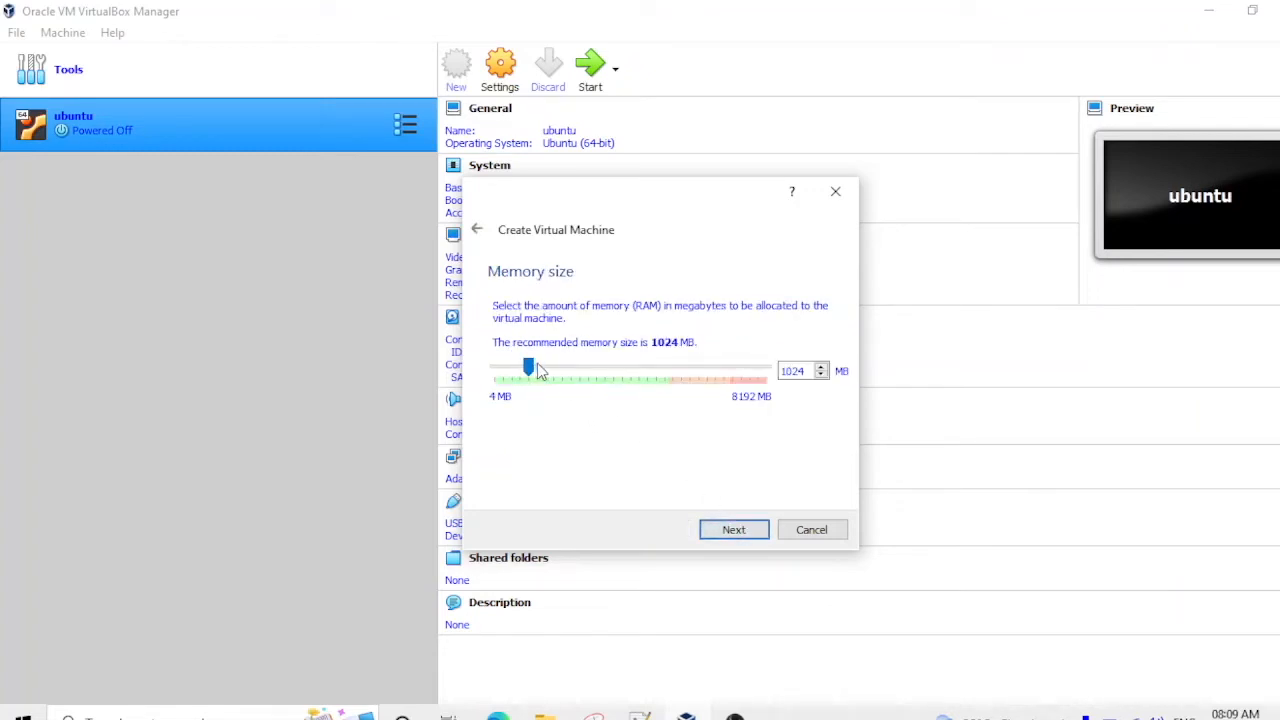
left_click_drag(528, 368, 536, 368)
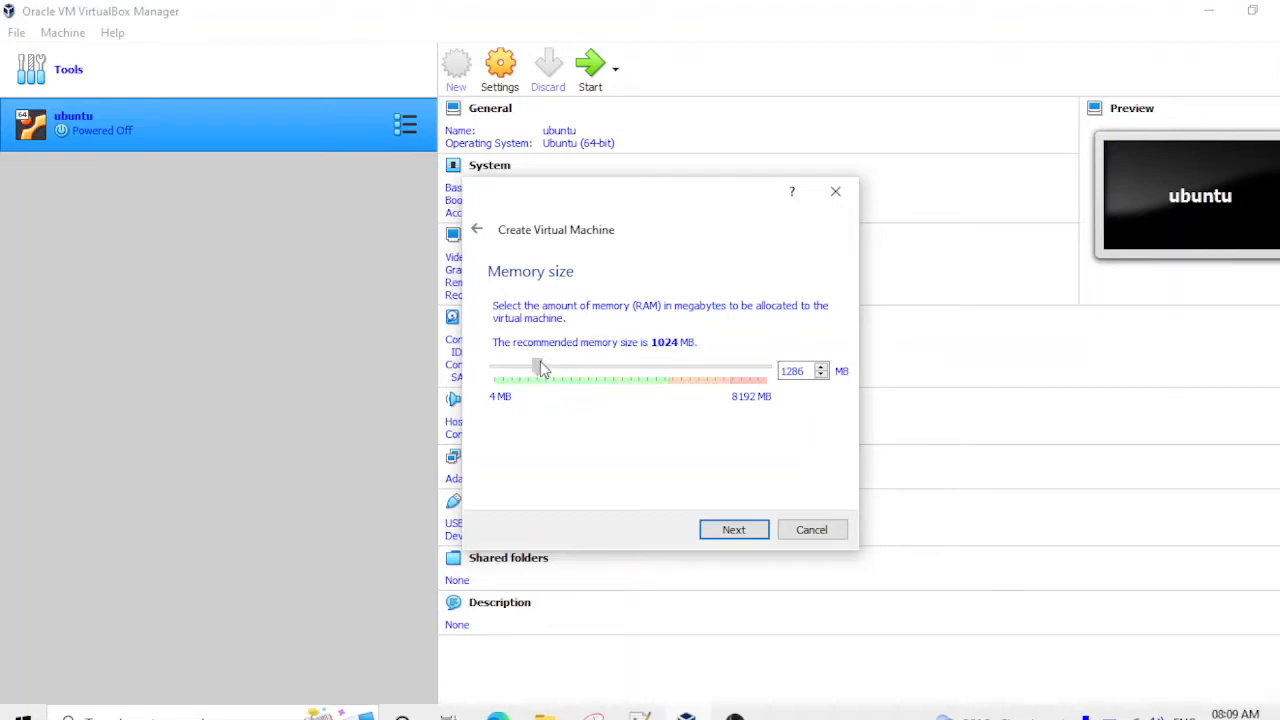
left_click_drag(538, 370, 664, 370)
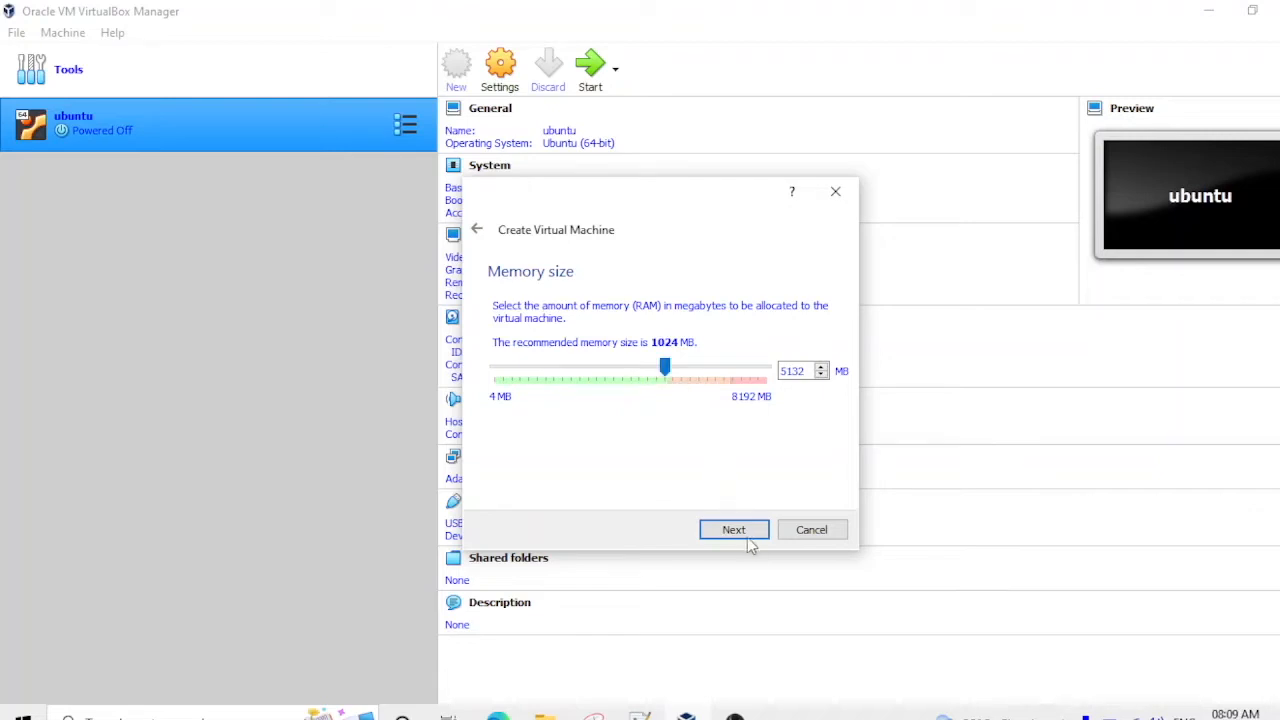
left_click(732, 528)
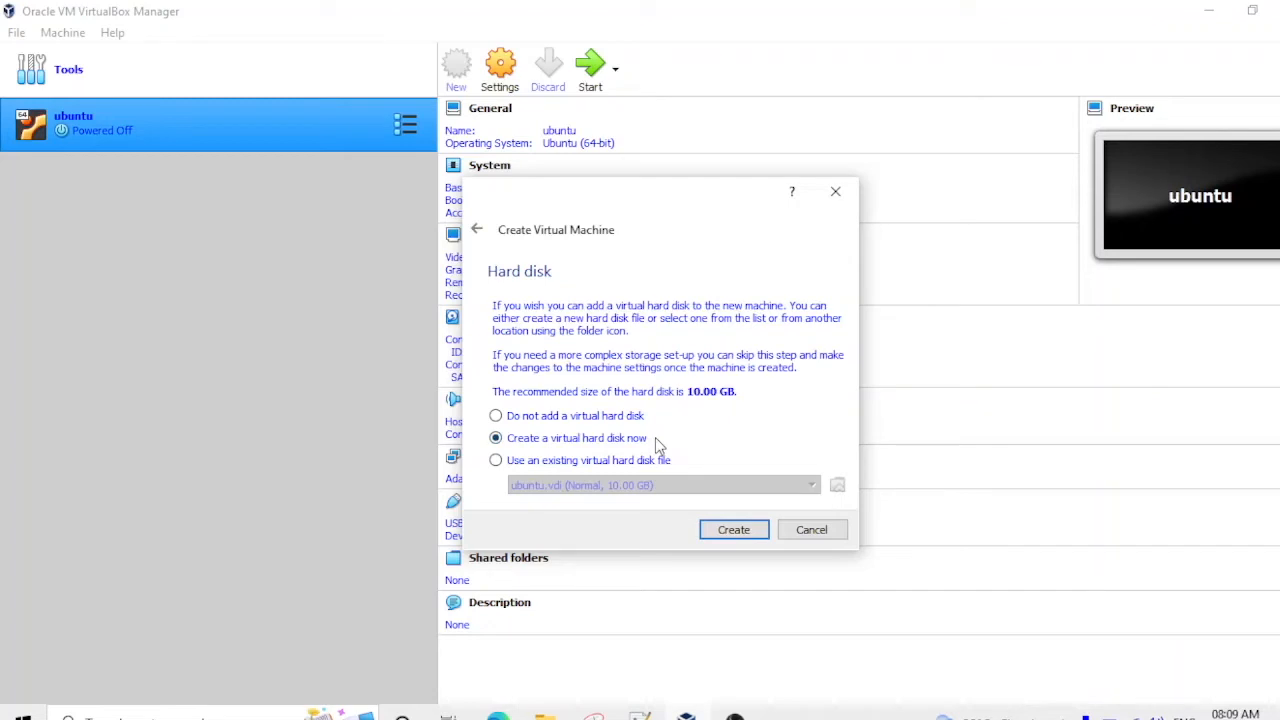
Create a dynamically allocated VDI disk of 40.95 GB, finishing the Ubuntu VM.
left_click(732, 528)
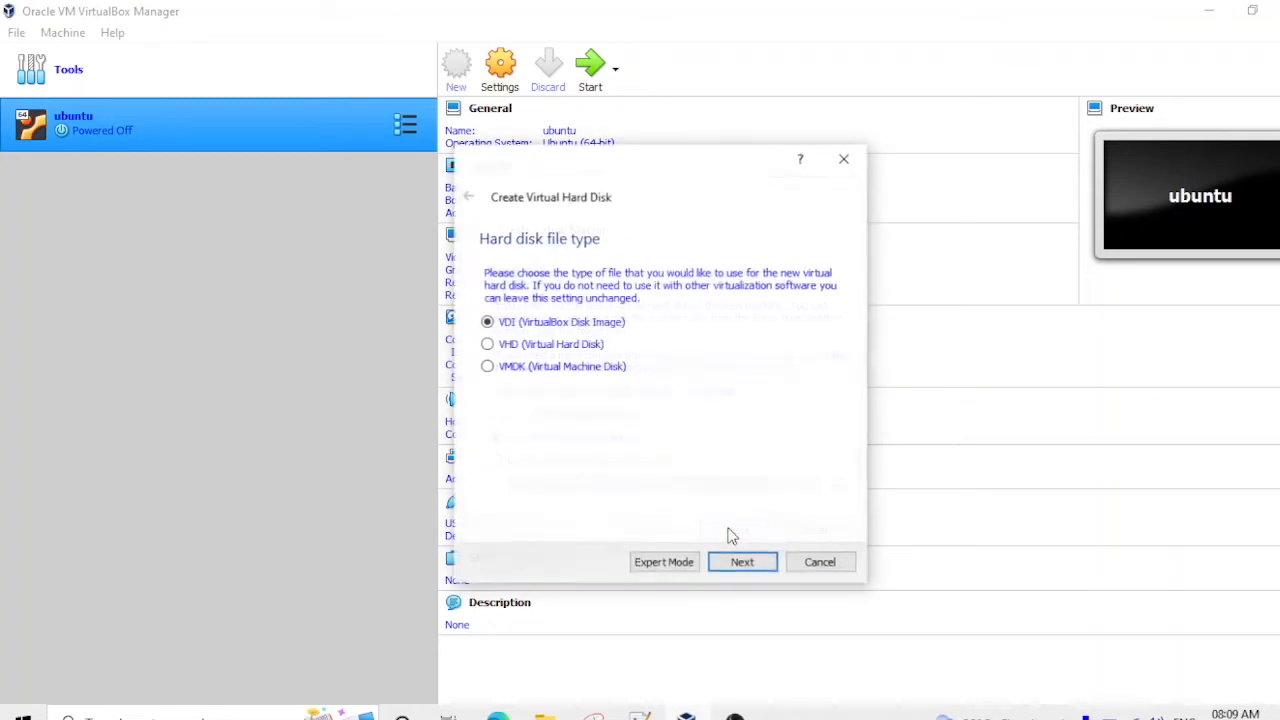
mouse_move(726, 384)
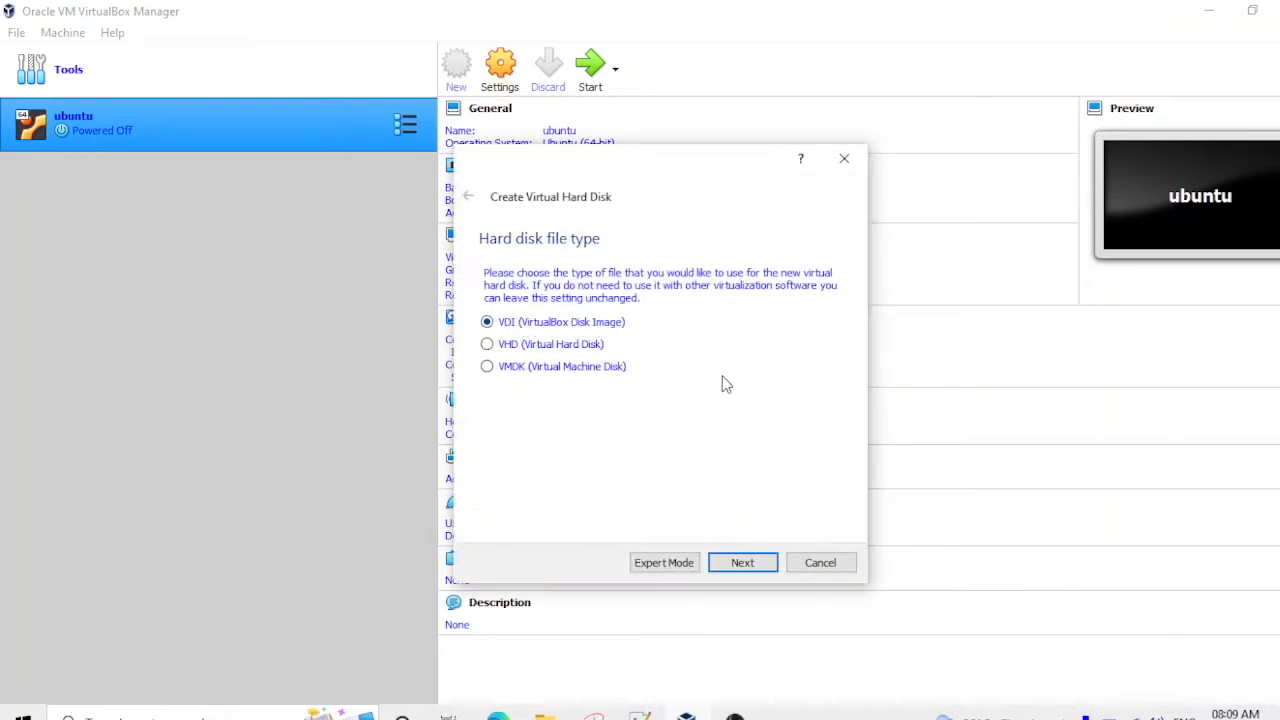
left_click(742, 562)
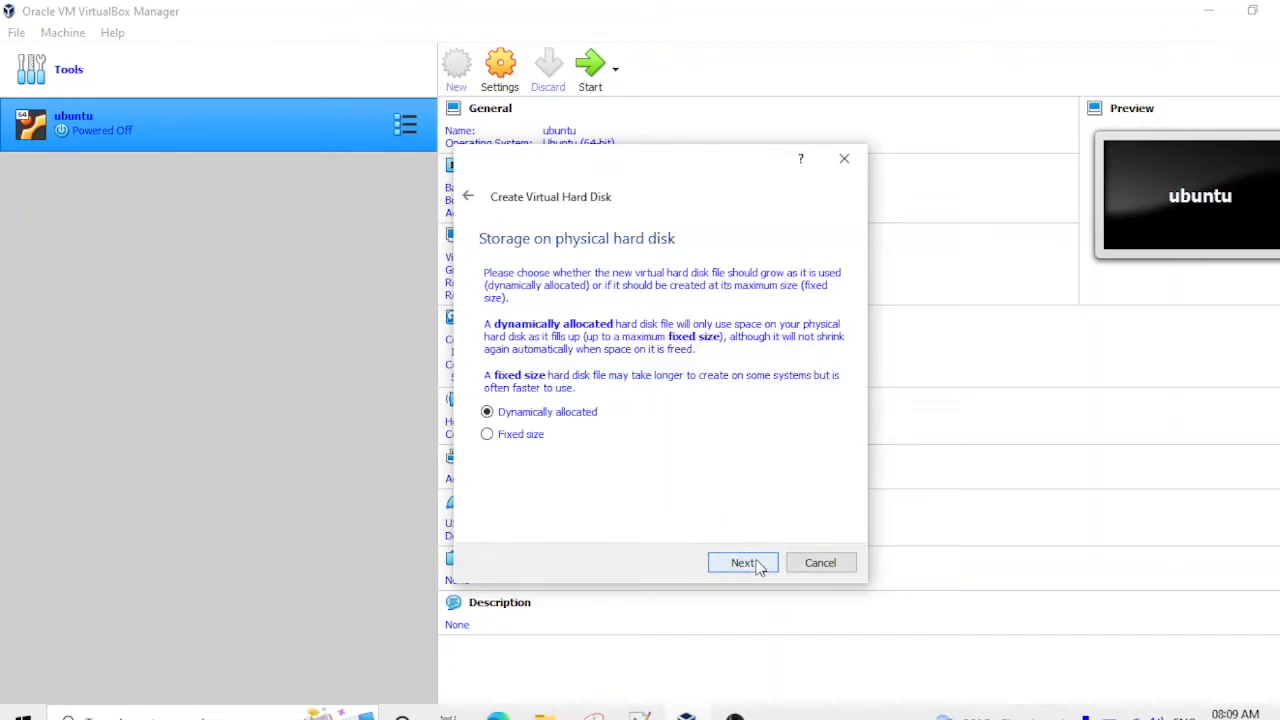
mouse_move(612, 436)
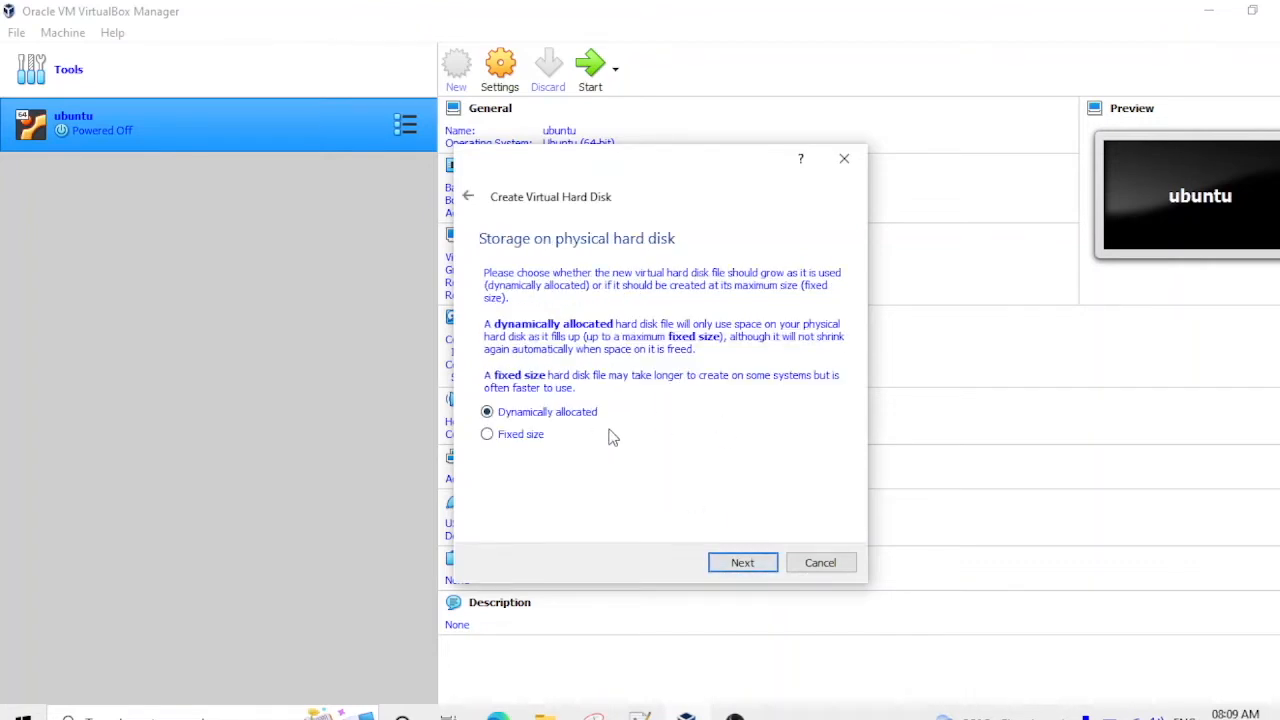
left_click(742, 562)
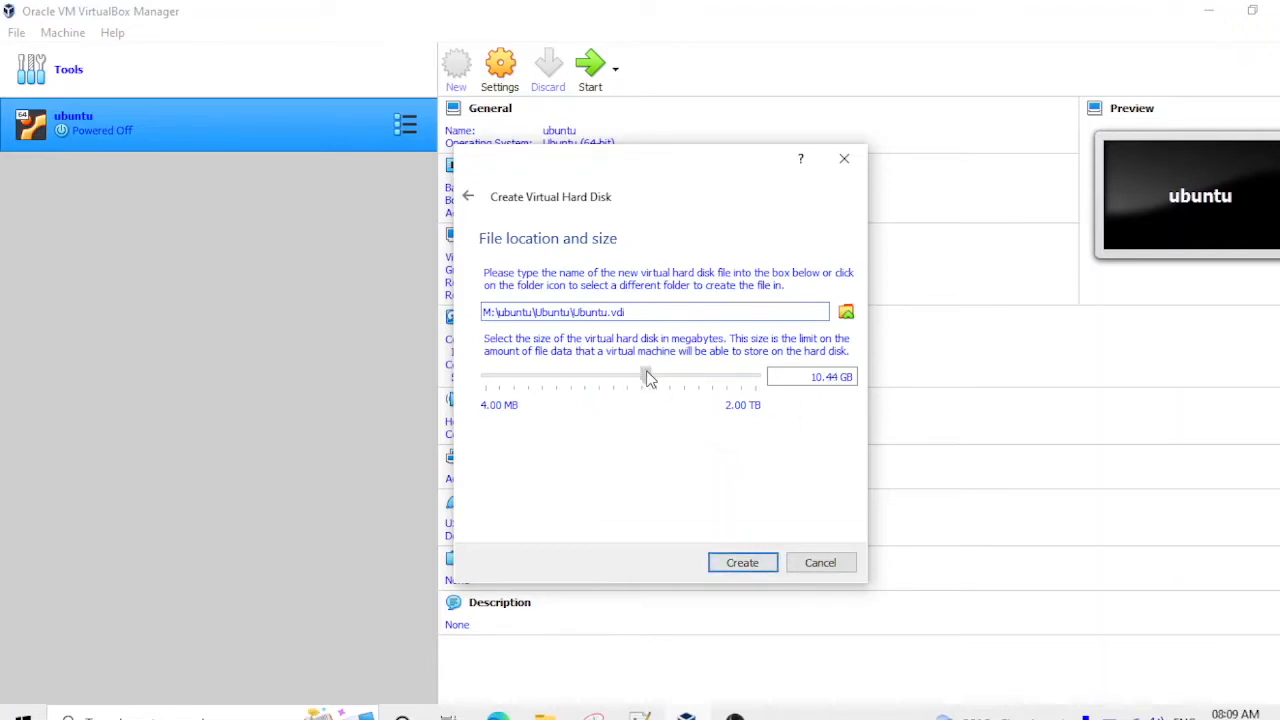
left_click_drag(644, 376, 676, 376)
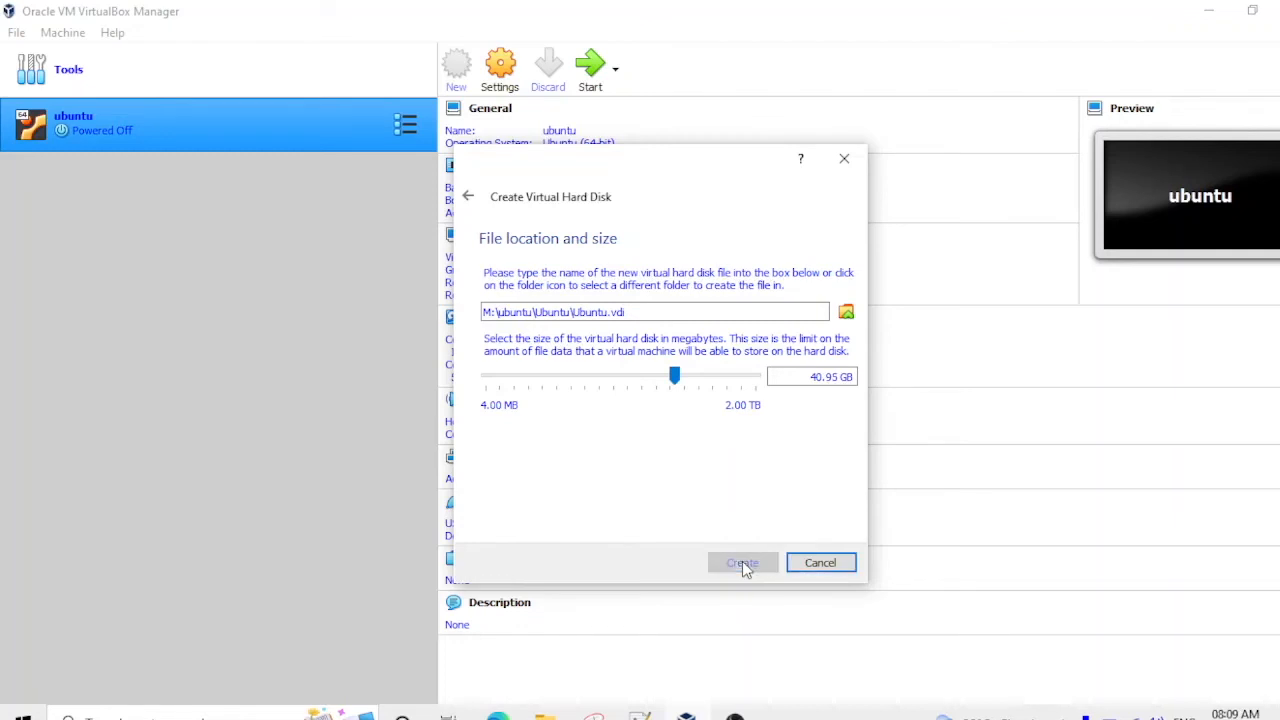
left_click(742, 562)
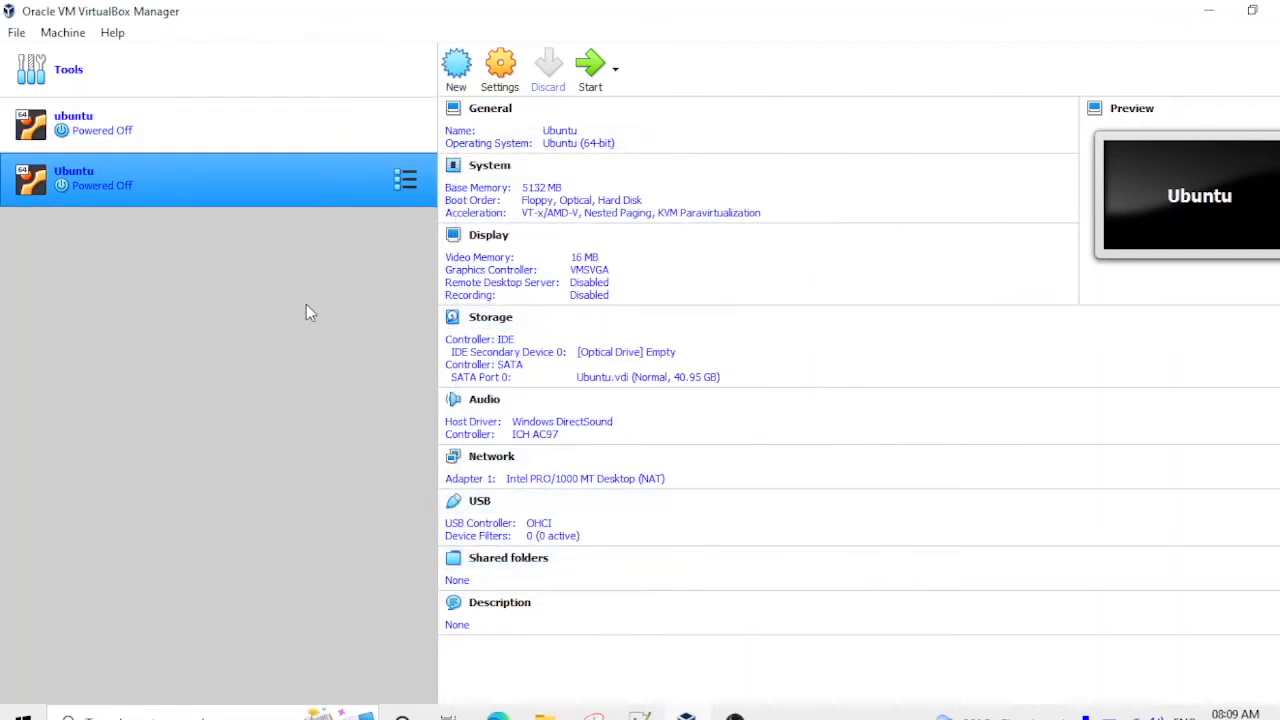
mouse_move(284, 308)
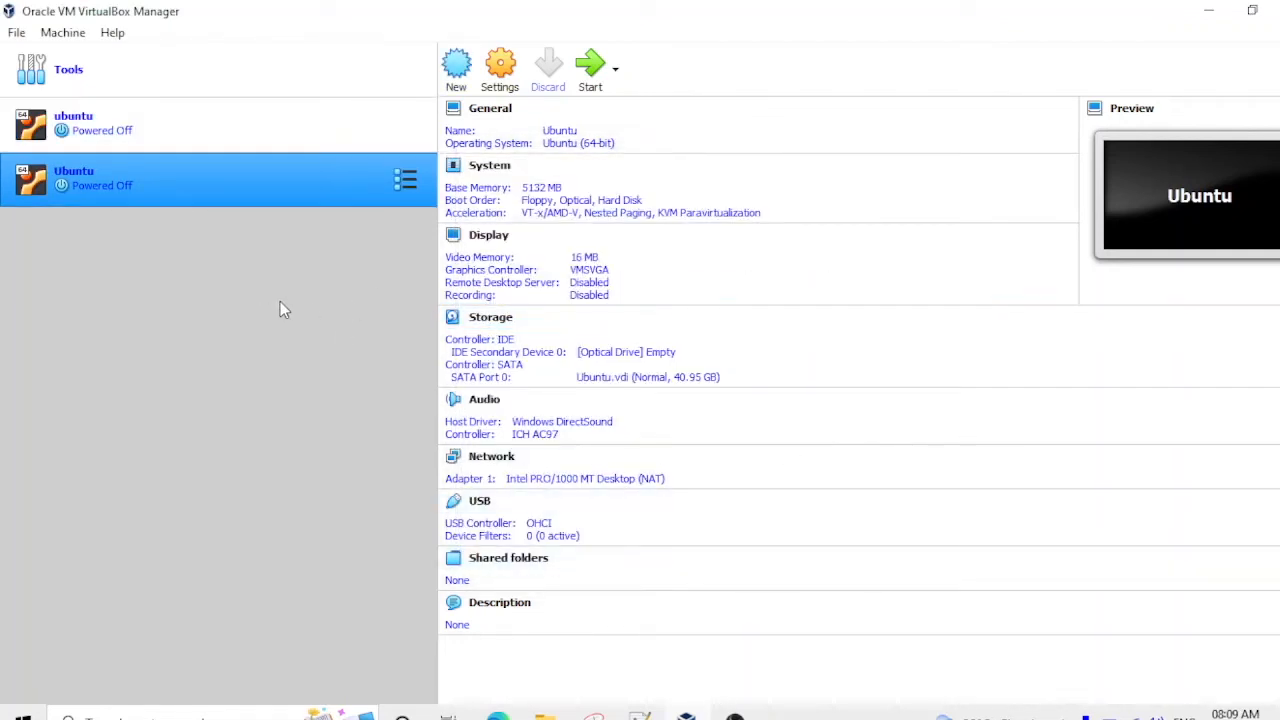
mouse_move(296, 190)
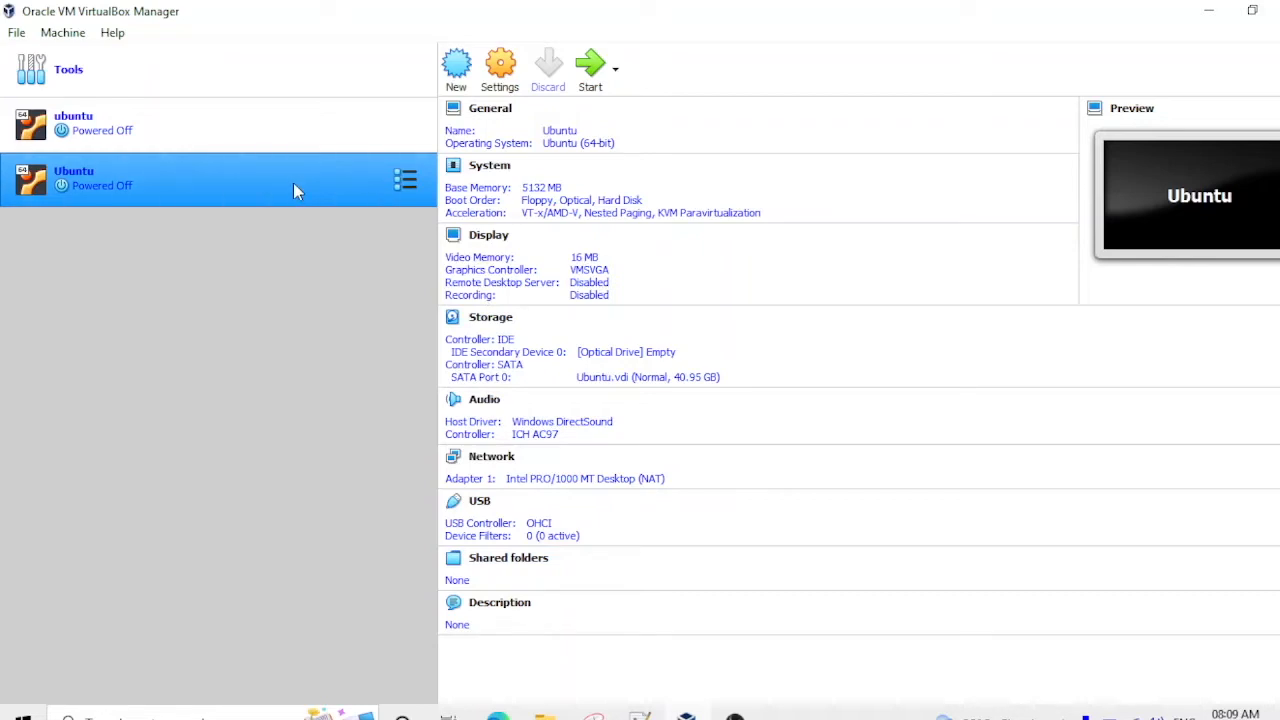
mouse_move(364, 232)
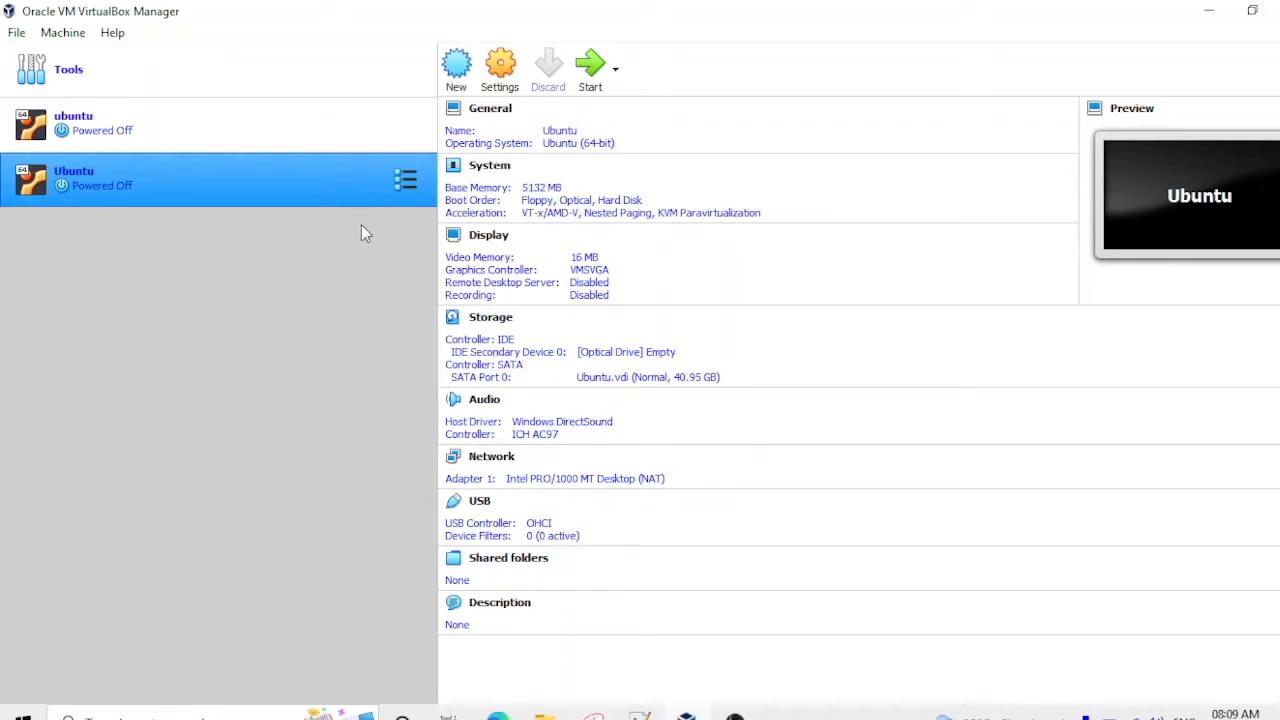
left_click(406, 180)
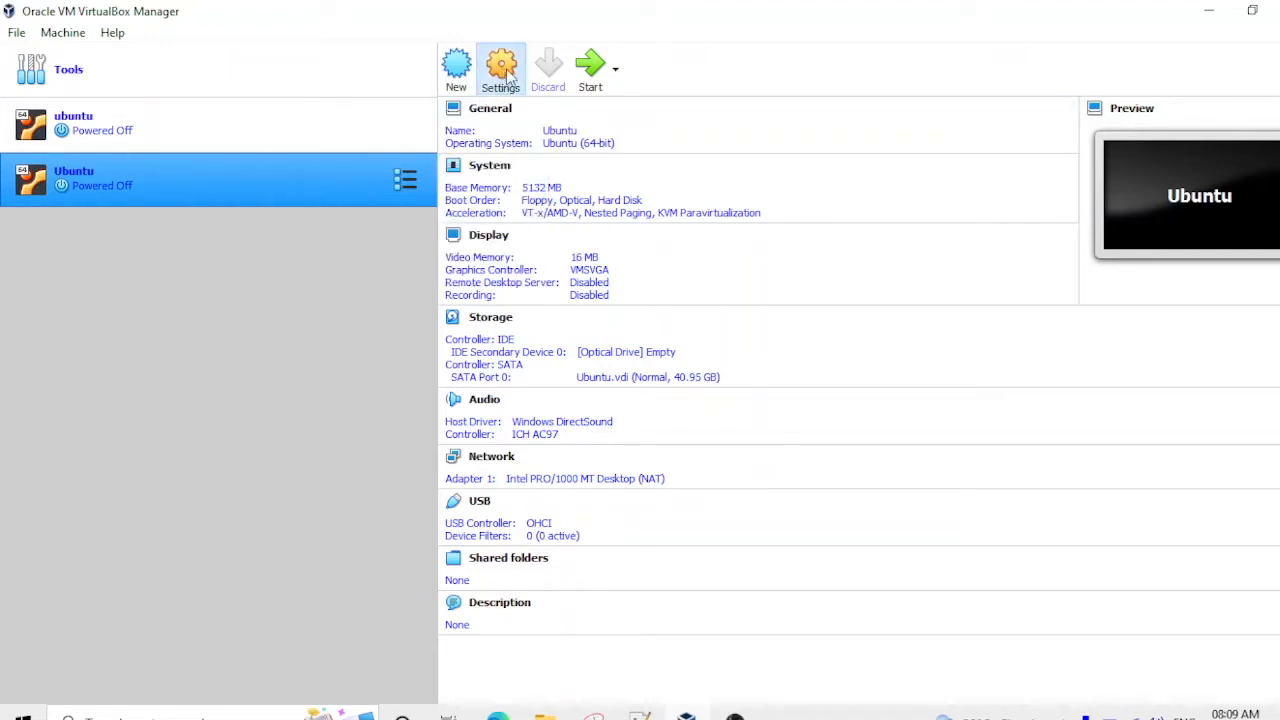
mouse_move(280, 168)
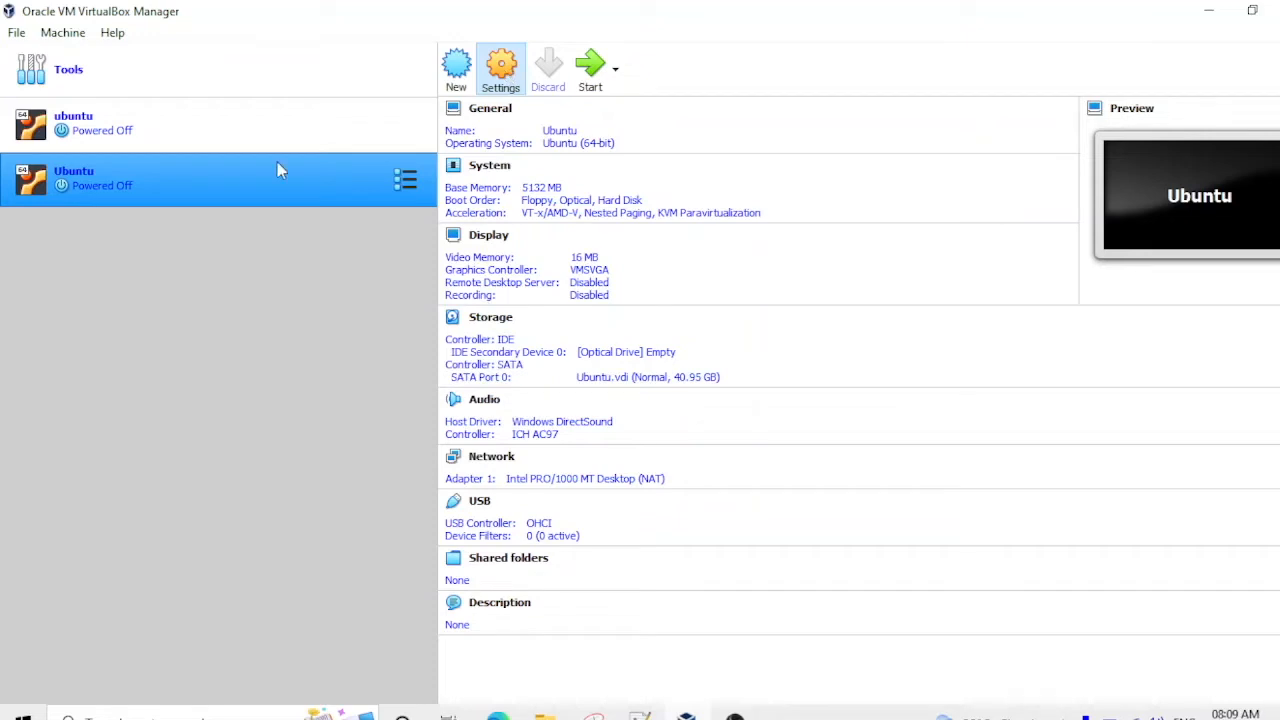
mouse_move(284, 196)
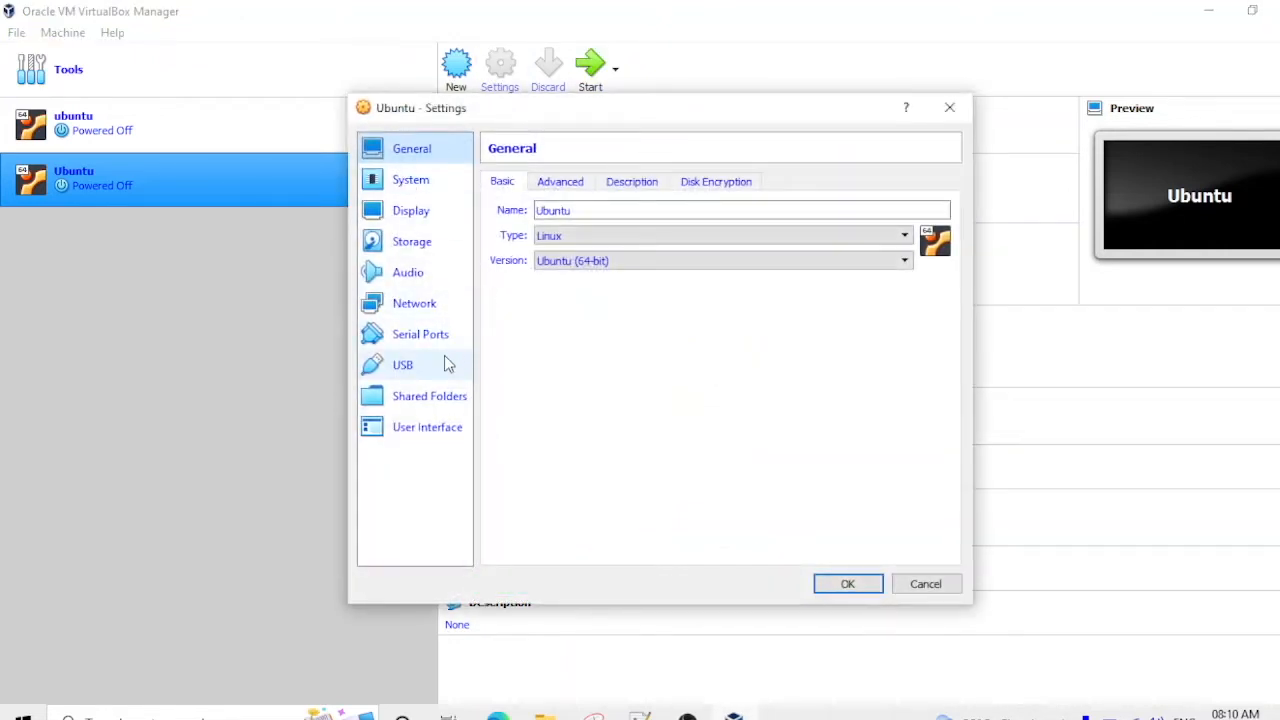
mouse_move(436, 400)
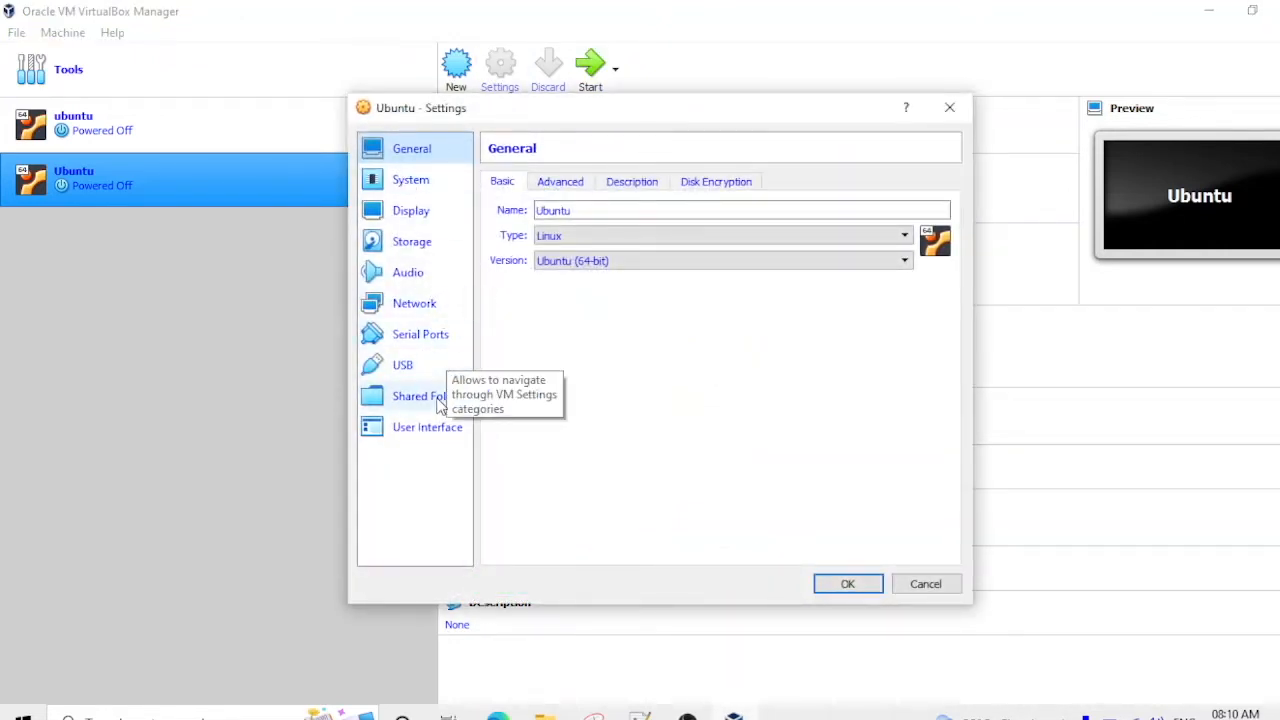
In Storage settings, load ubuntu-22.04.1-live-server-amd64.iso into the empty optical drive.
left_click(412, 240)
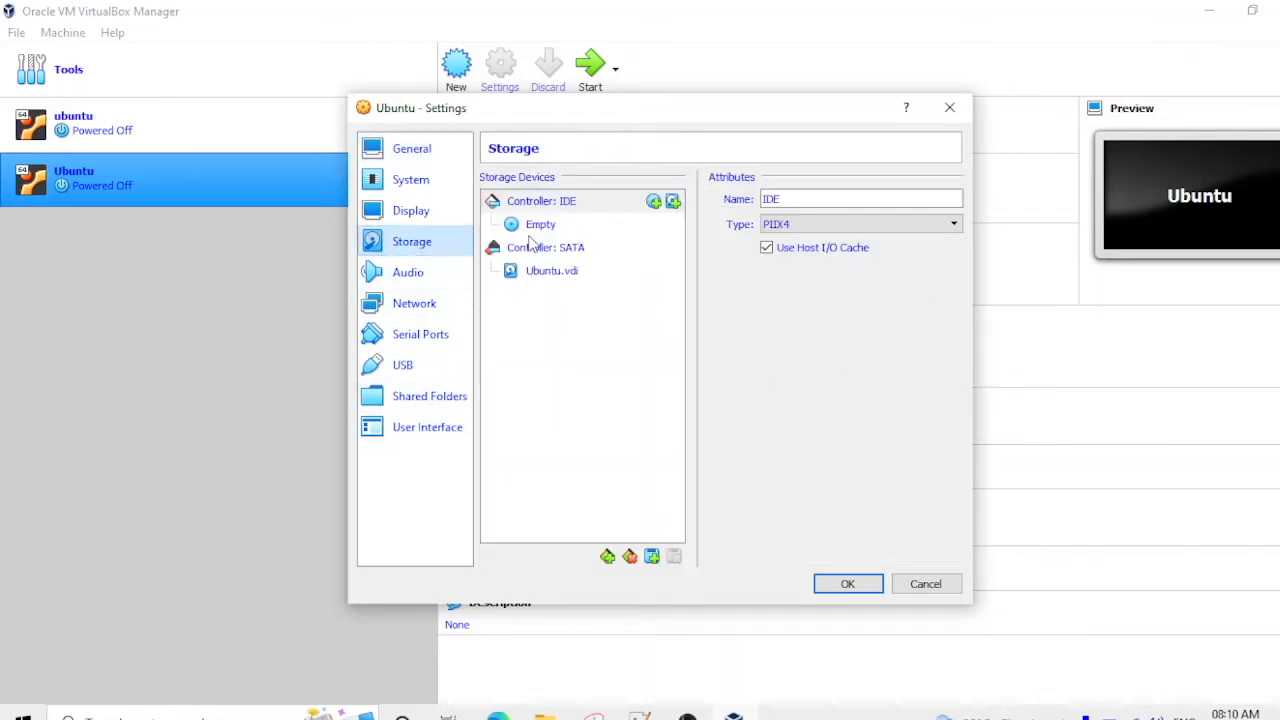
left_click(540, 224)
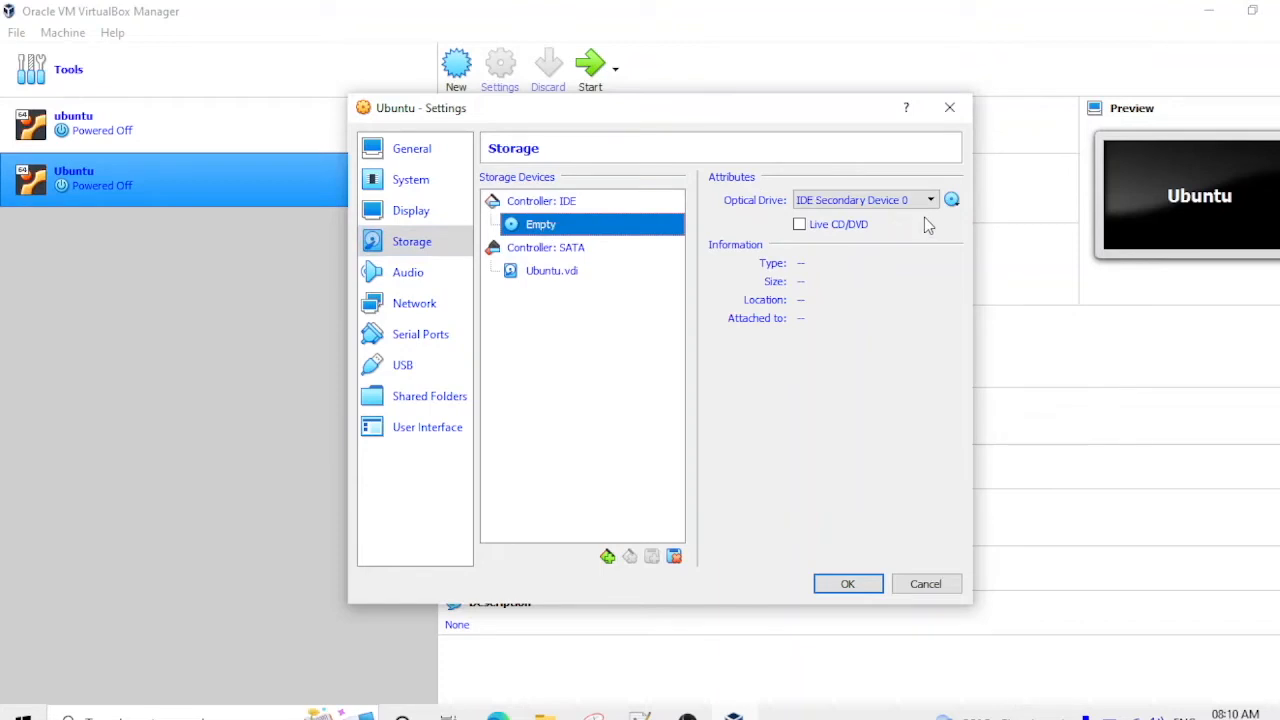
left_click(952, 200)
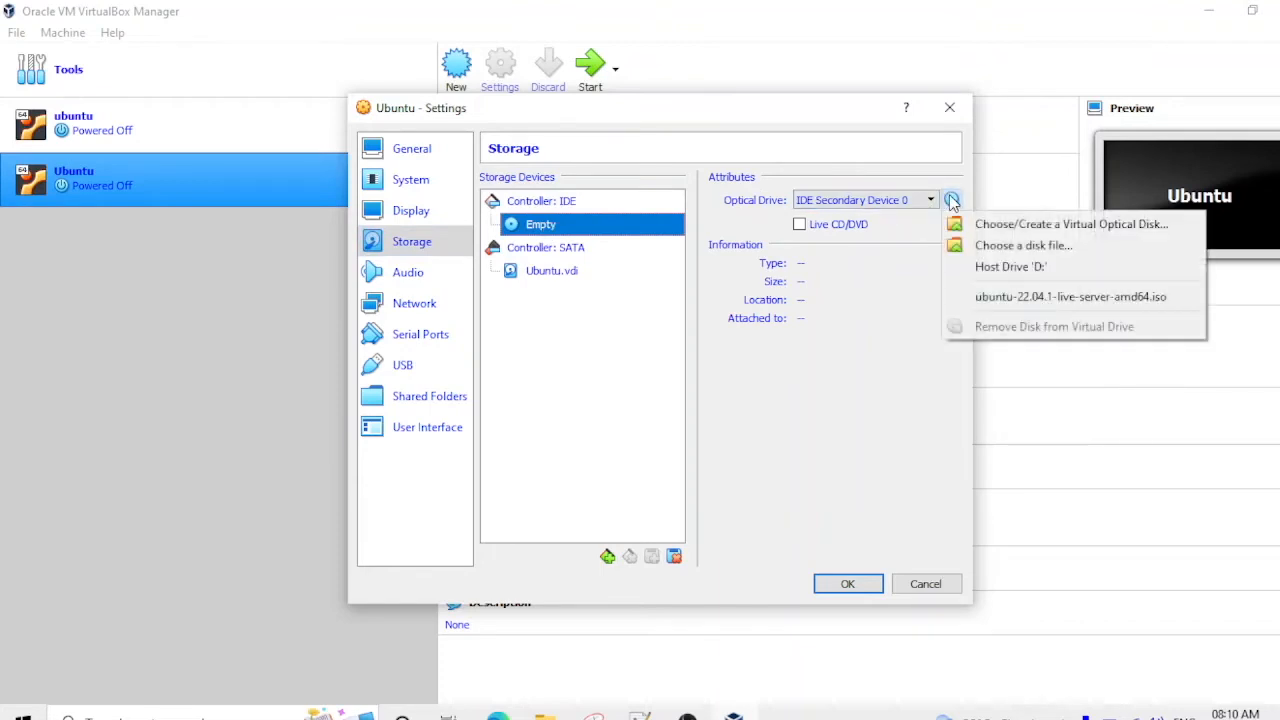
mouse_move(1024, 244)
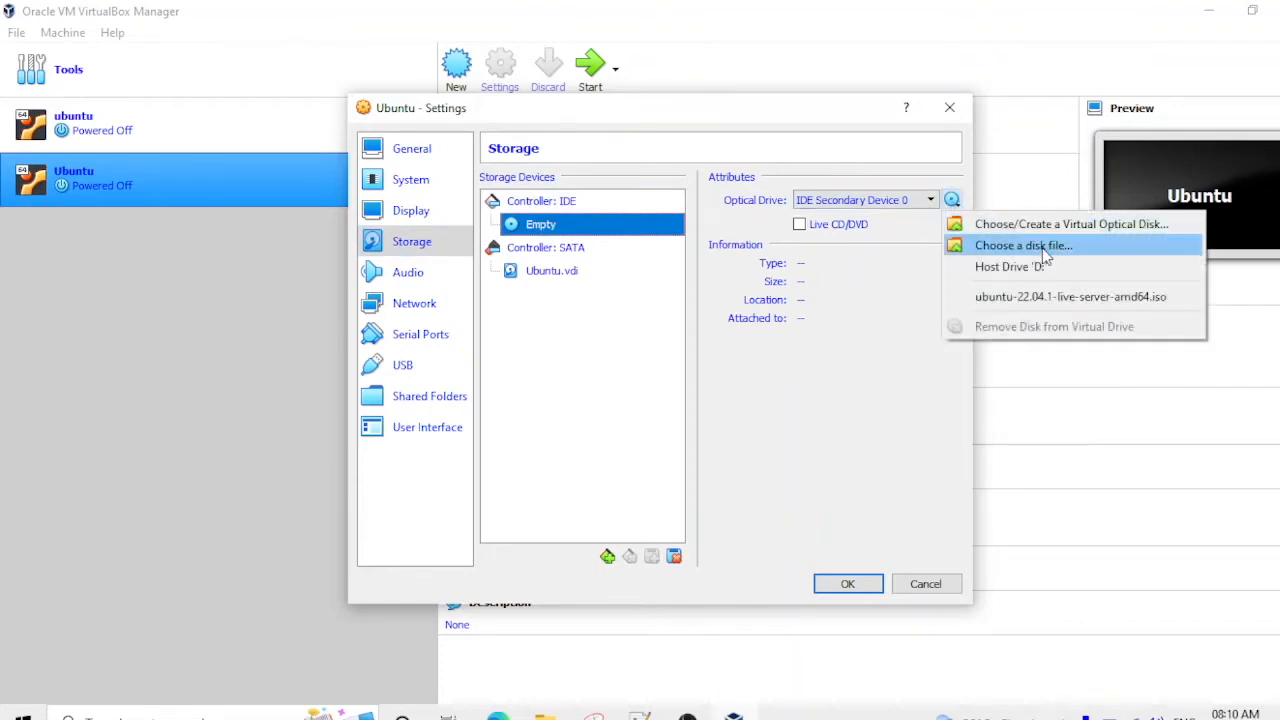
mouse_move(1048, 250)
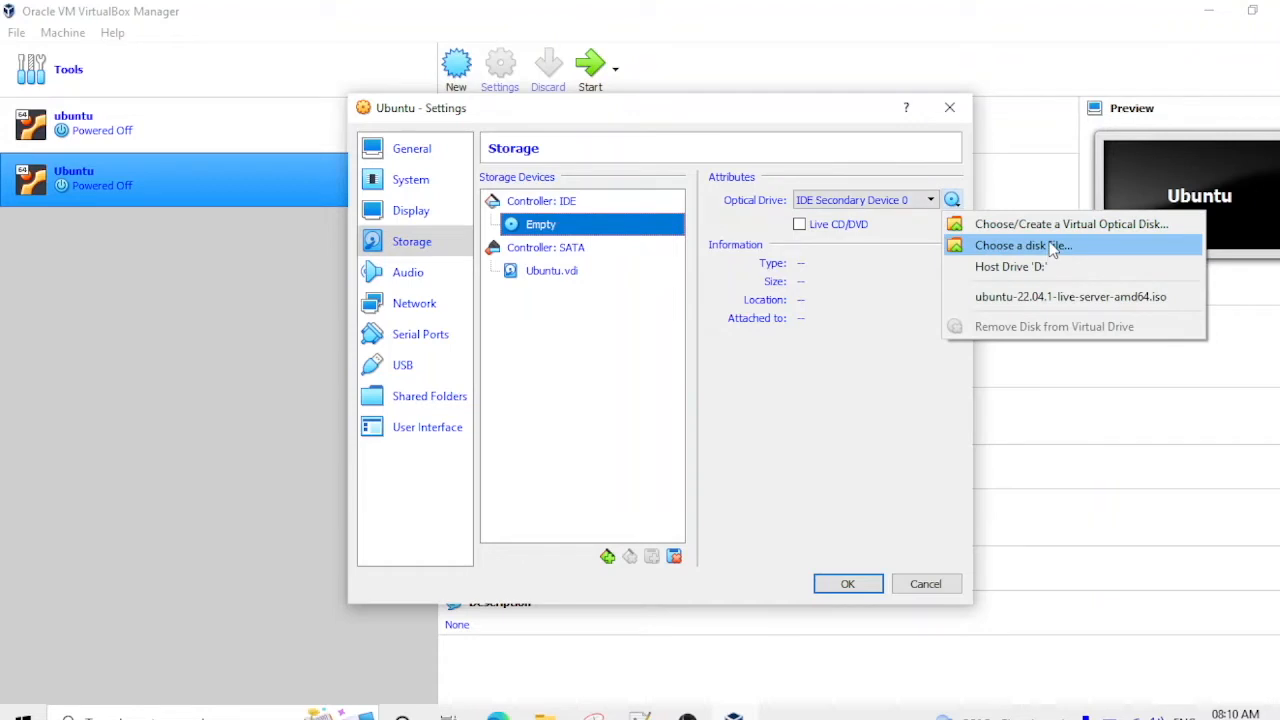
mouse_move(1036, 296)
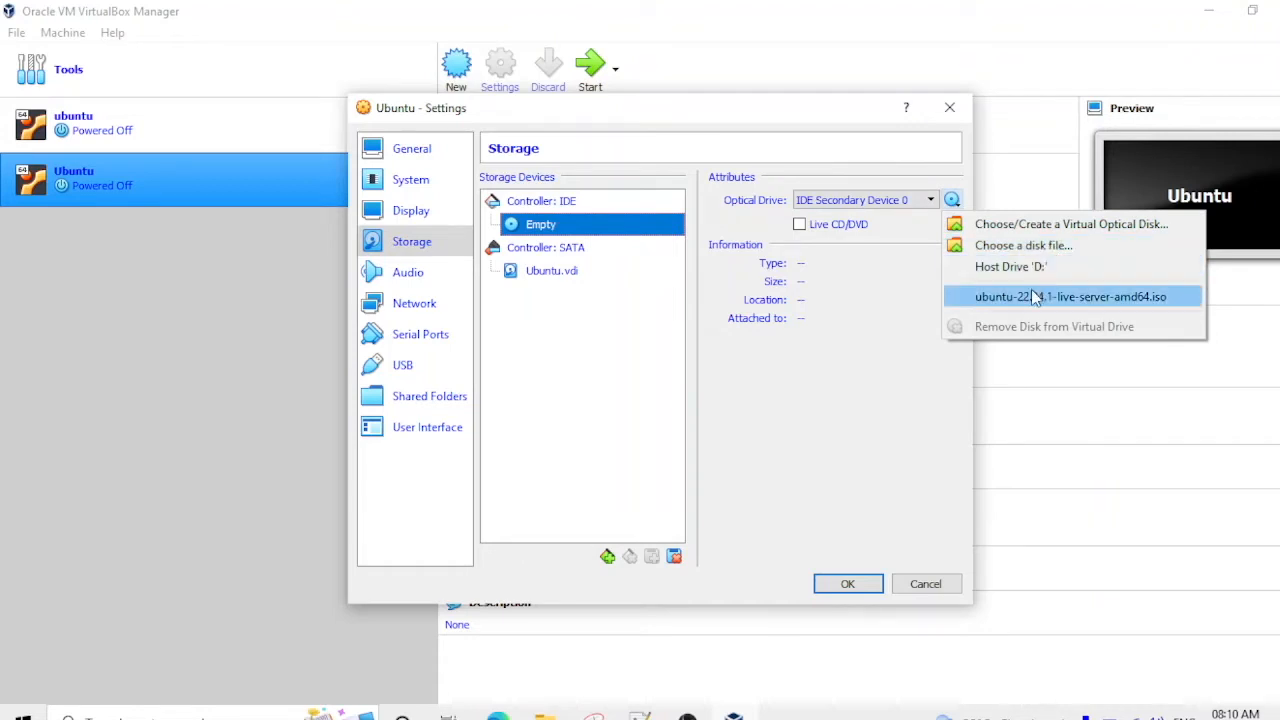
mouse_move(1060, 304)
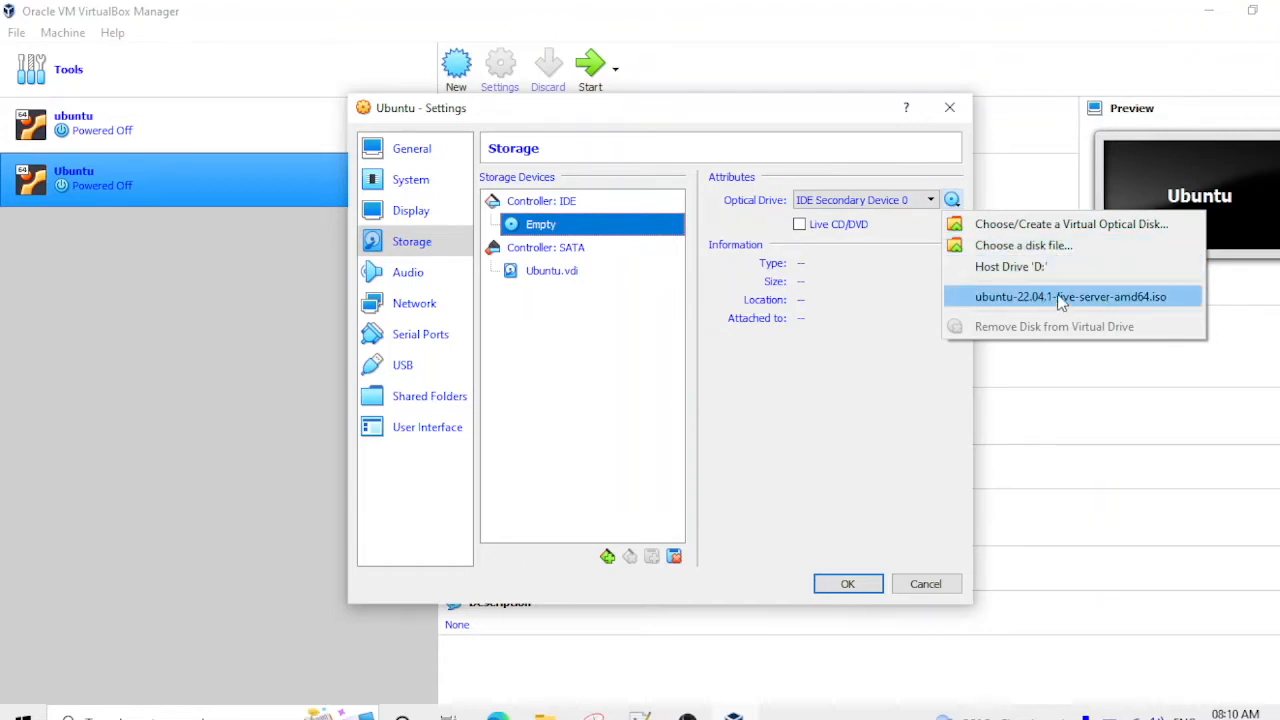
mouse_move(1148, 308)
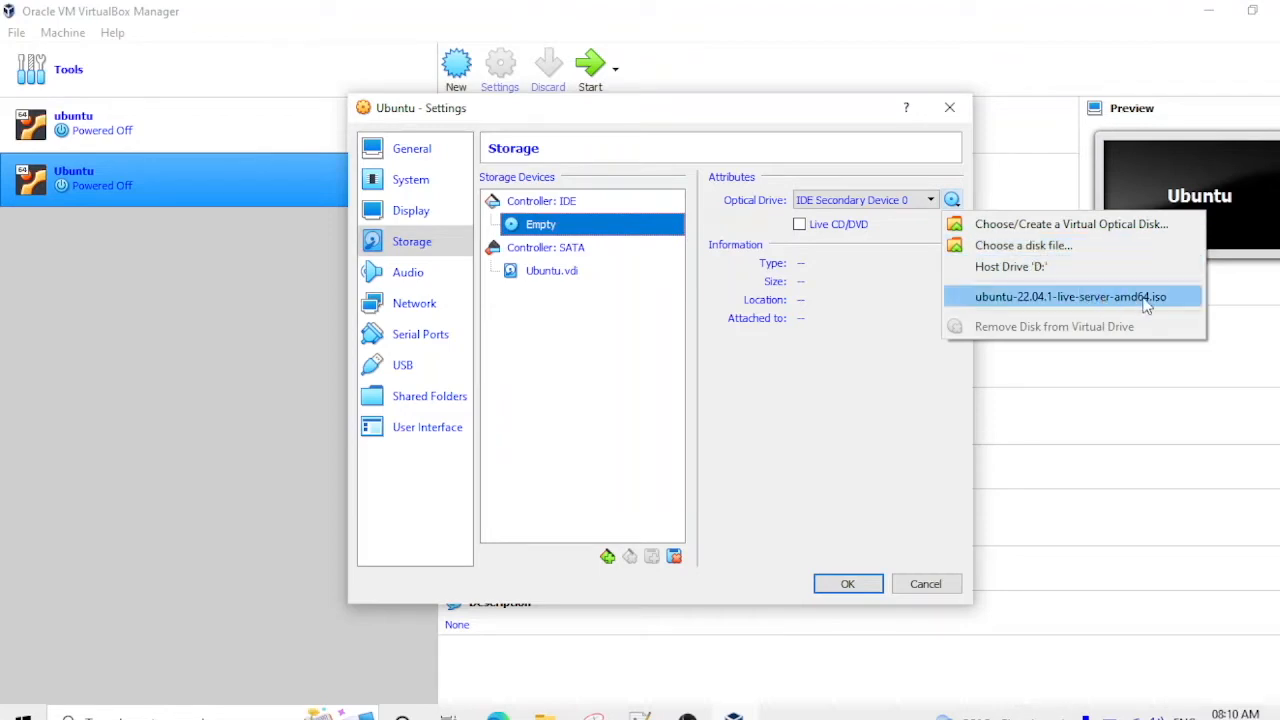
mouse_move(1024, 244)
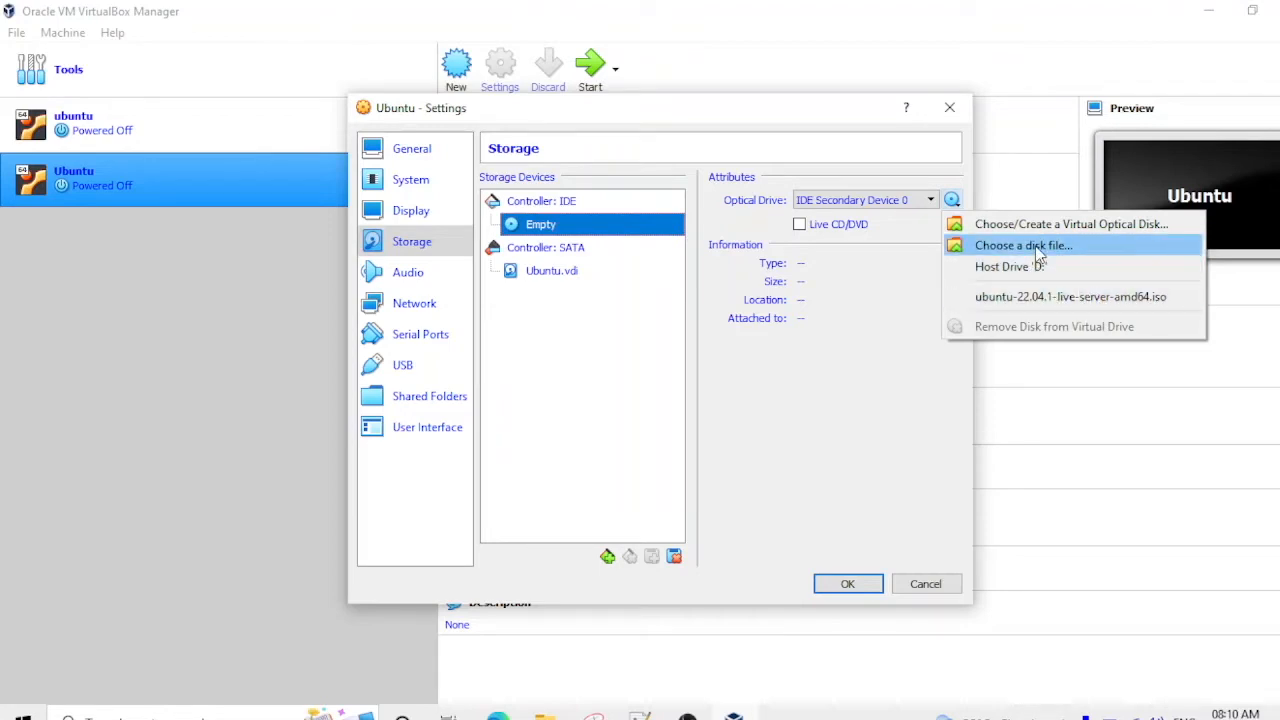
left_click(1024, 244)
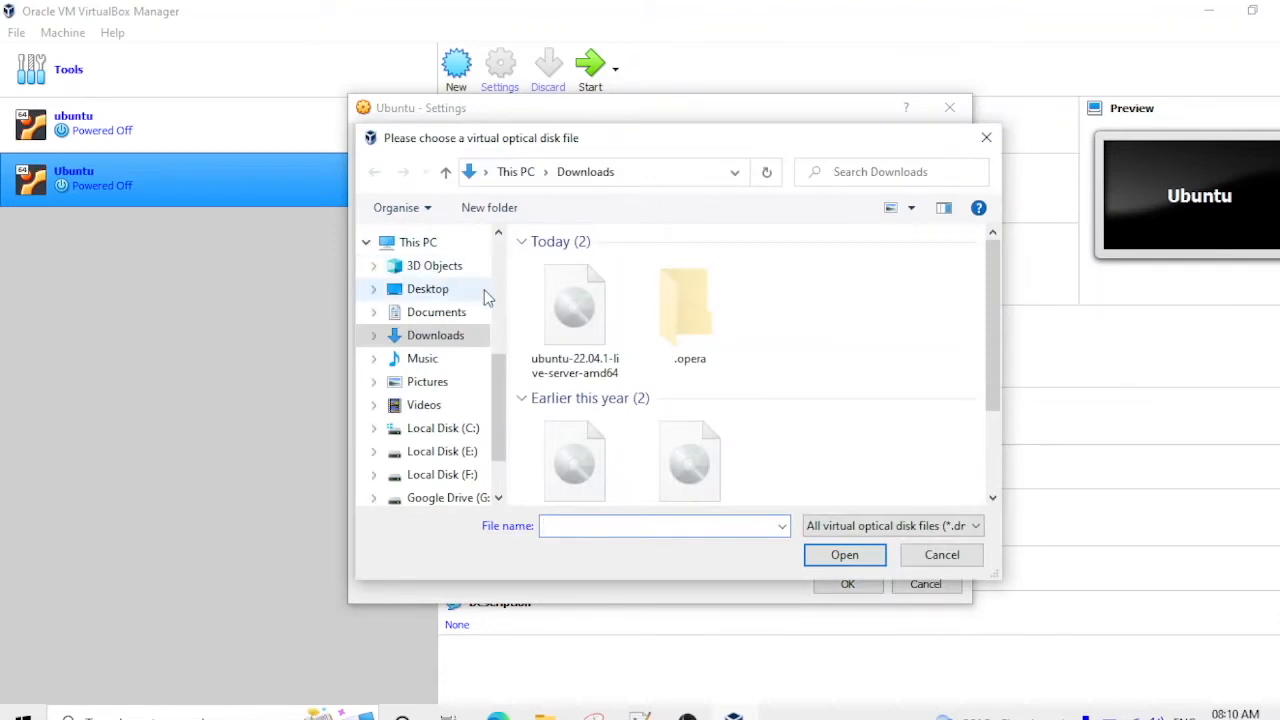
left_click(574, 304)
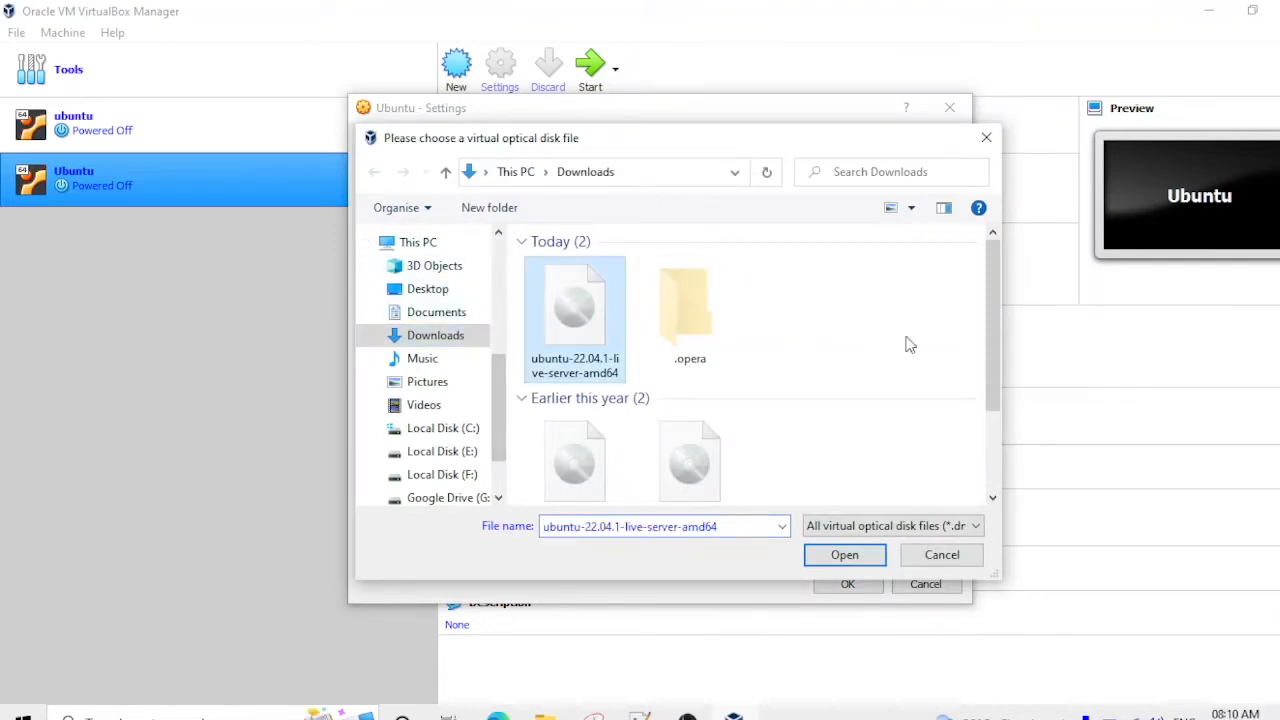
left_click(844, 554)
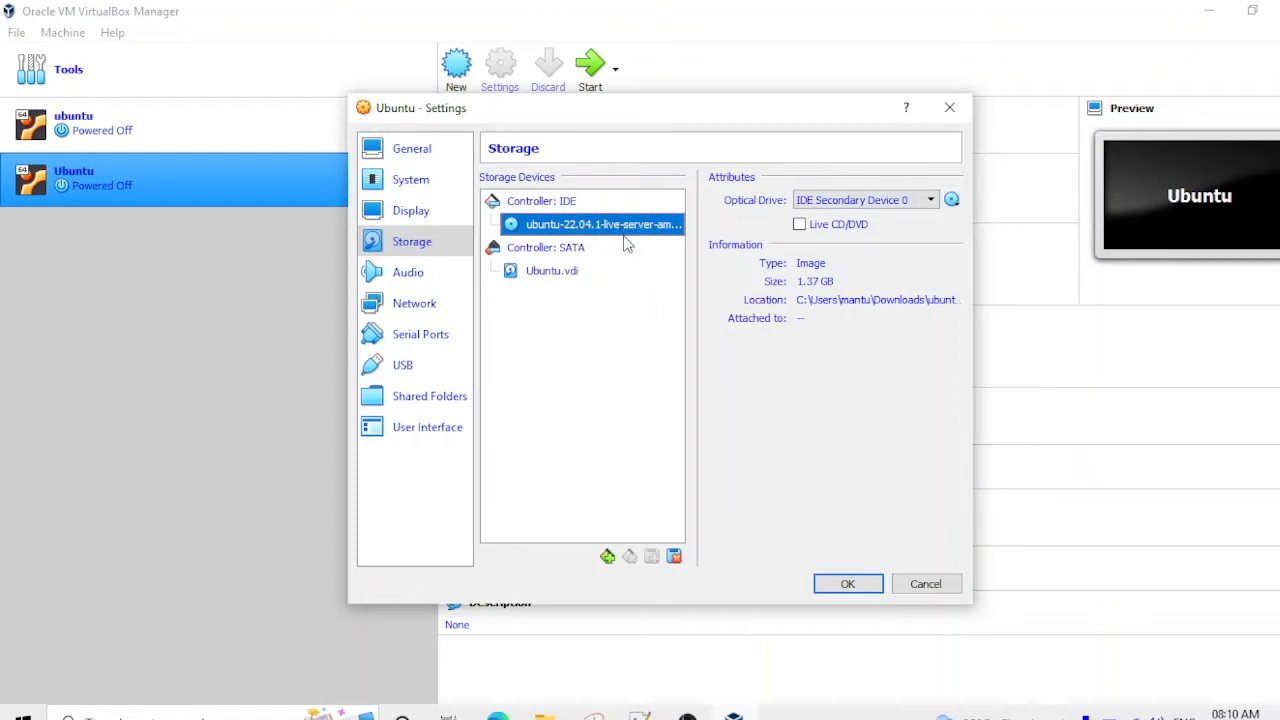
mouse_move(576, 256)
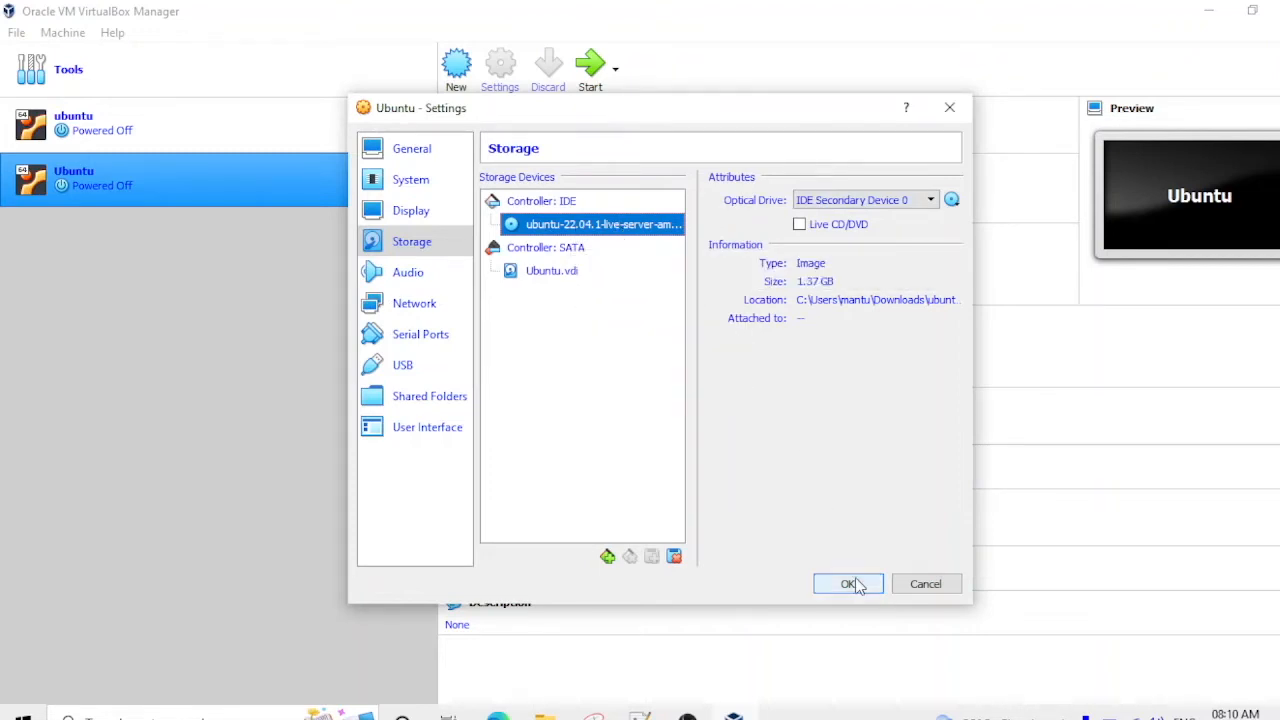
Confirm OK so the VM's optical drive keeps the Ubuntu 22.04.1 server ISO.
left_click(848, 584)
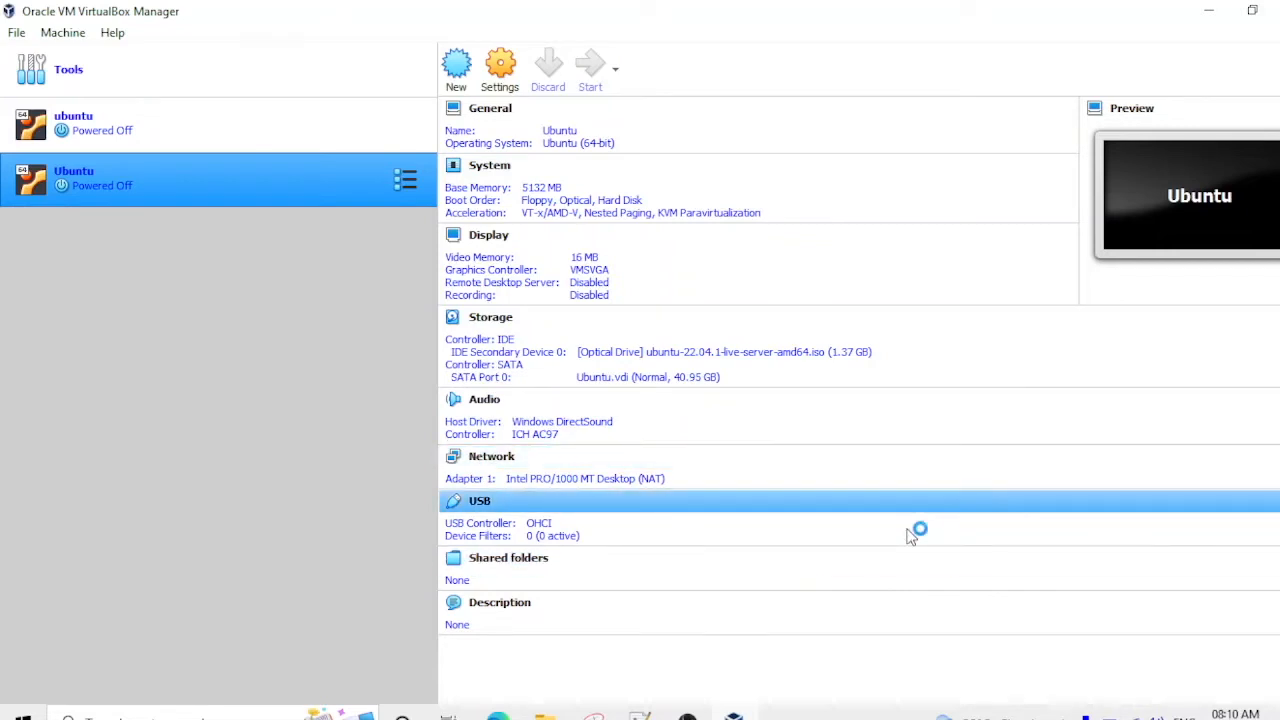
mouse_move(910, 352)
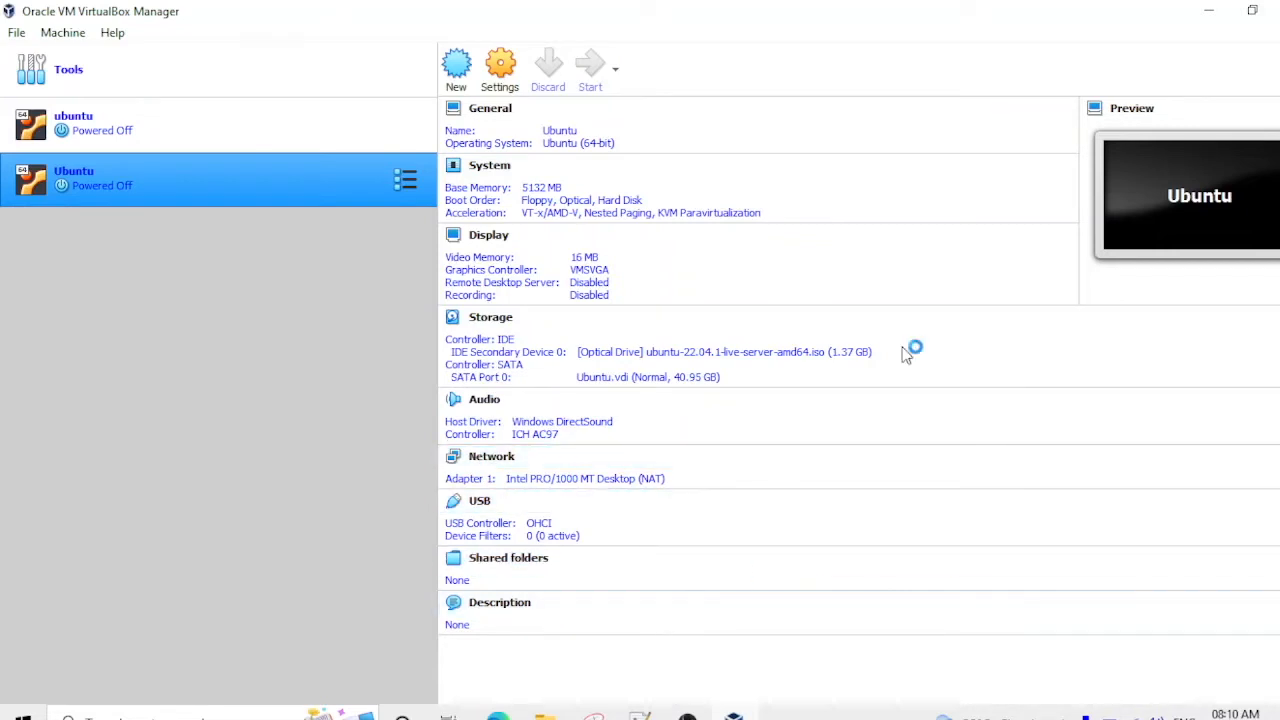
Start the Ubuntu VM from the ISO and maximize its window at the installer.
left_click(492, 456)
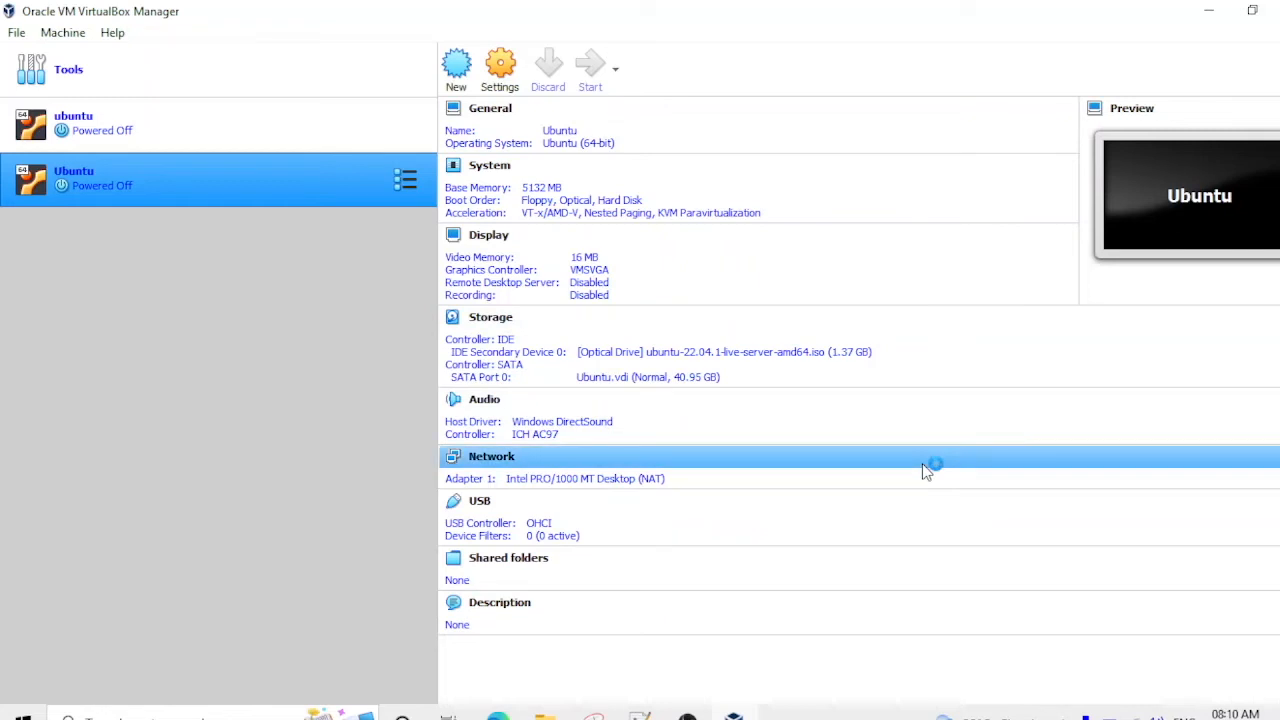
left_click(590, 70)
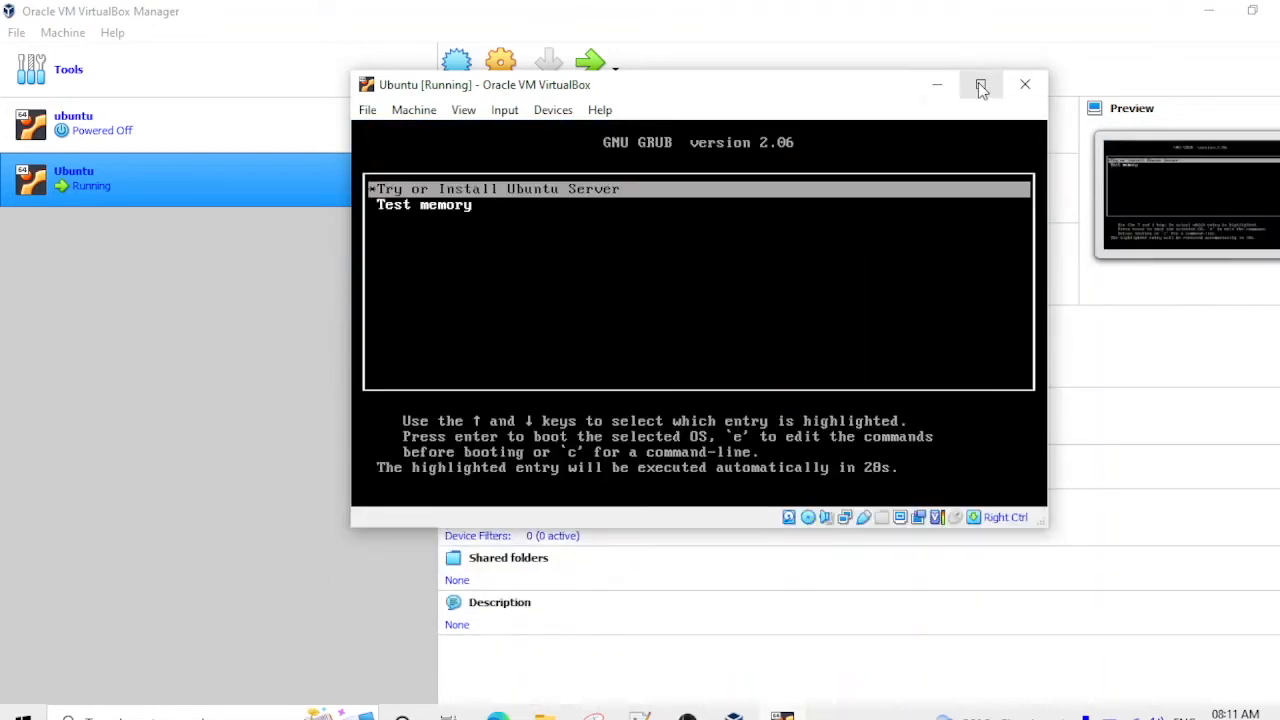
left_click(980, 84)
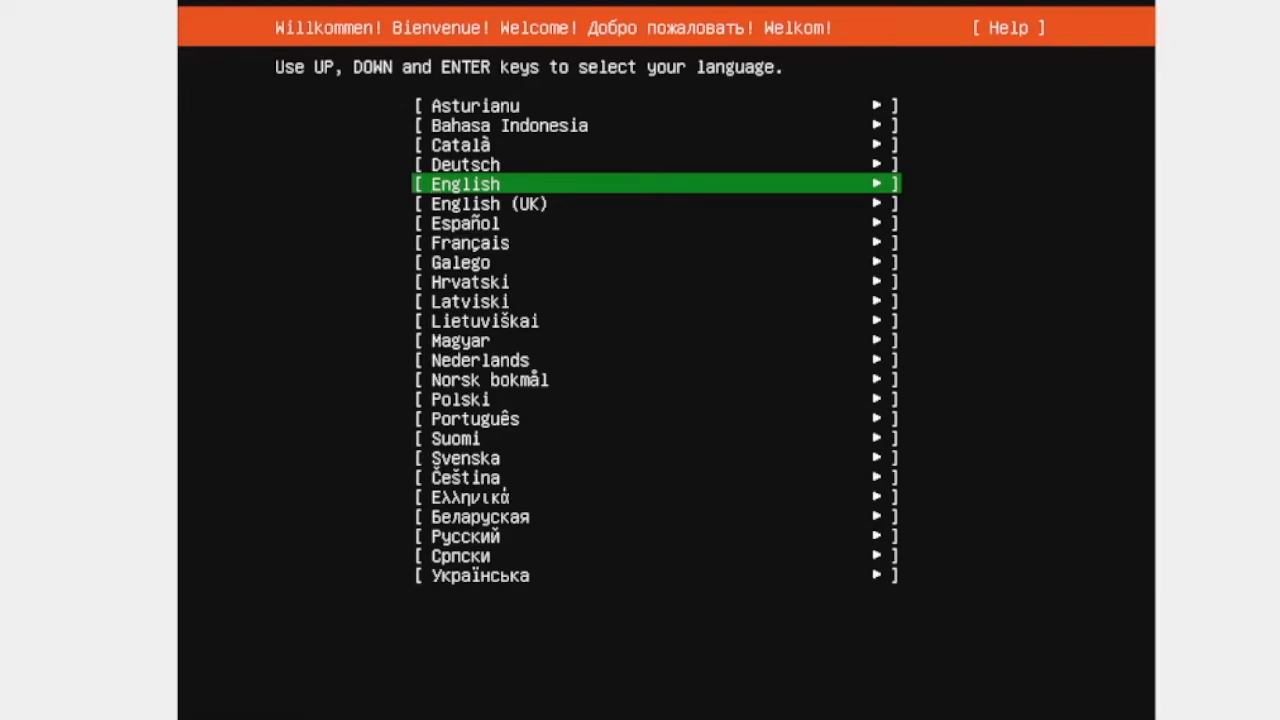
Accept English, English (US) keyboard, standard install type, DHCP network and no proxy.
key("Return")
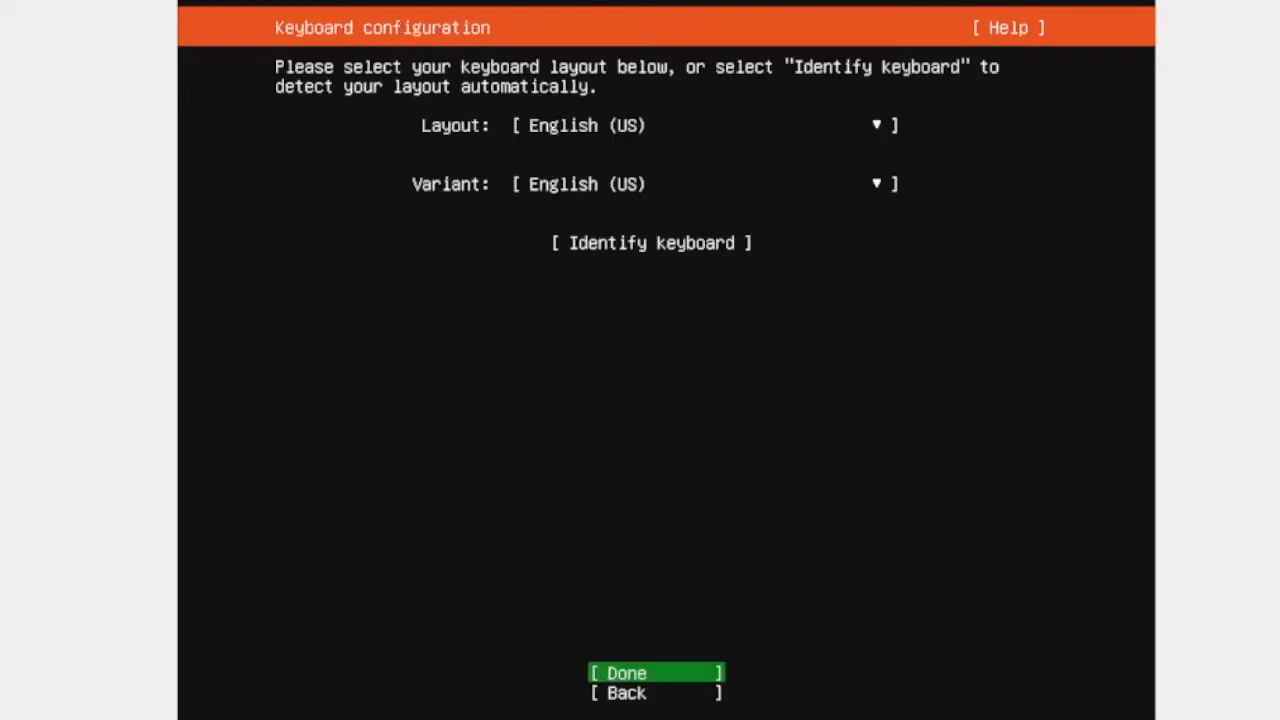
left_click(624, 672)
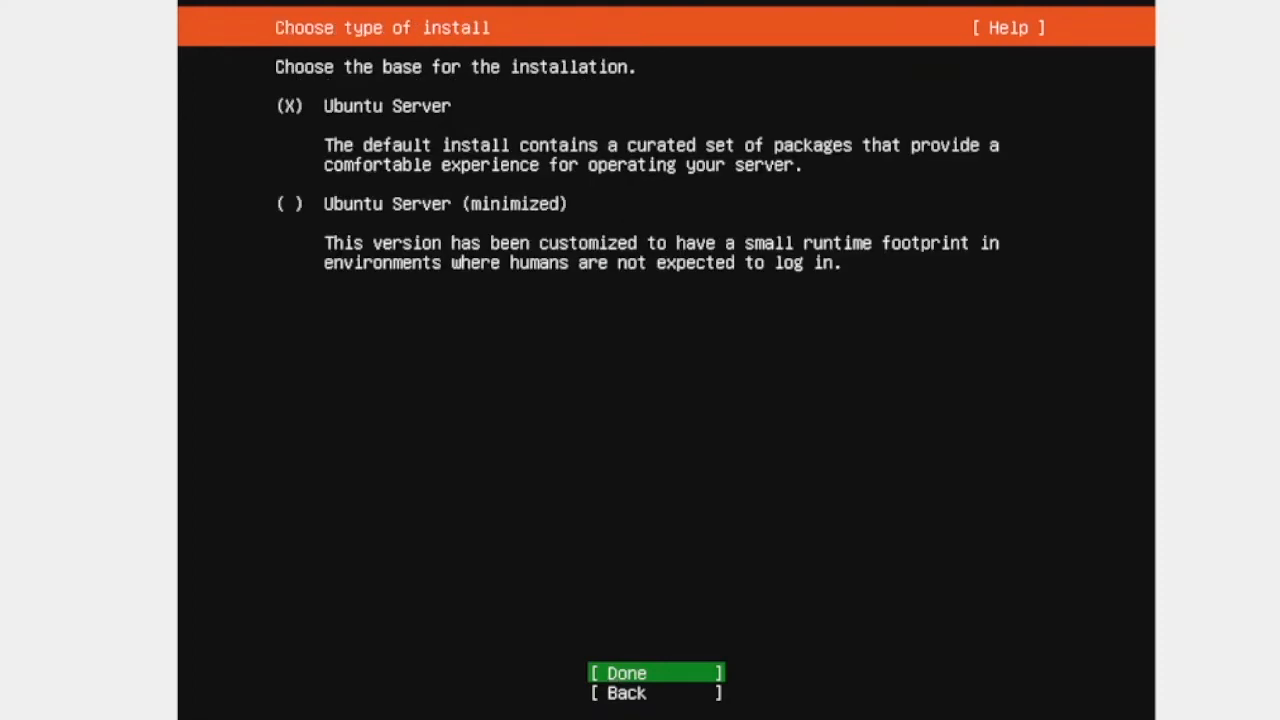
left_click(624, 672)
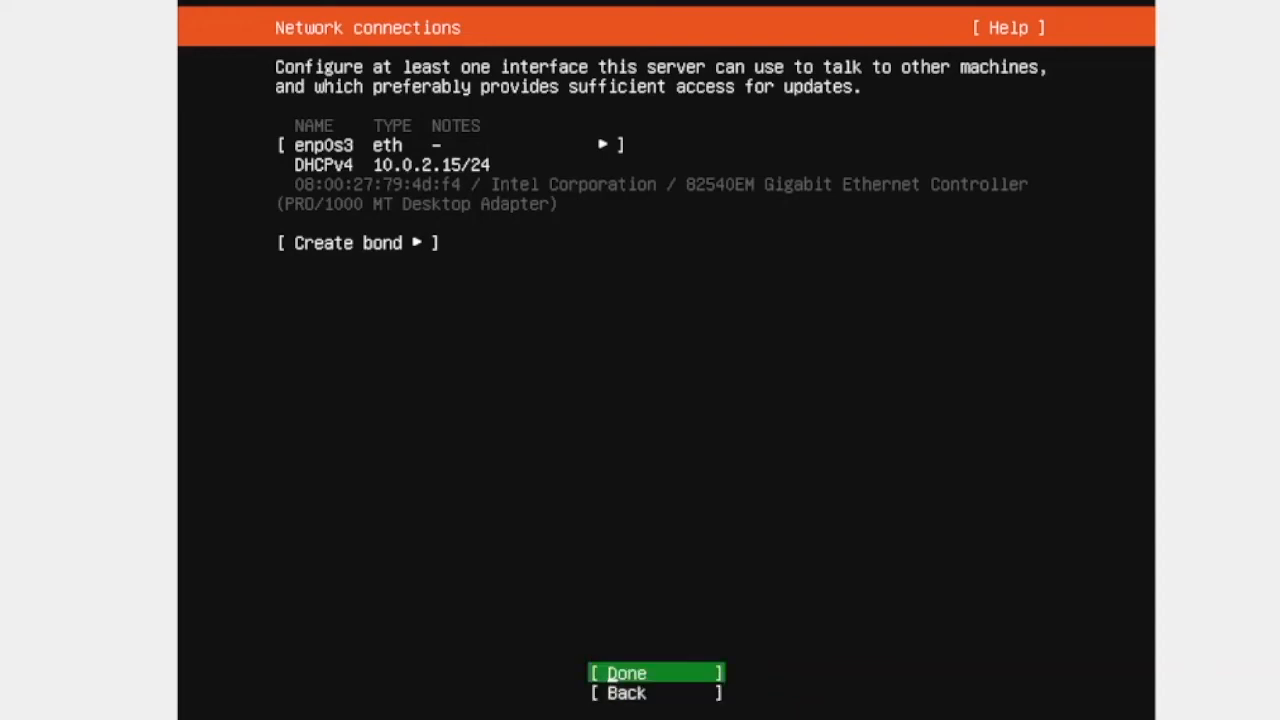
key("Up")
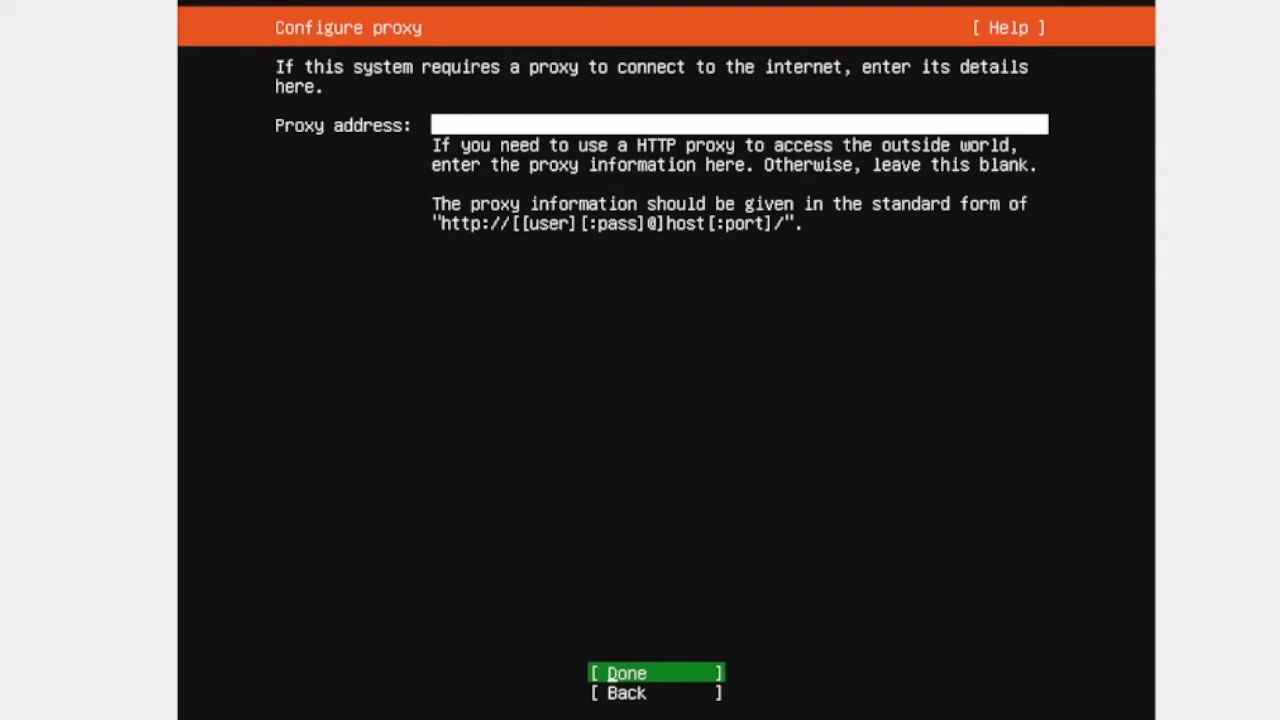
left_click(624, 672)
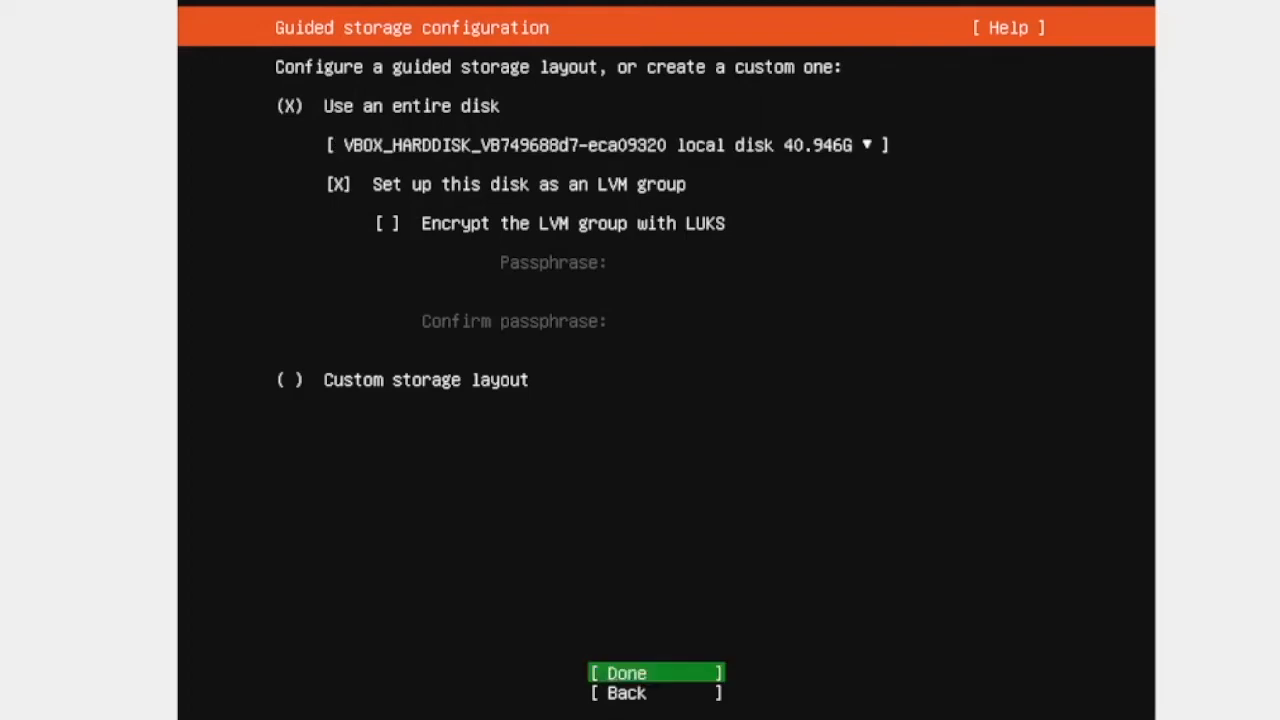
Accept guided LVM on the whole disk and continue past the destructive-action warning.
left_click(626, 672)
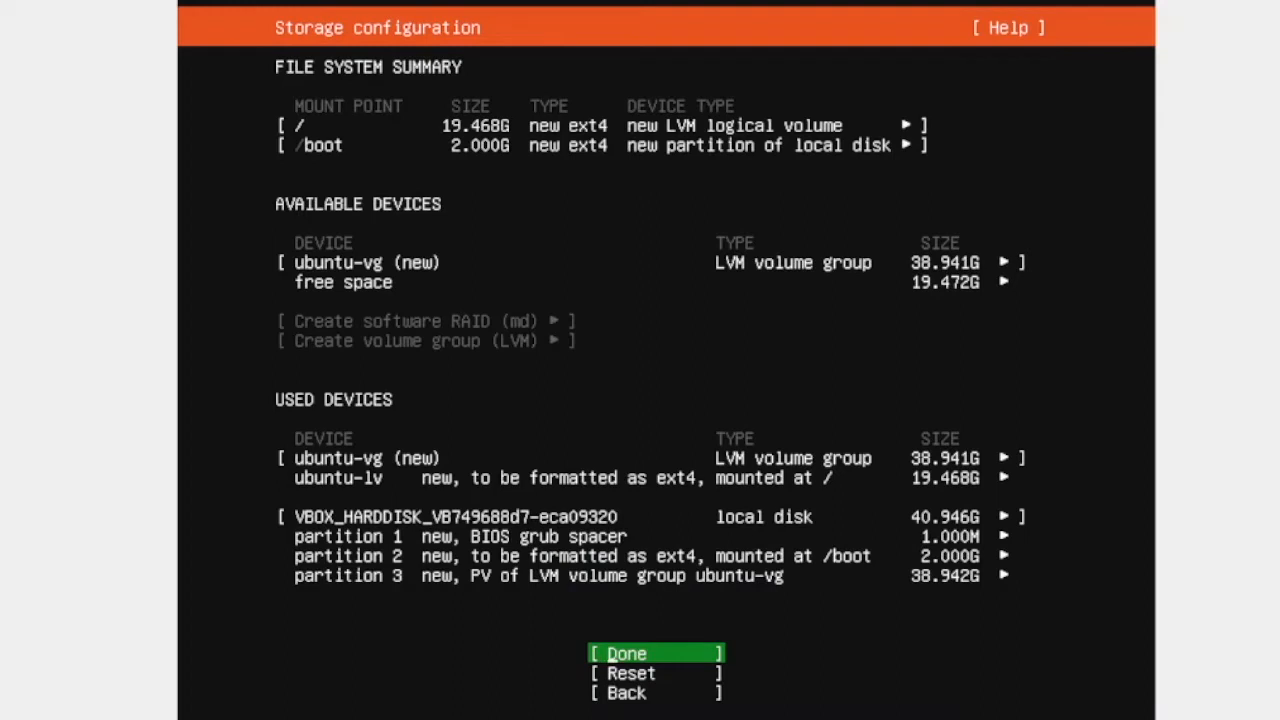
left_click(624, 652)
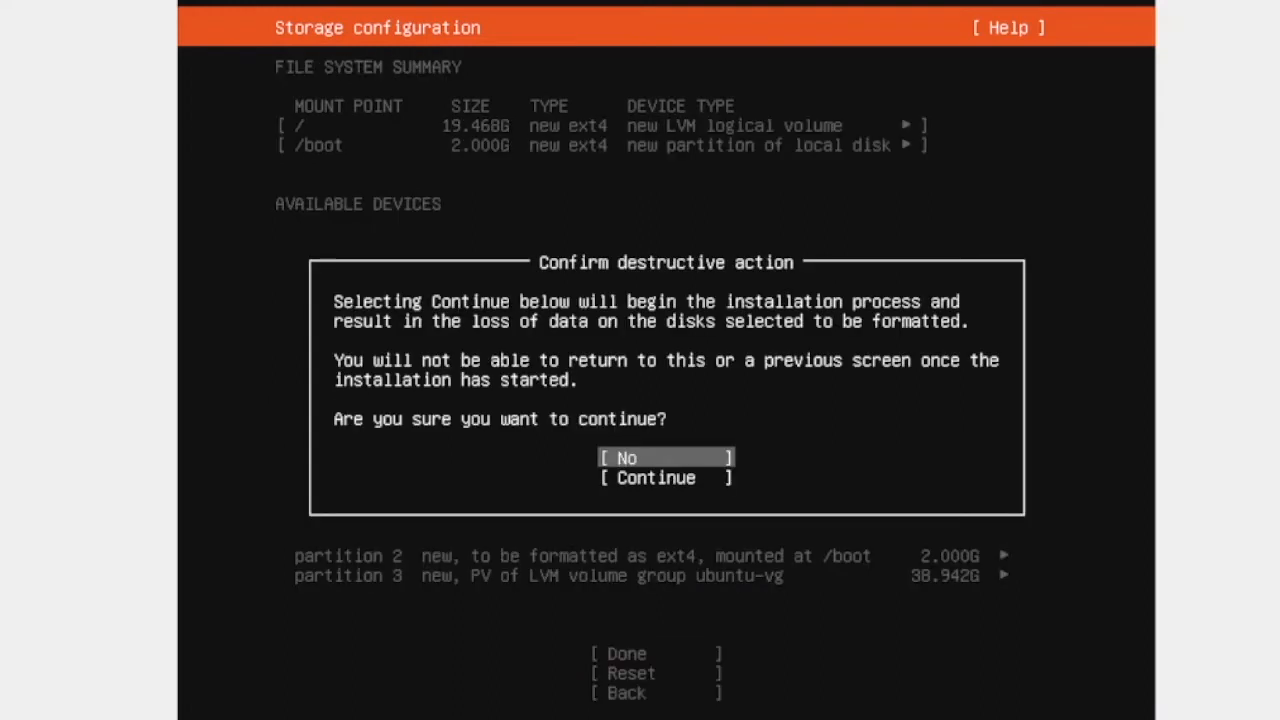
left_click(656, 476)
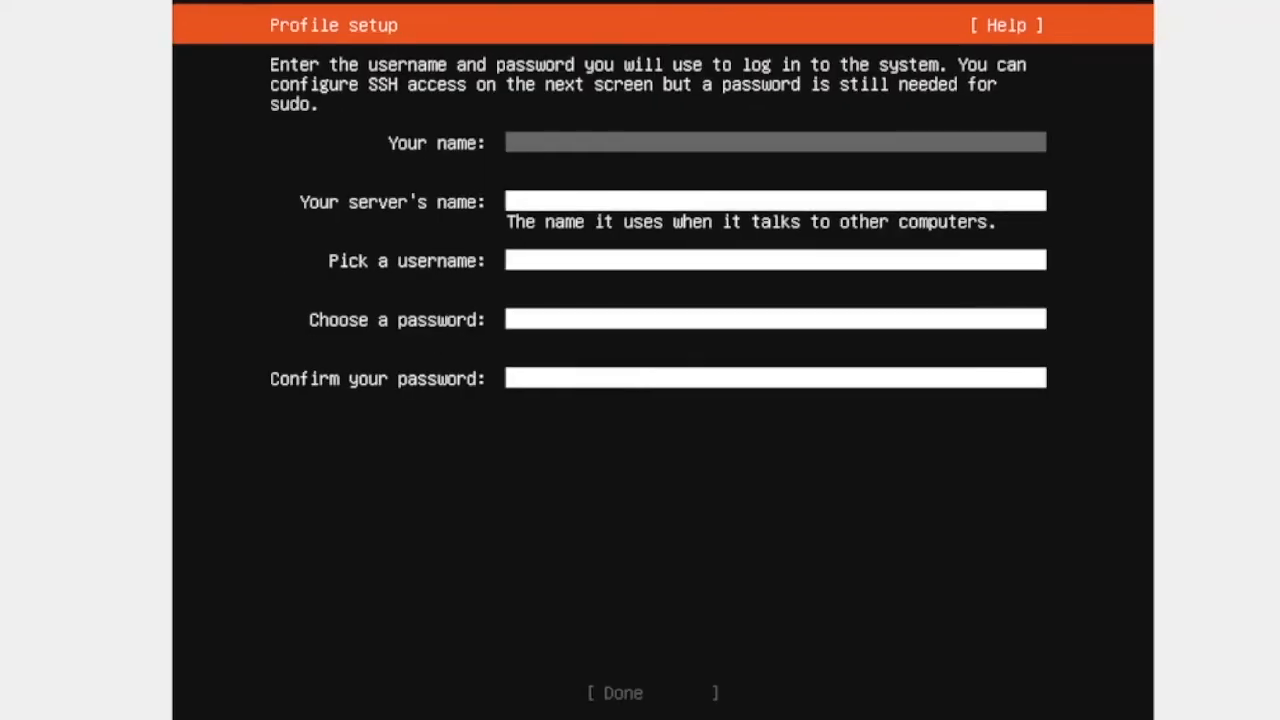
Enter the name 'MKD Mixture' and server name 'mkdmixure' on Profile setup.
type("MK")
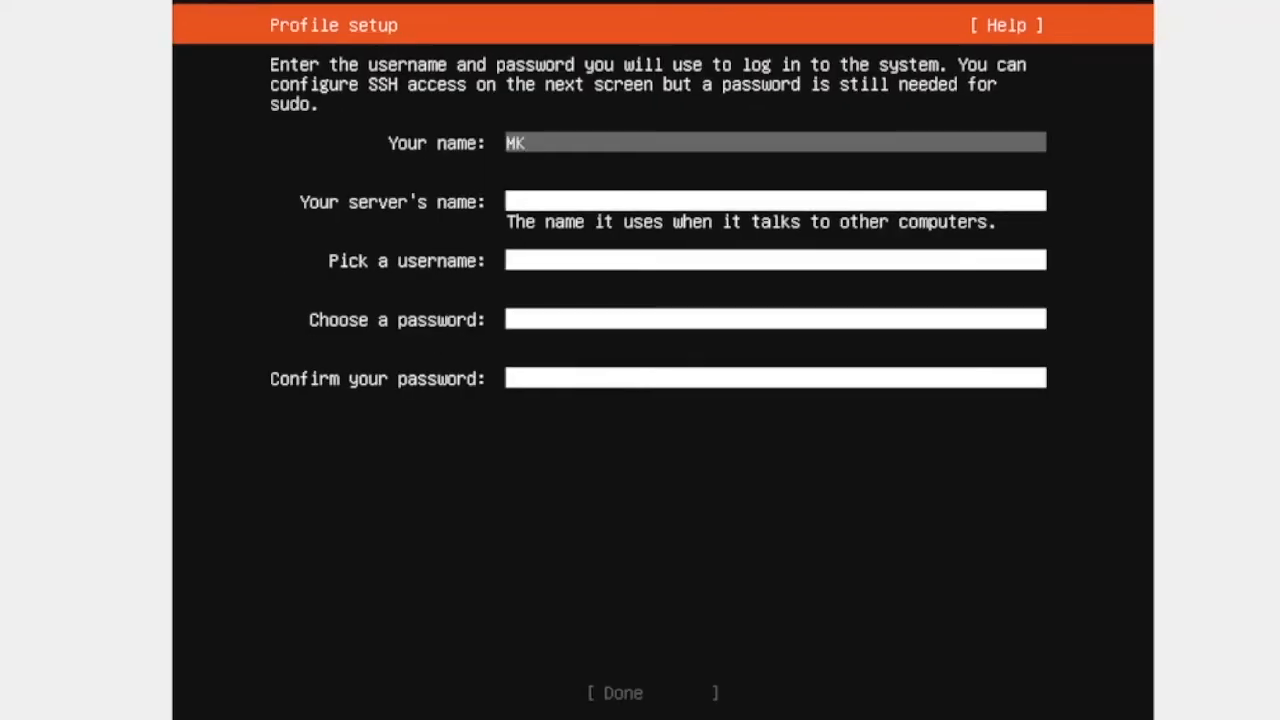
type("D Mi")
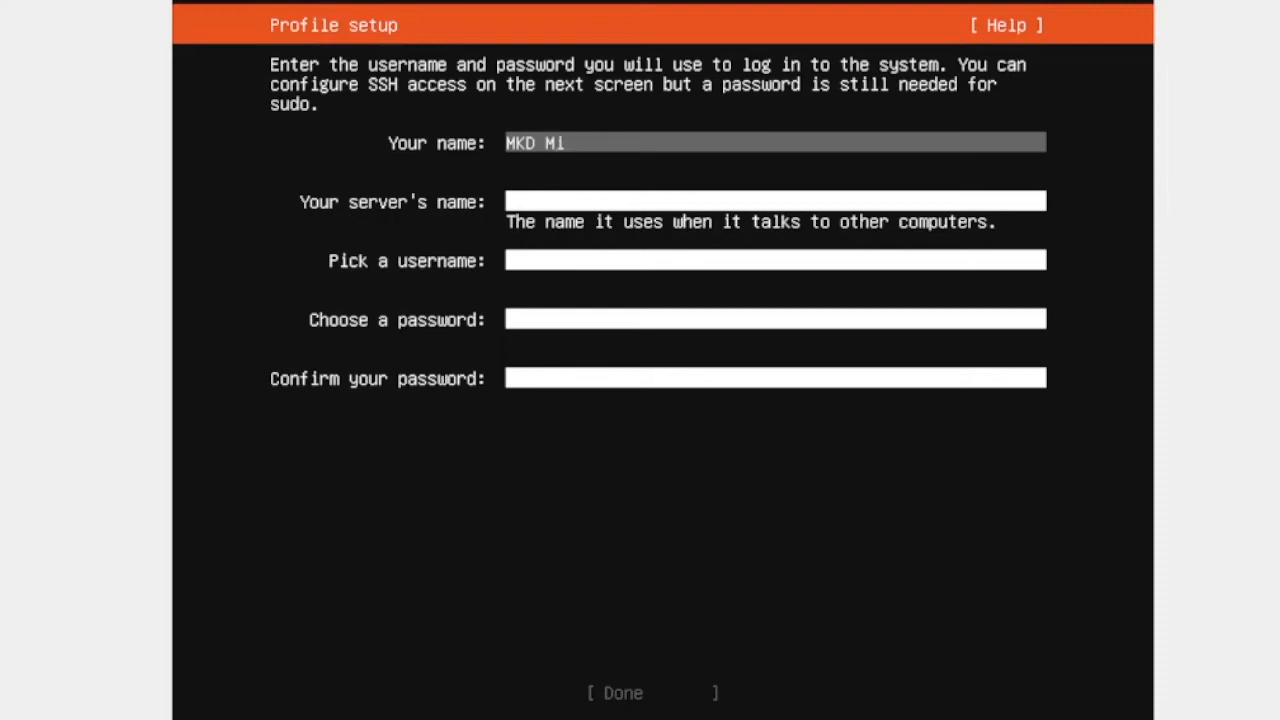
type("xture")
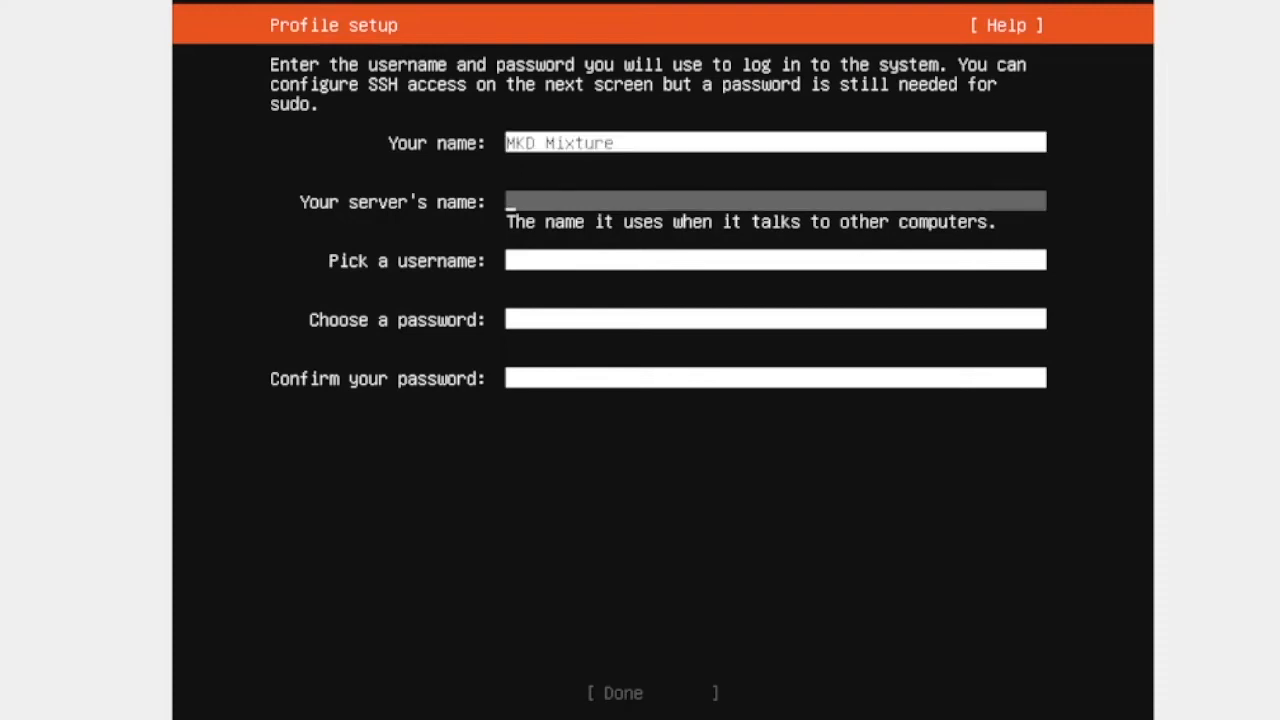
type("mkdmix")
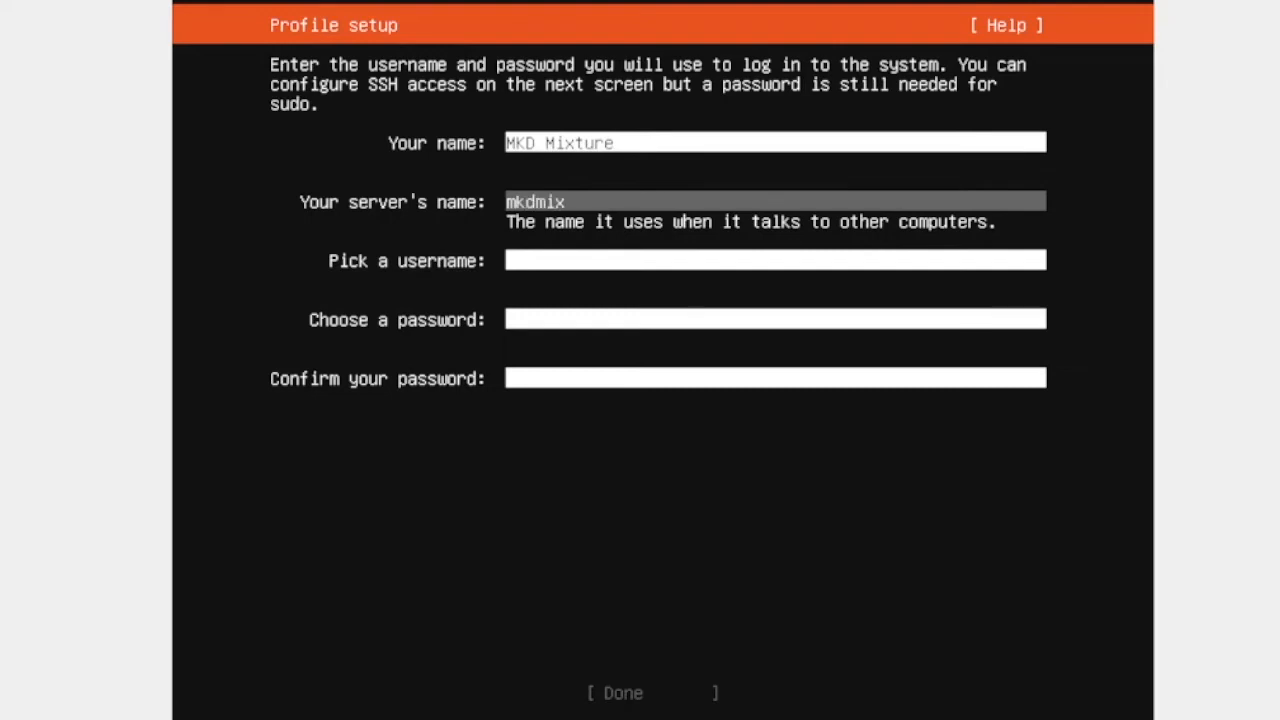
type("ure")
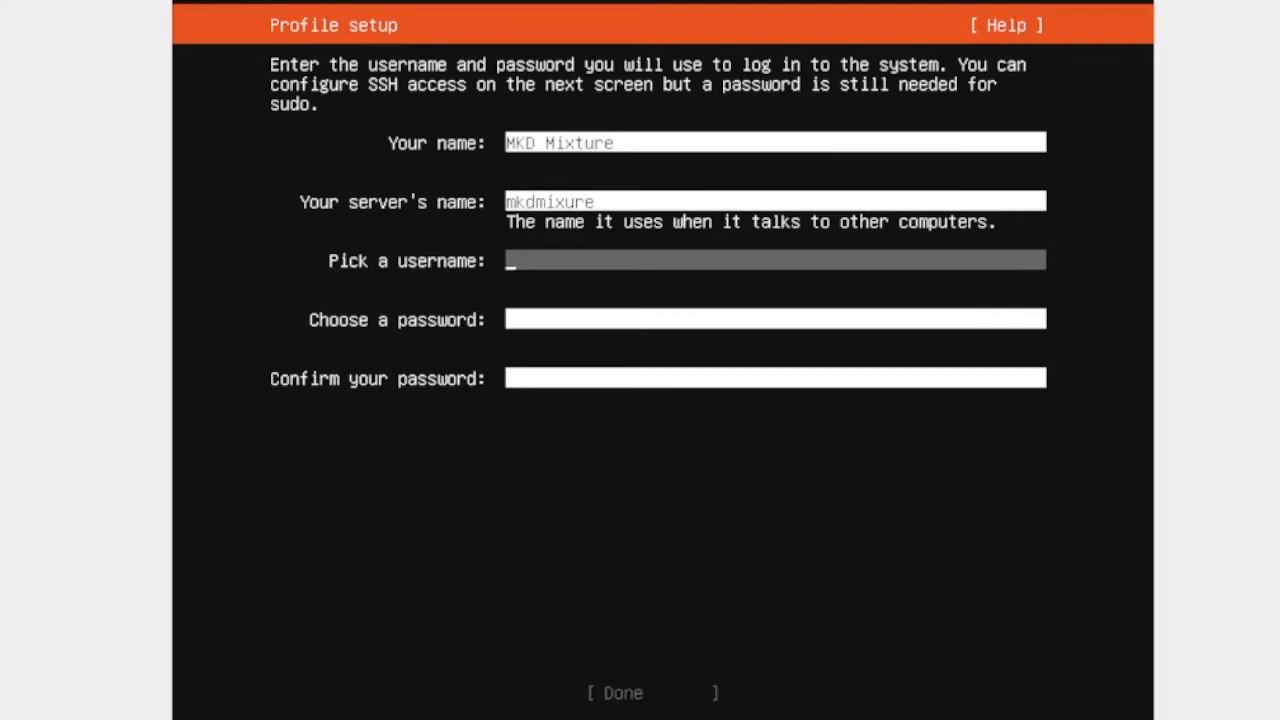
Enter username 'mkd' with a matching password twice and submit the profile.
type("mkd")
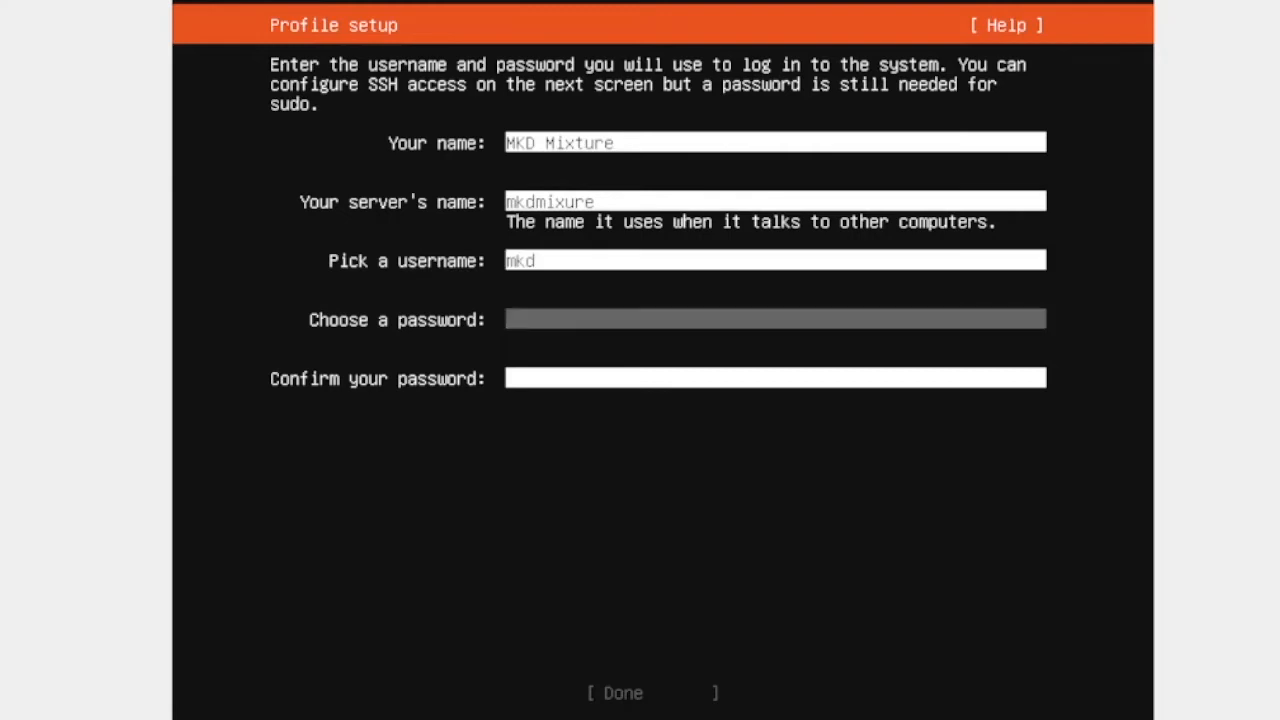
type("*****")
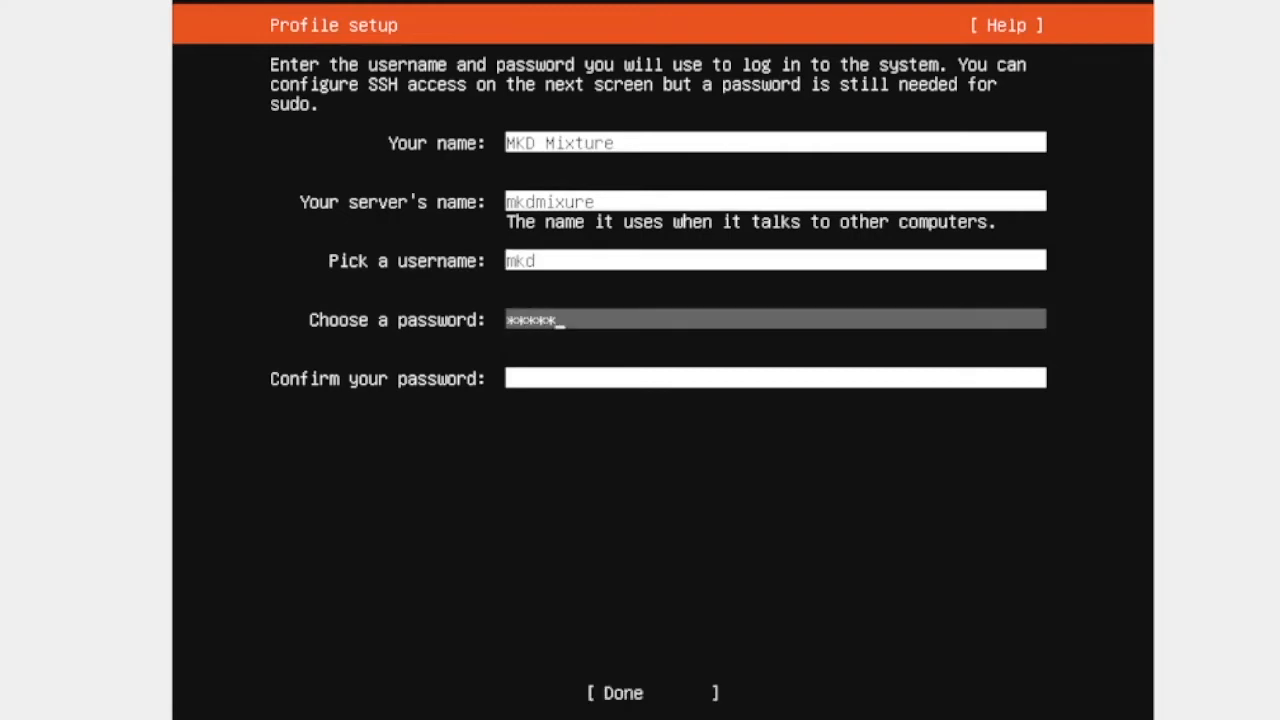
type("***")
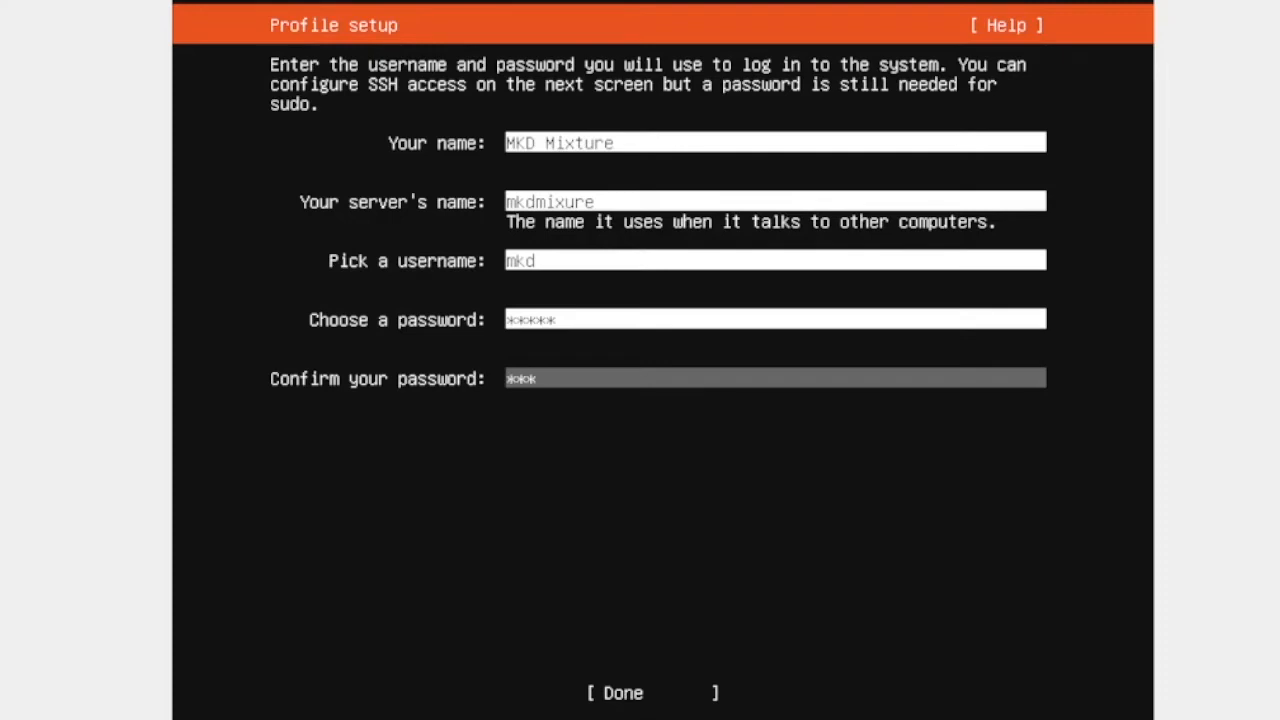
type("**")
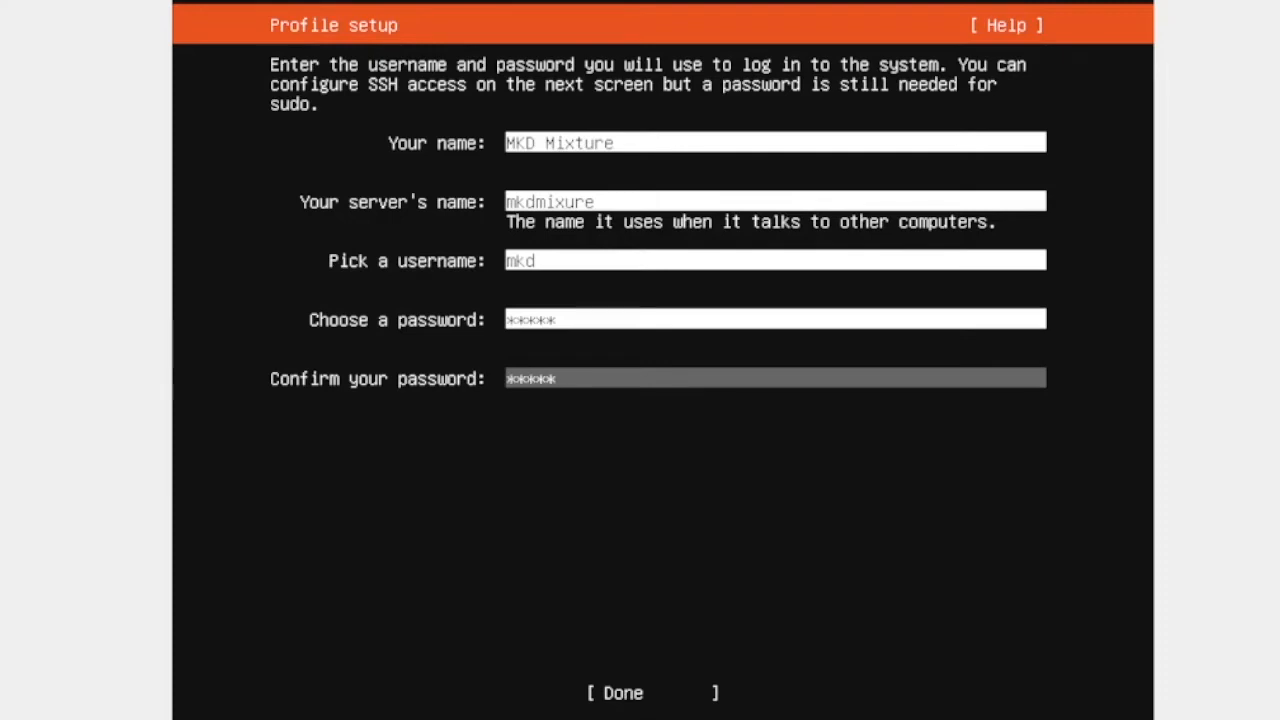
left_click(652, 692)
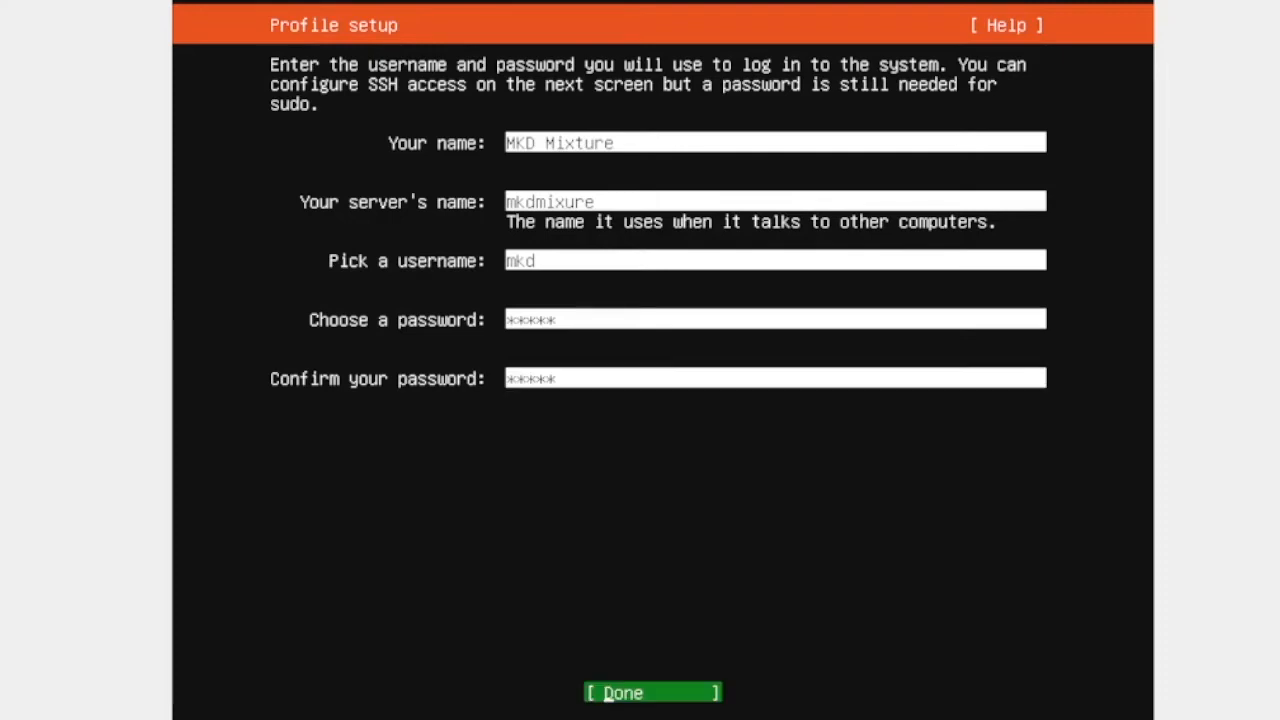
left_click(652, 692)
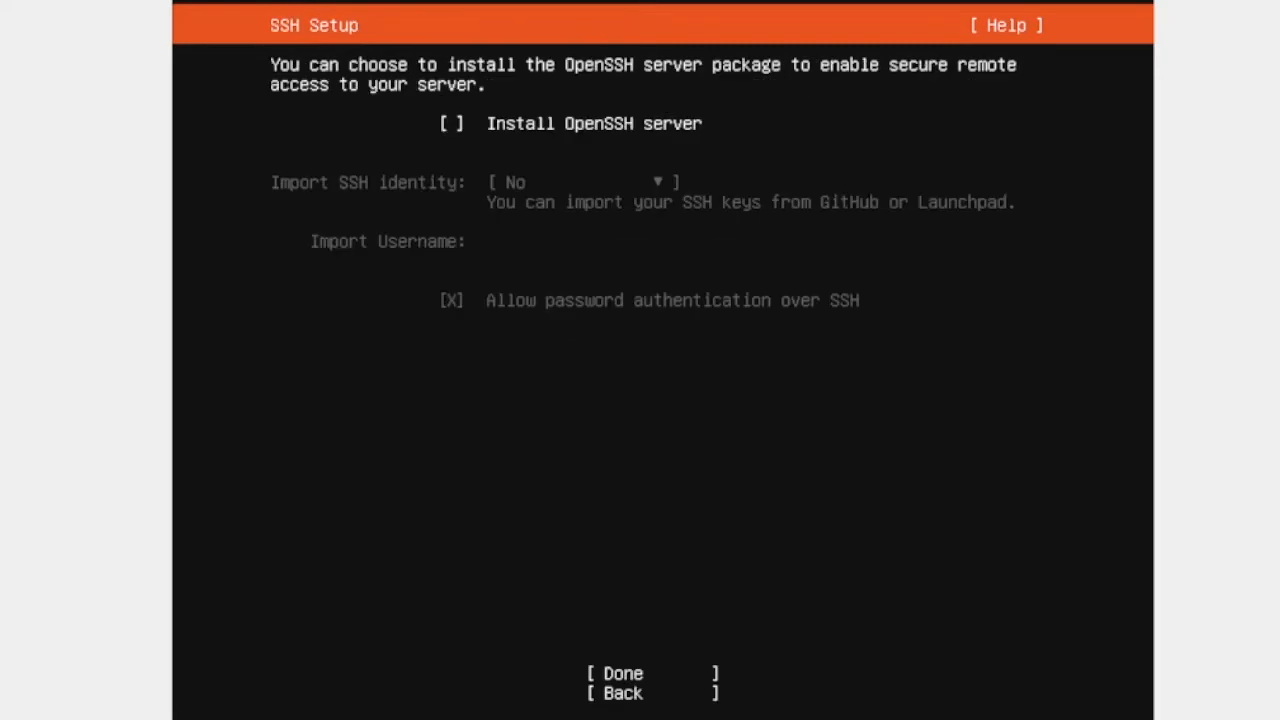
Enable Install OpenSSH server and continue past third-party drivers.
key("space")
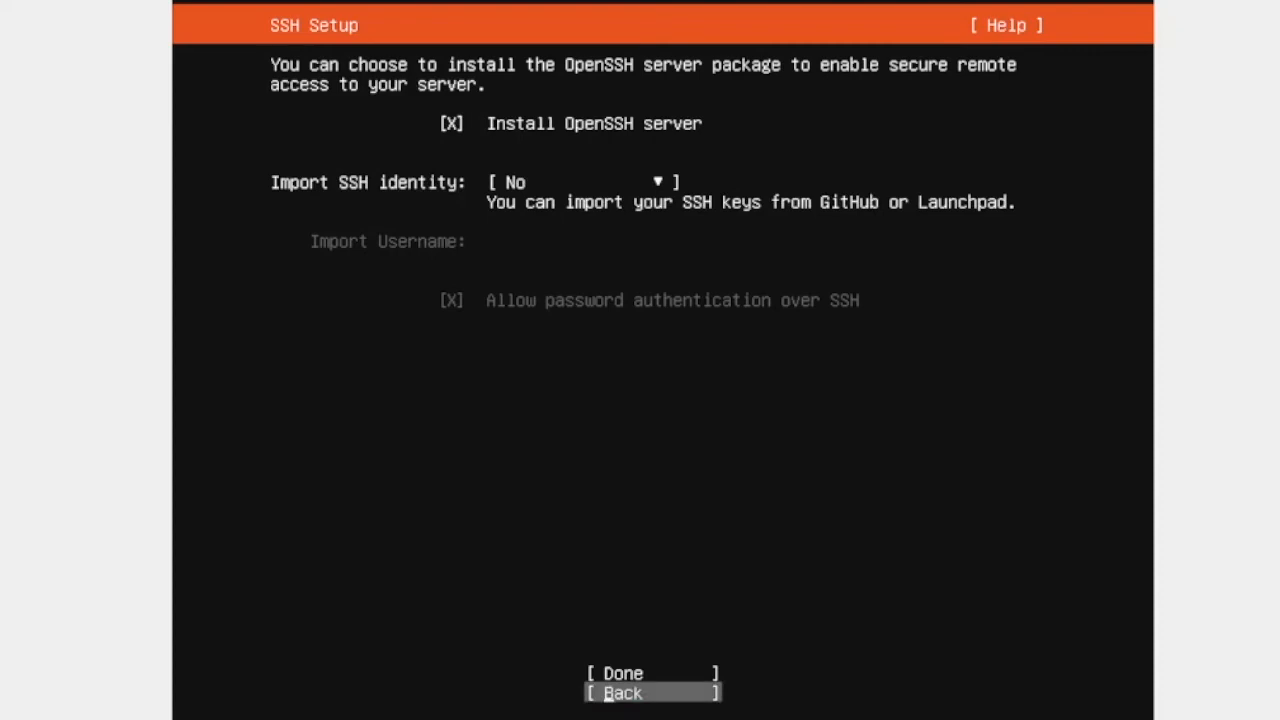
key("Up")
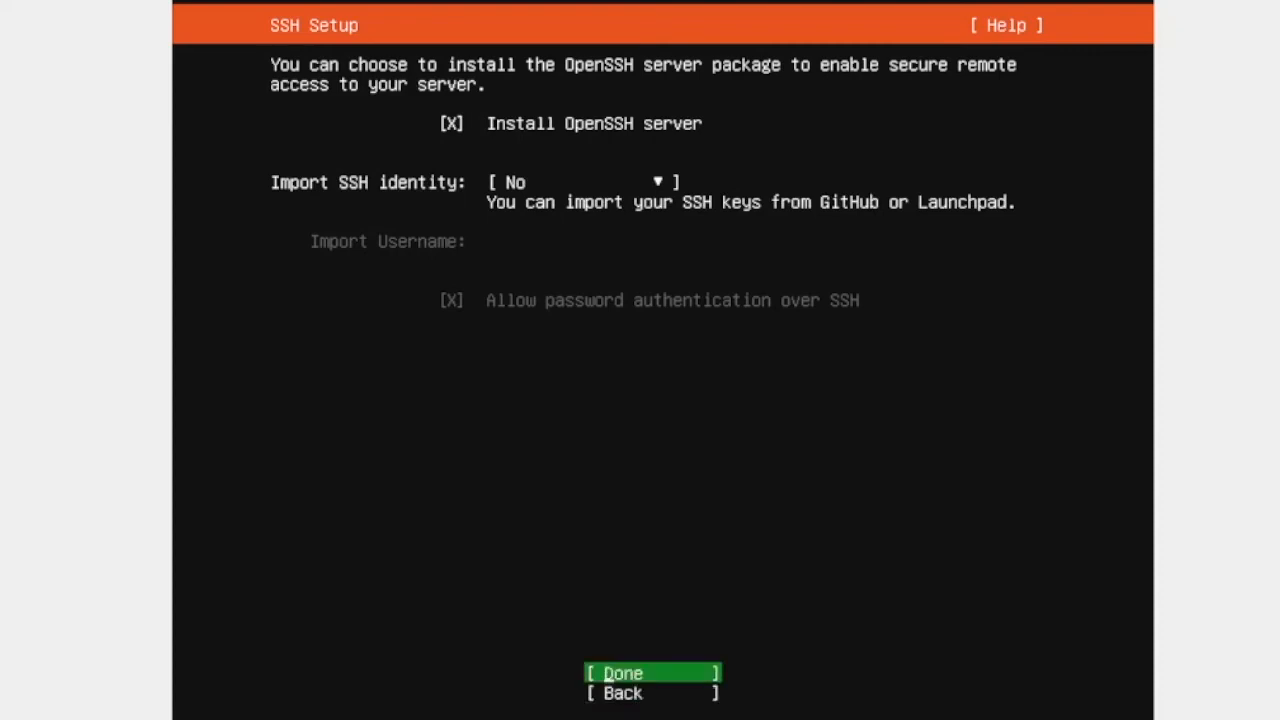
left_click(652, 672)
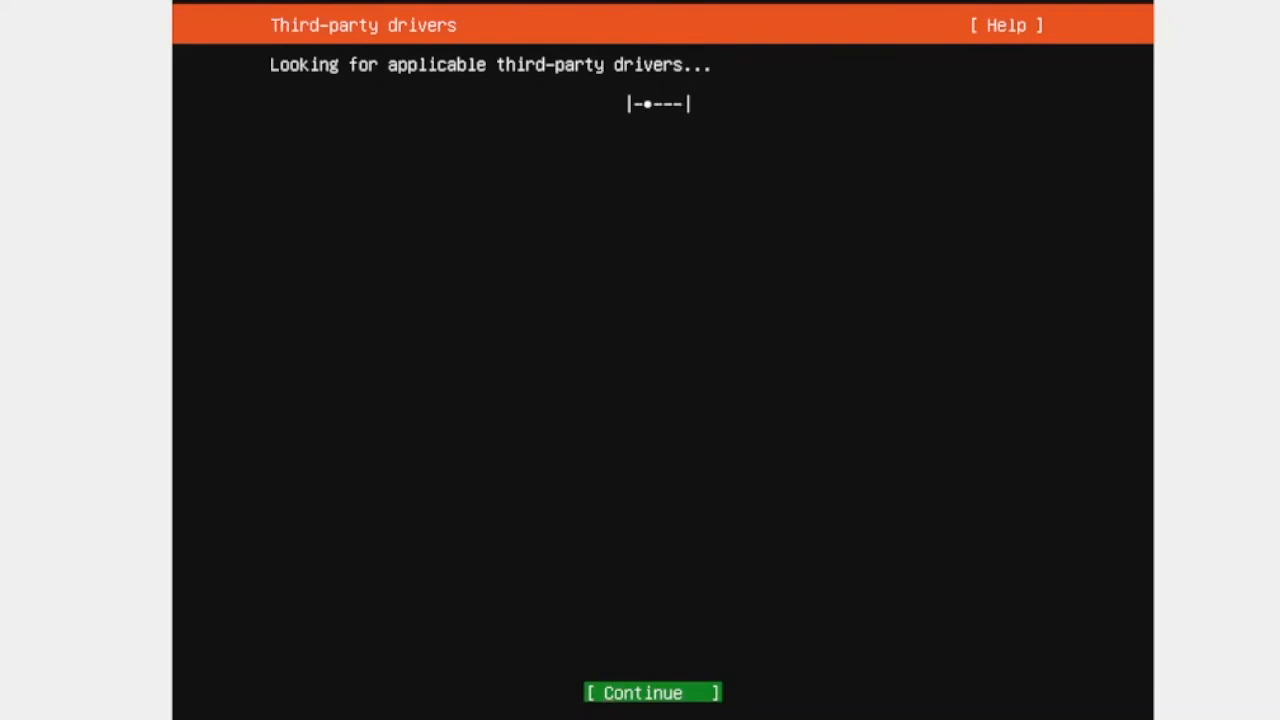
left_click(652, 692)
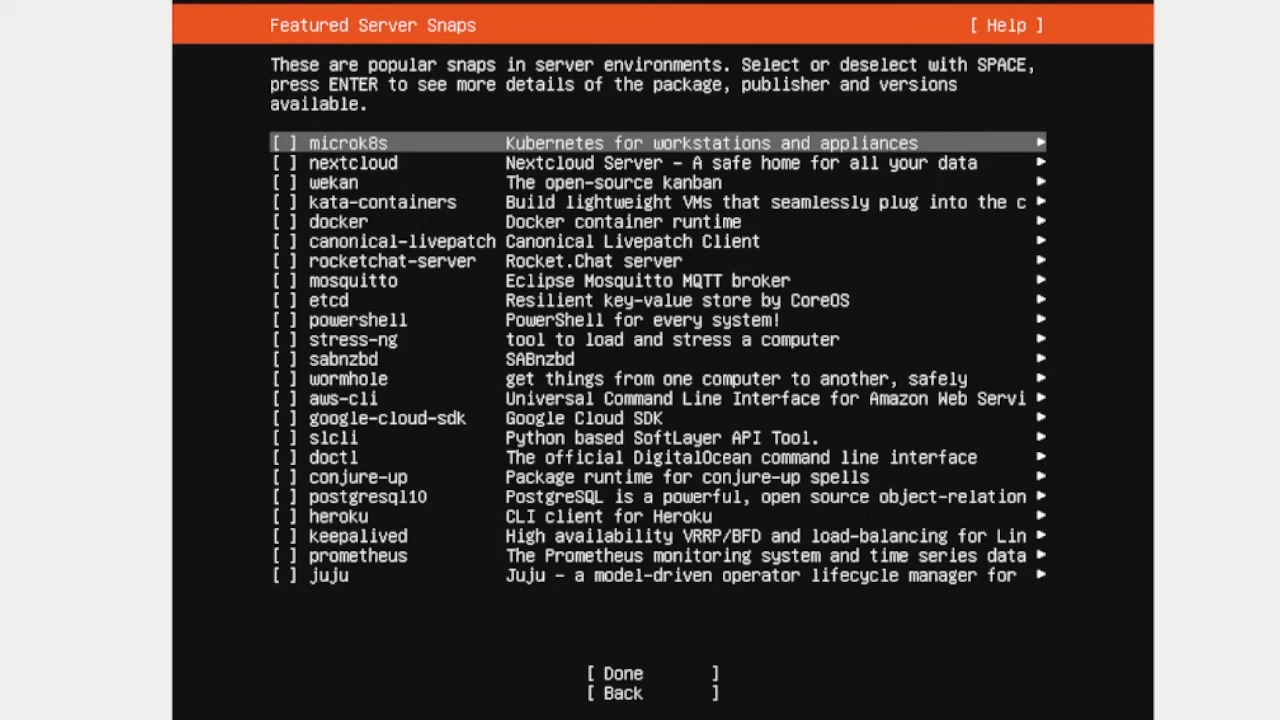
Leave Featured Server Snaps empty and begin the installation.
key("Down")
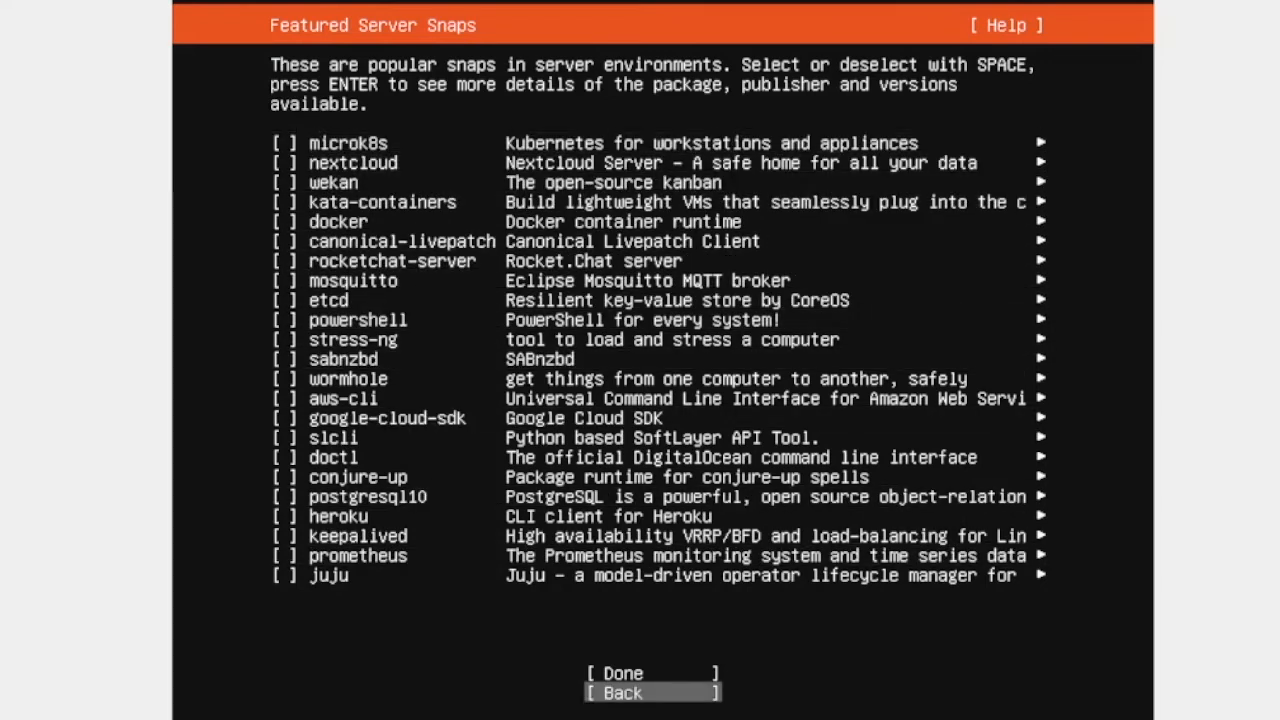
key("Up")
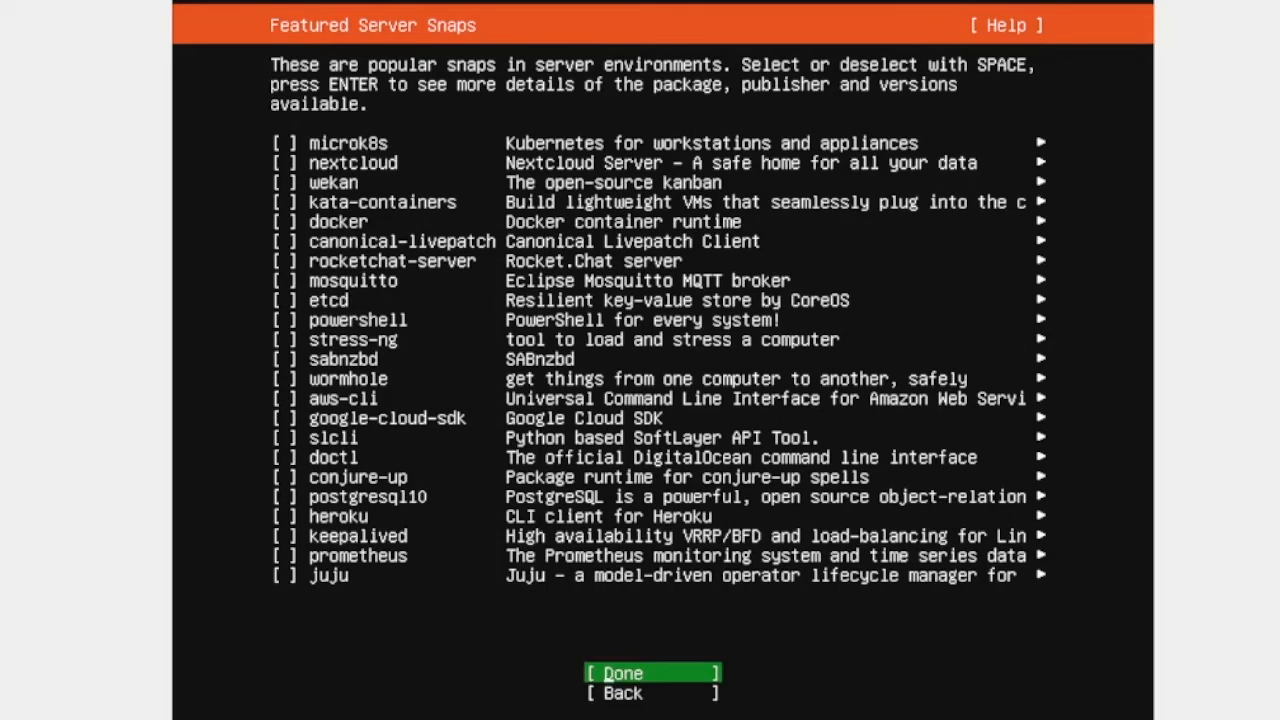
left_click(622, 672)
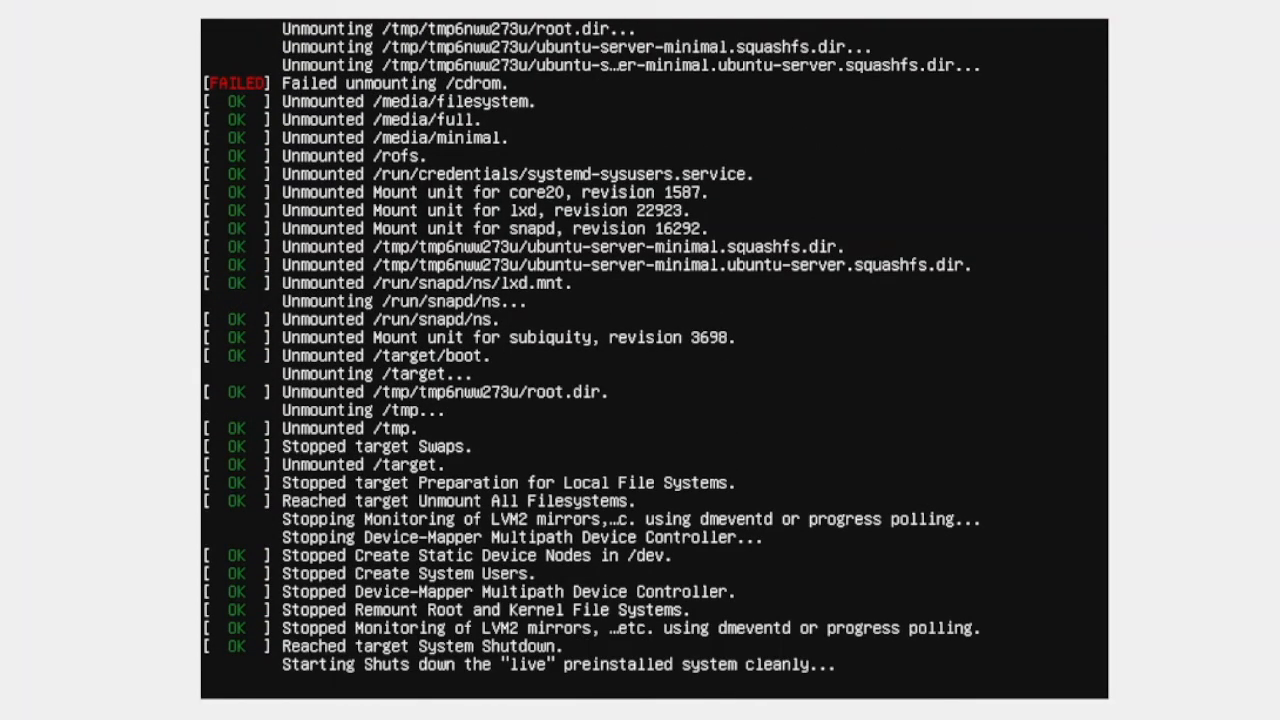
Wait through installation and reboot until the mkdmixure tty1 login prompt appears.
scroll("down", 3)
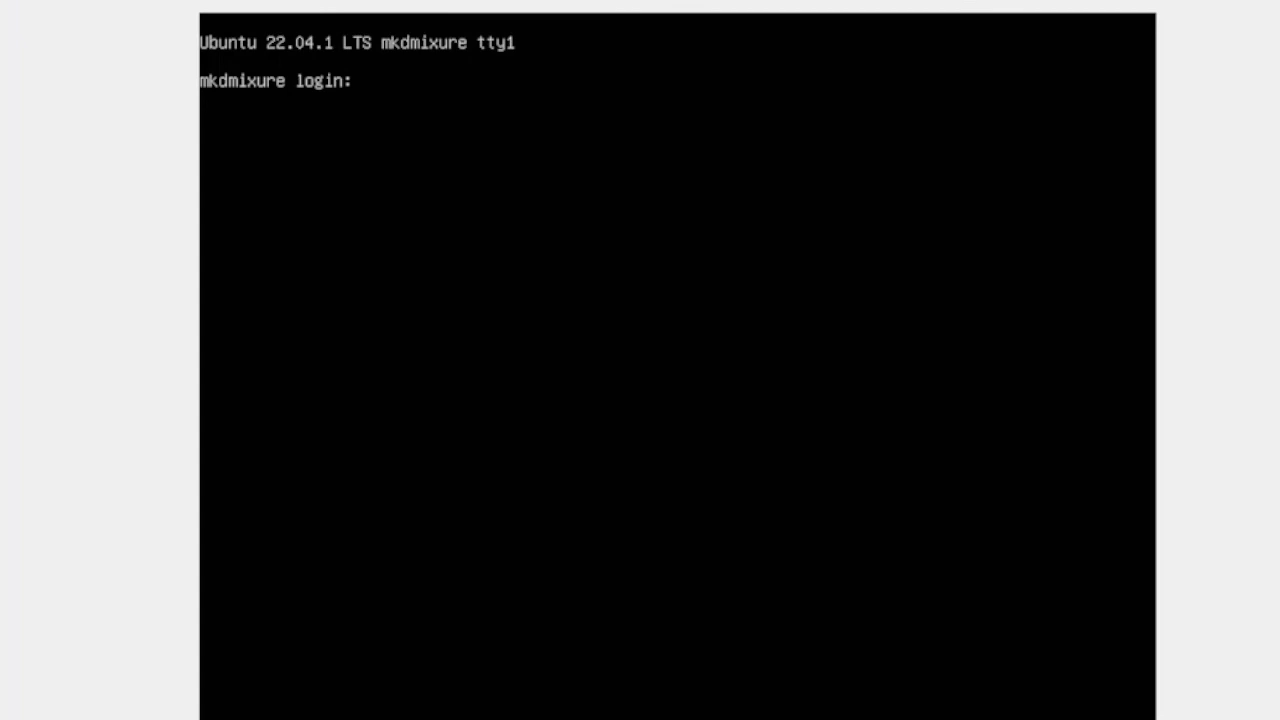
Log in as mkd and become root with sudo su.
type("mkd")
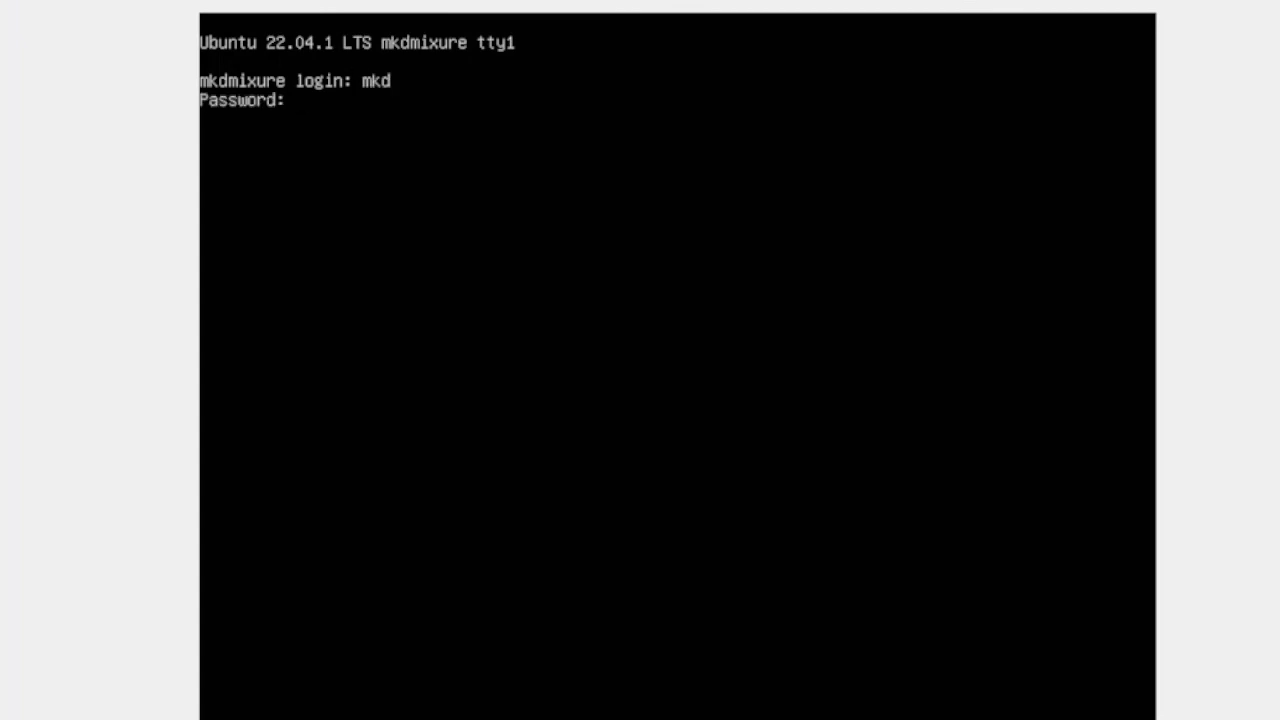
key("Return")
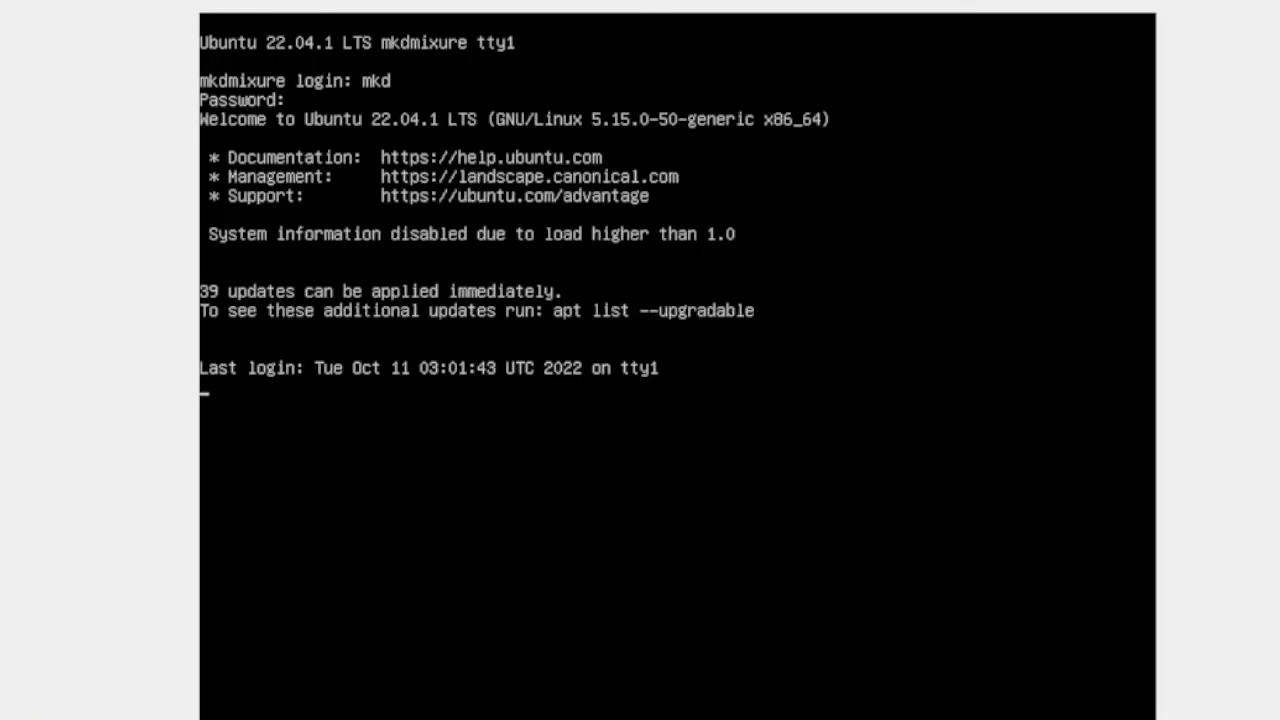
key("Return")
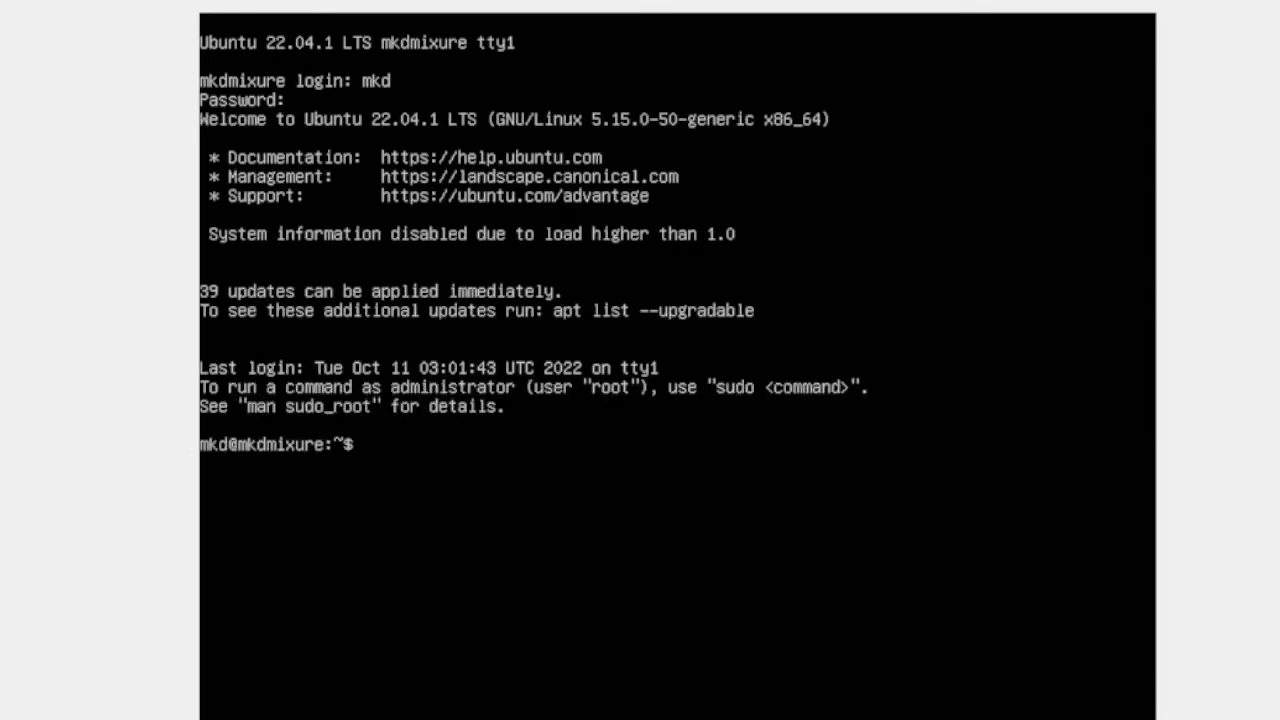
type("sudo su")
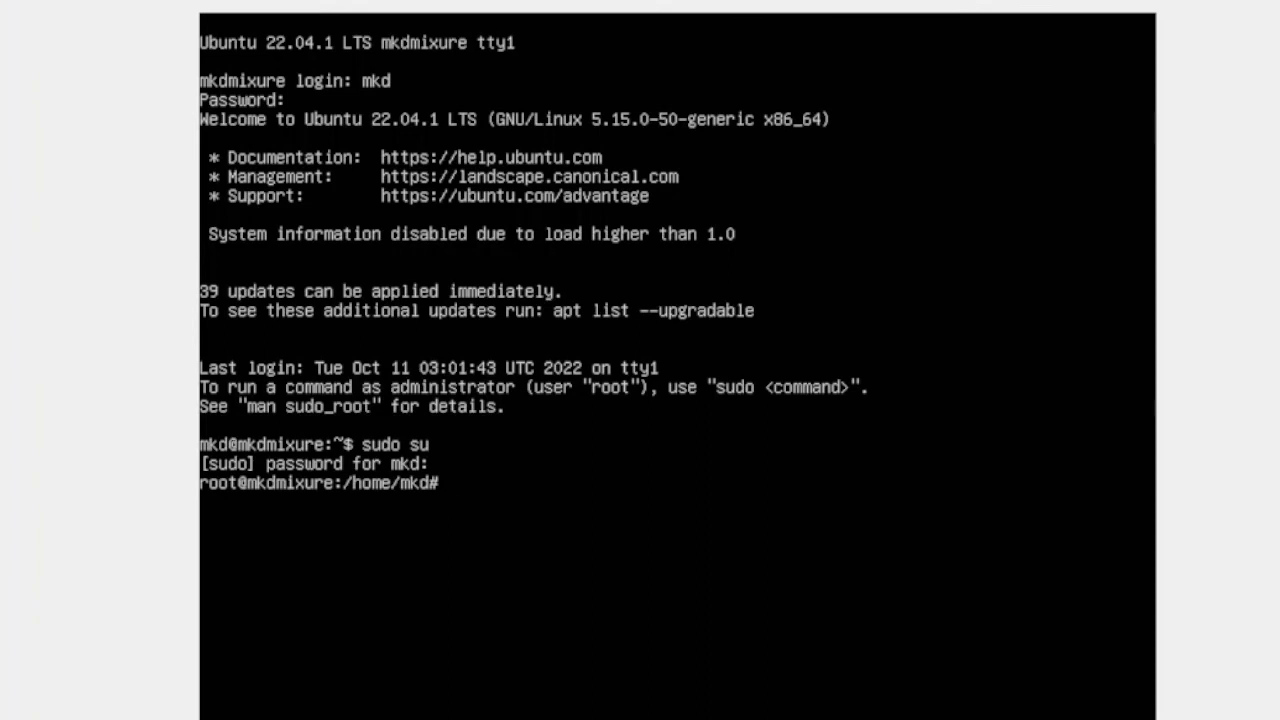
Run ip add to list interfaces, showing enp0s3 at 10.0.2.15.
type("ip add")
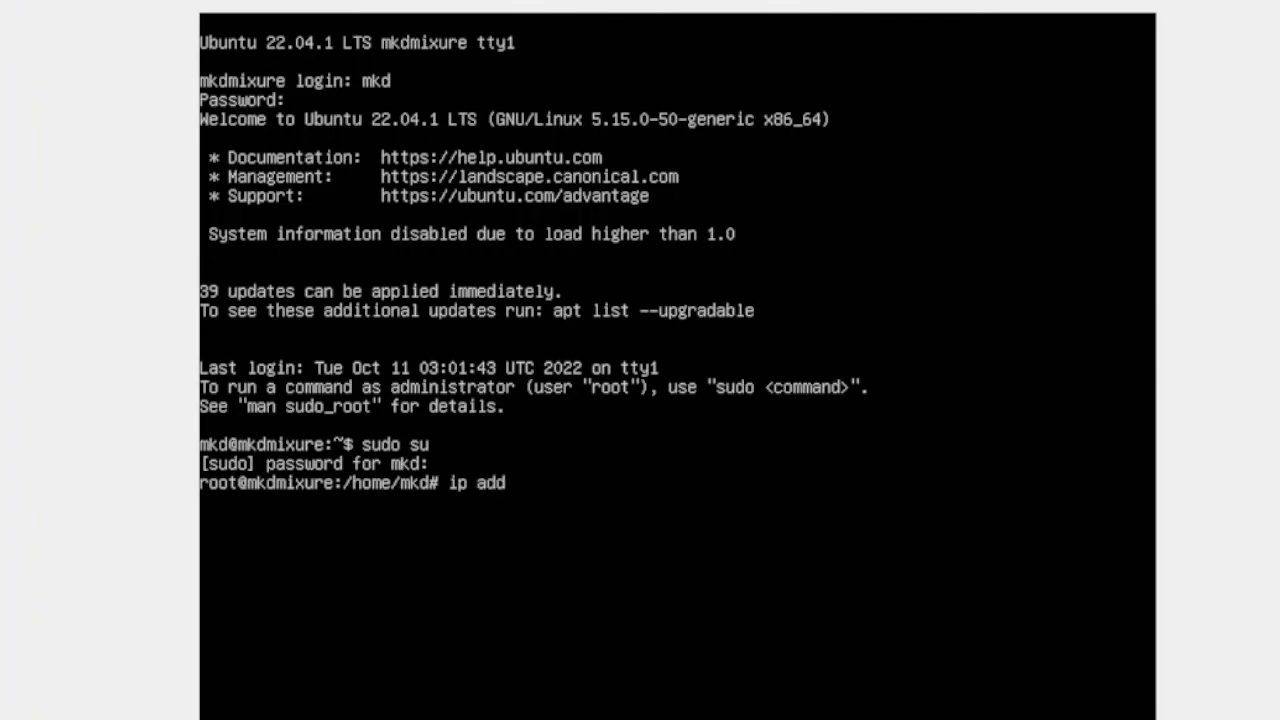
key("Return")
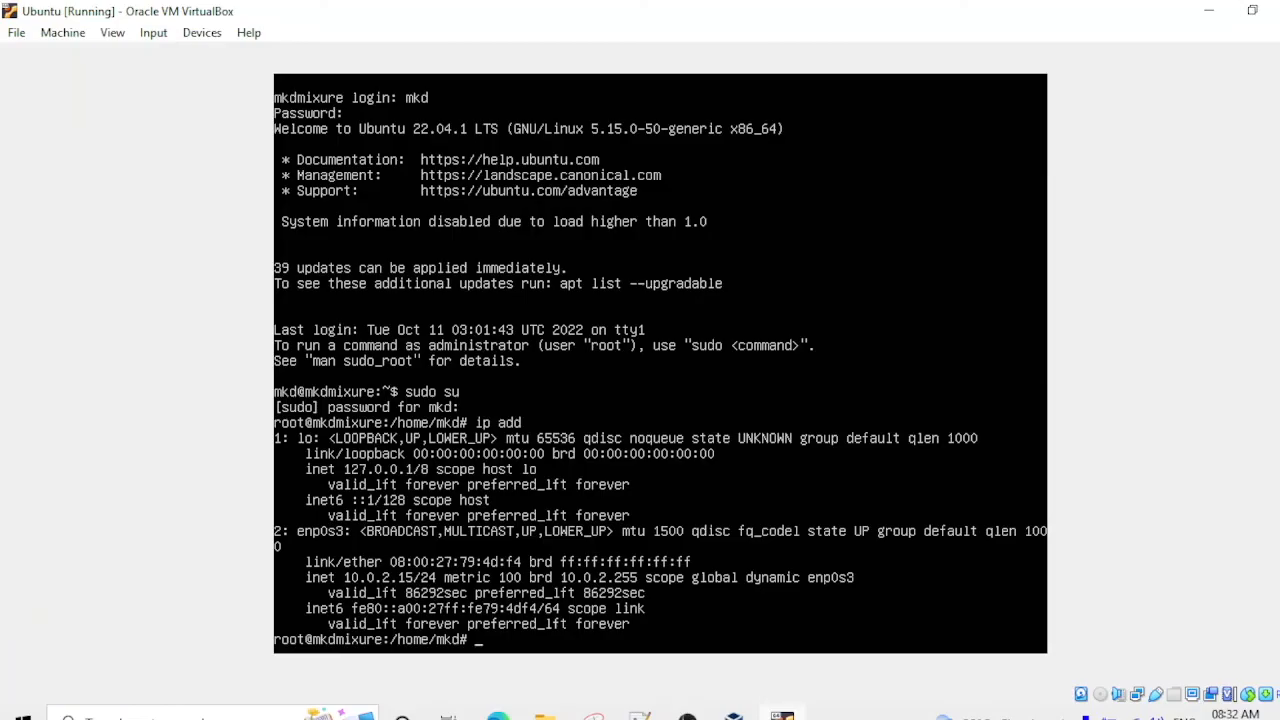